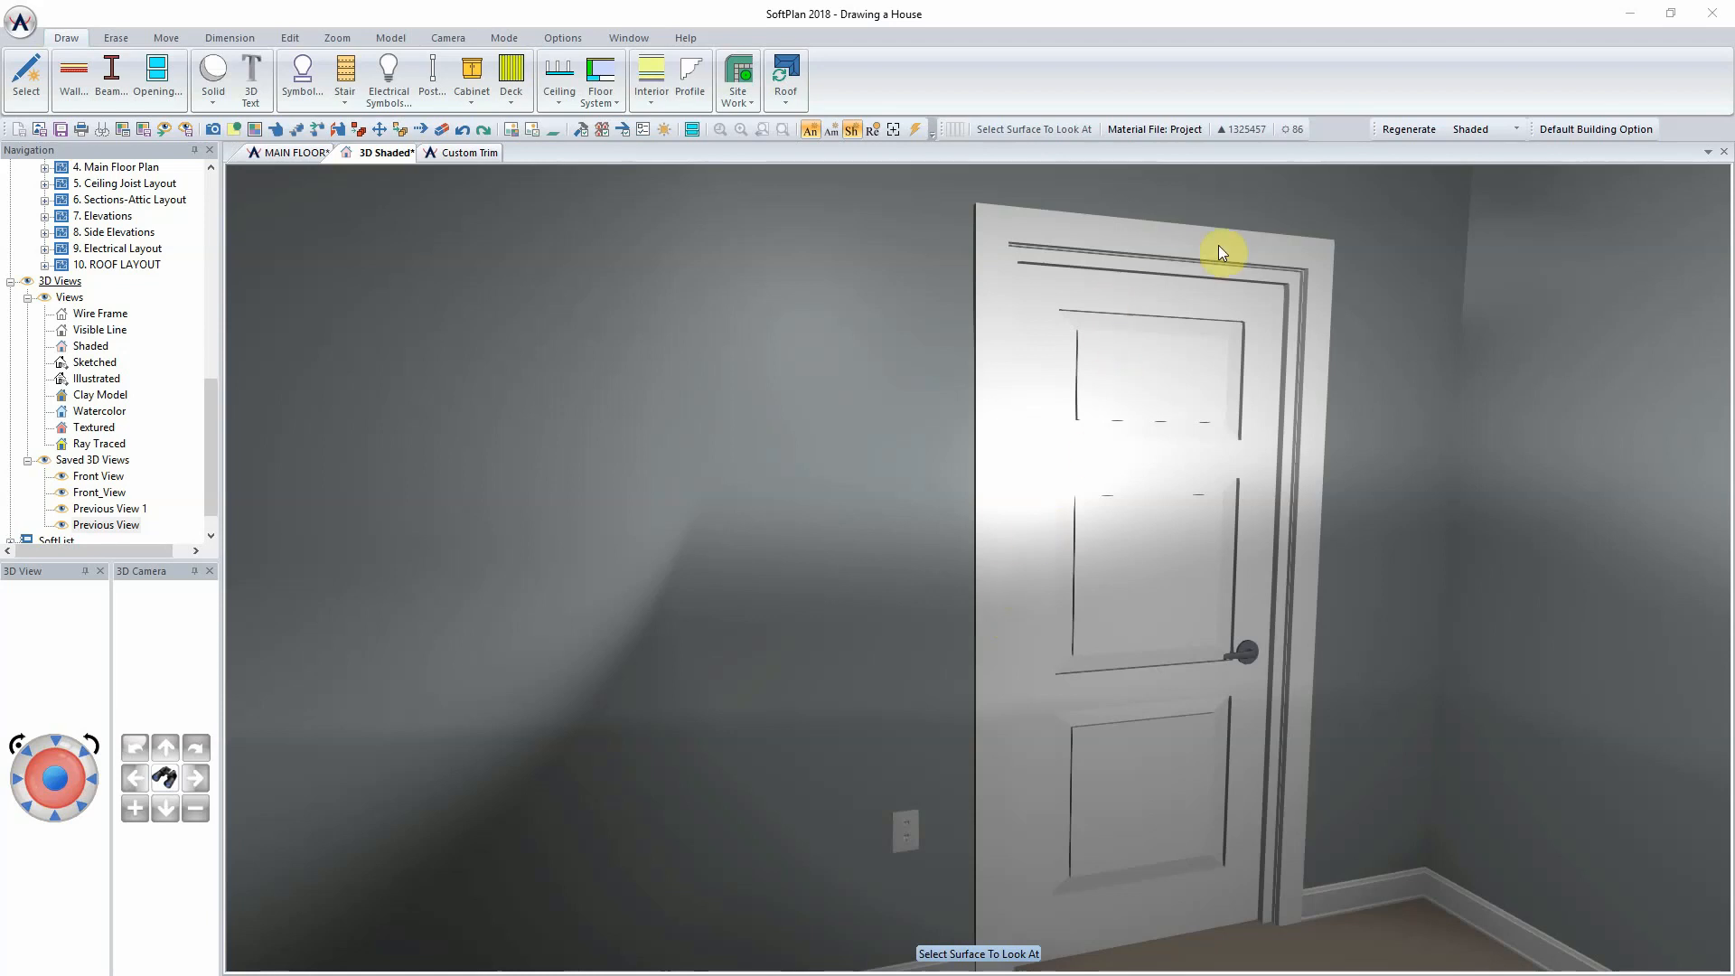
{"action": "mouse_move", "coordinate": [1134, 279]}
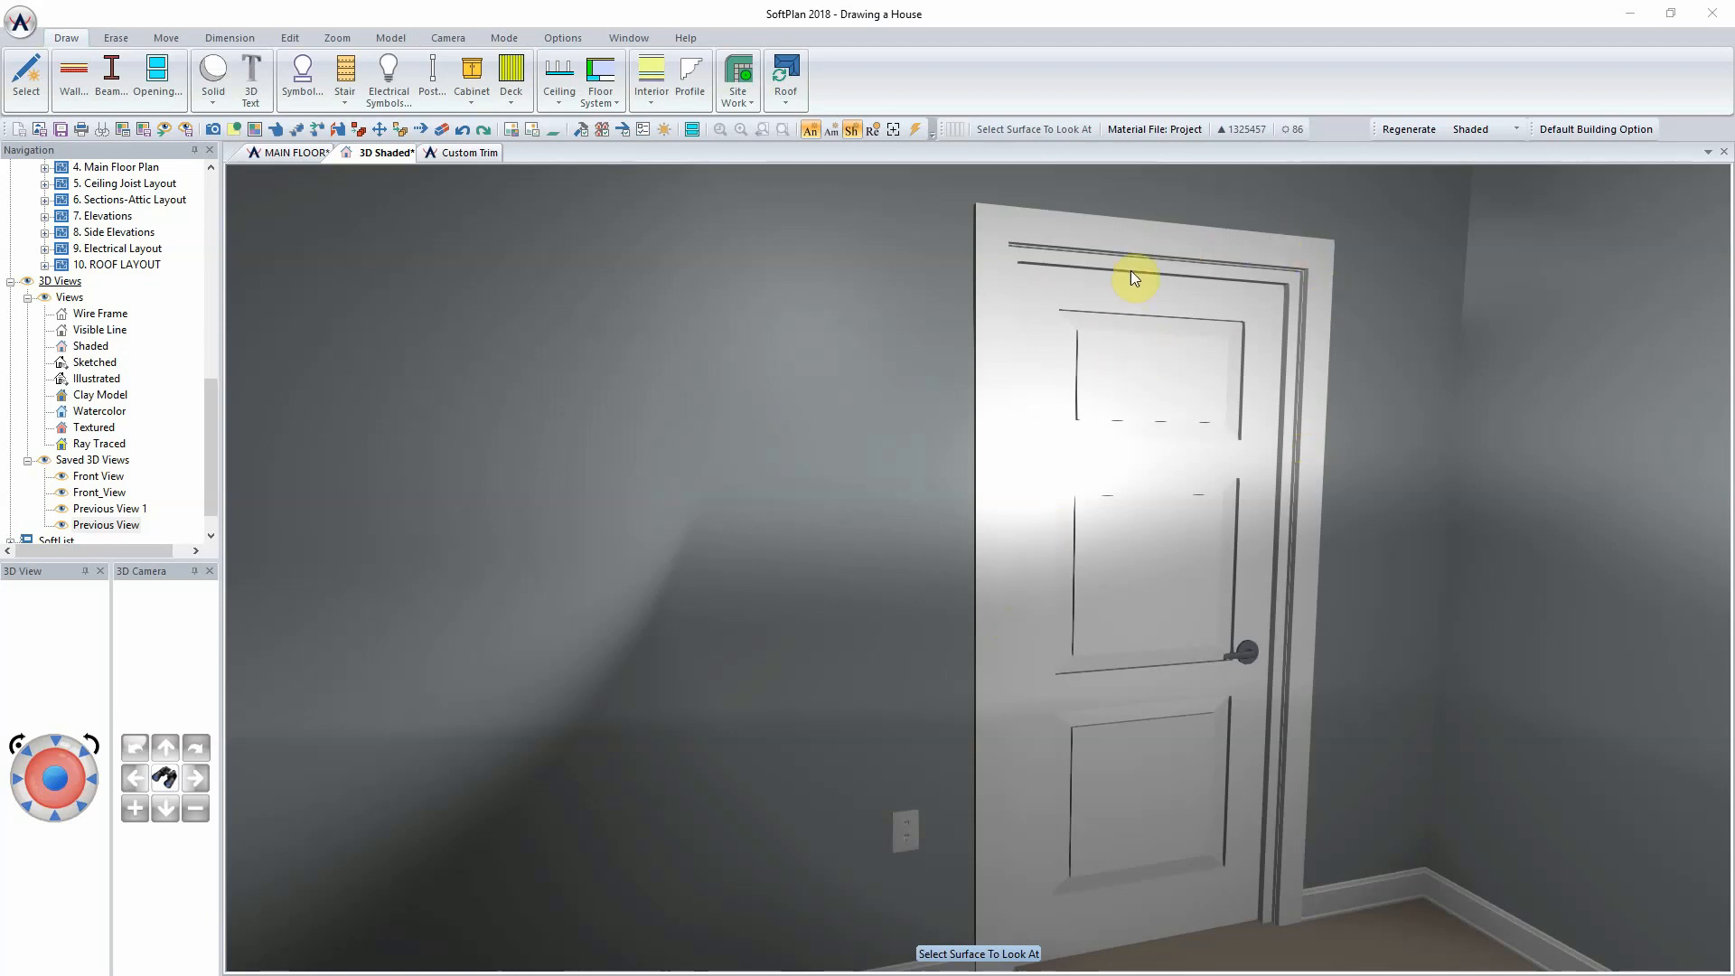
{"action": "mouse_move", "coordinate": [1143, 308]}
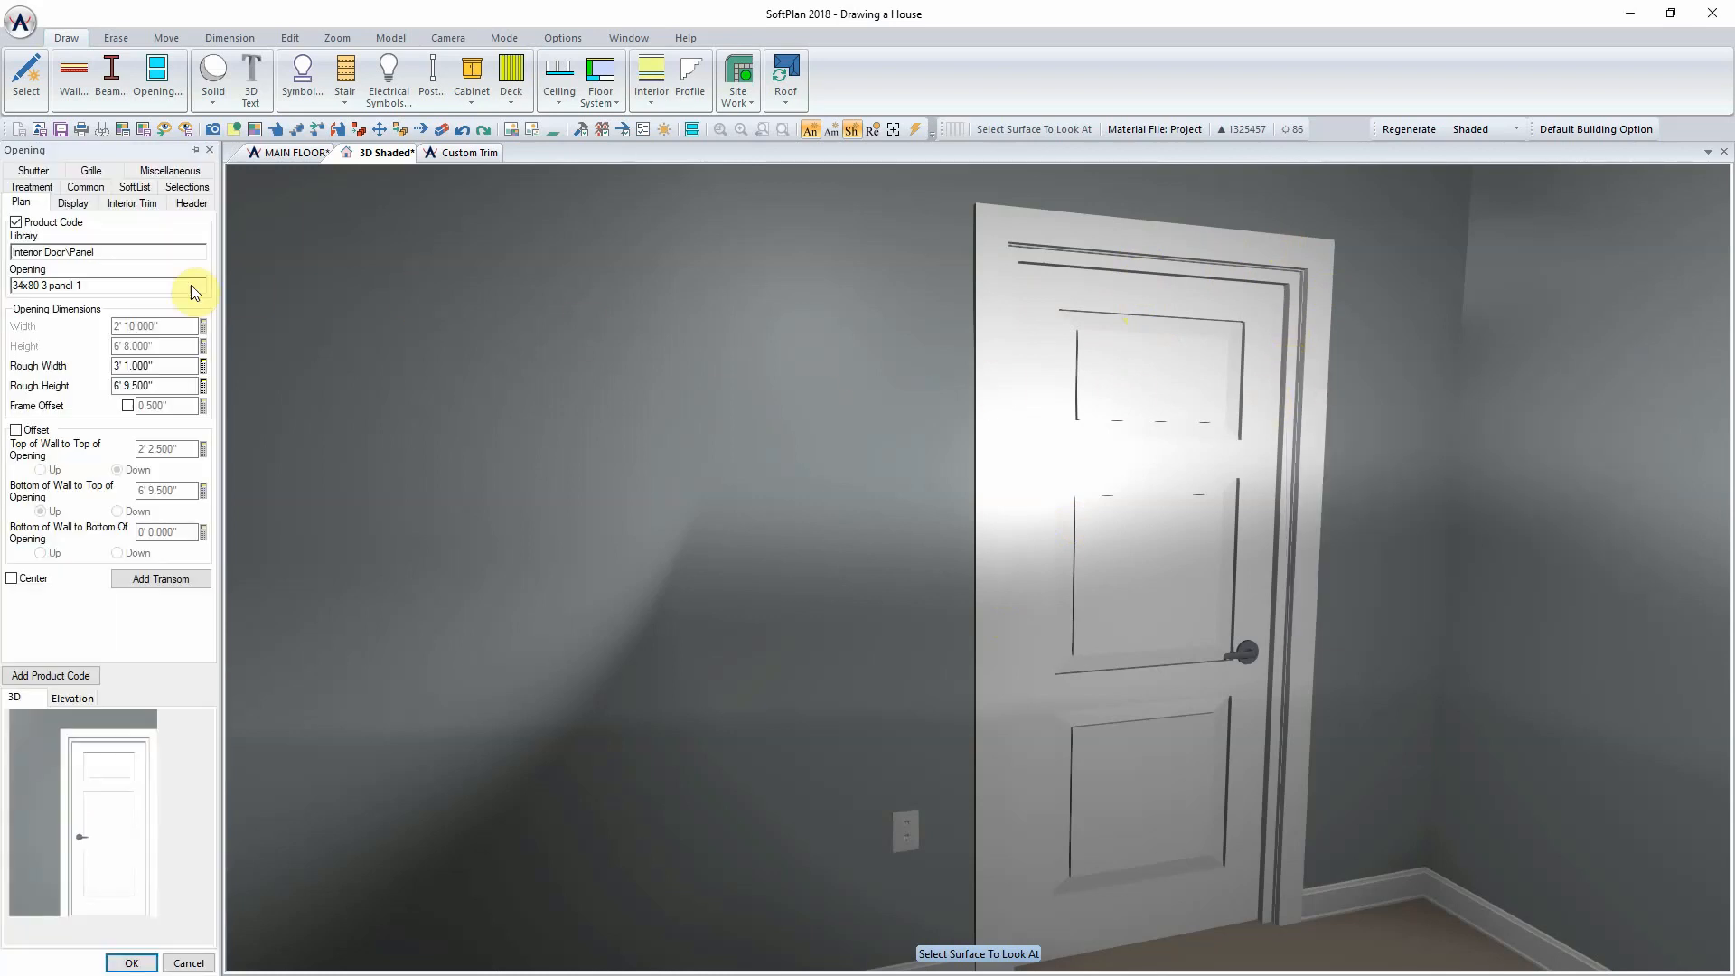
Step: Enable Custom Interior Trim and browse the Interior Casing profile library
{"action": "left_click", "coordinate": [132, 203]}
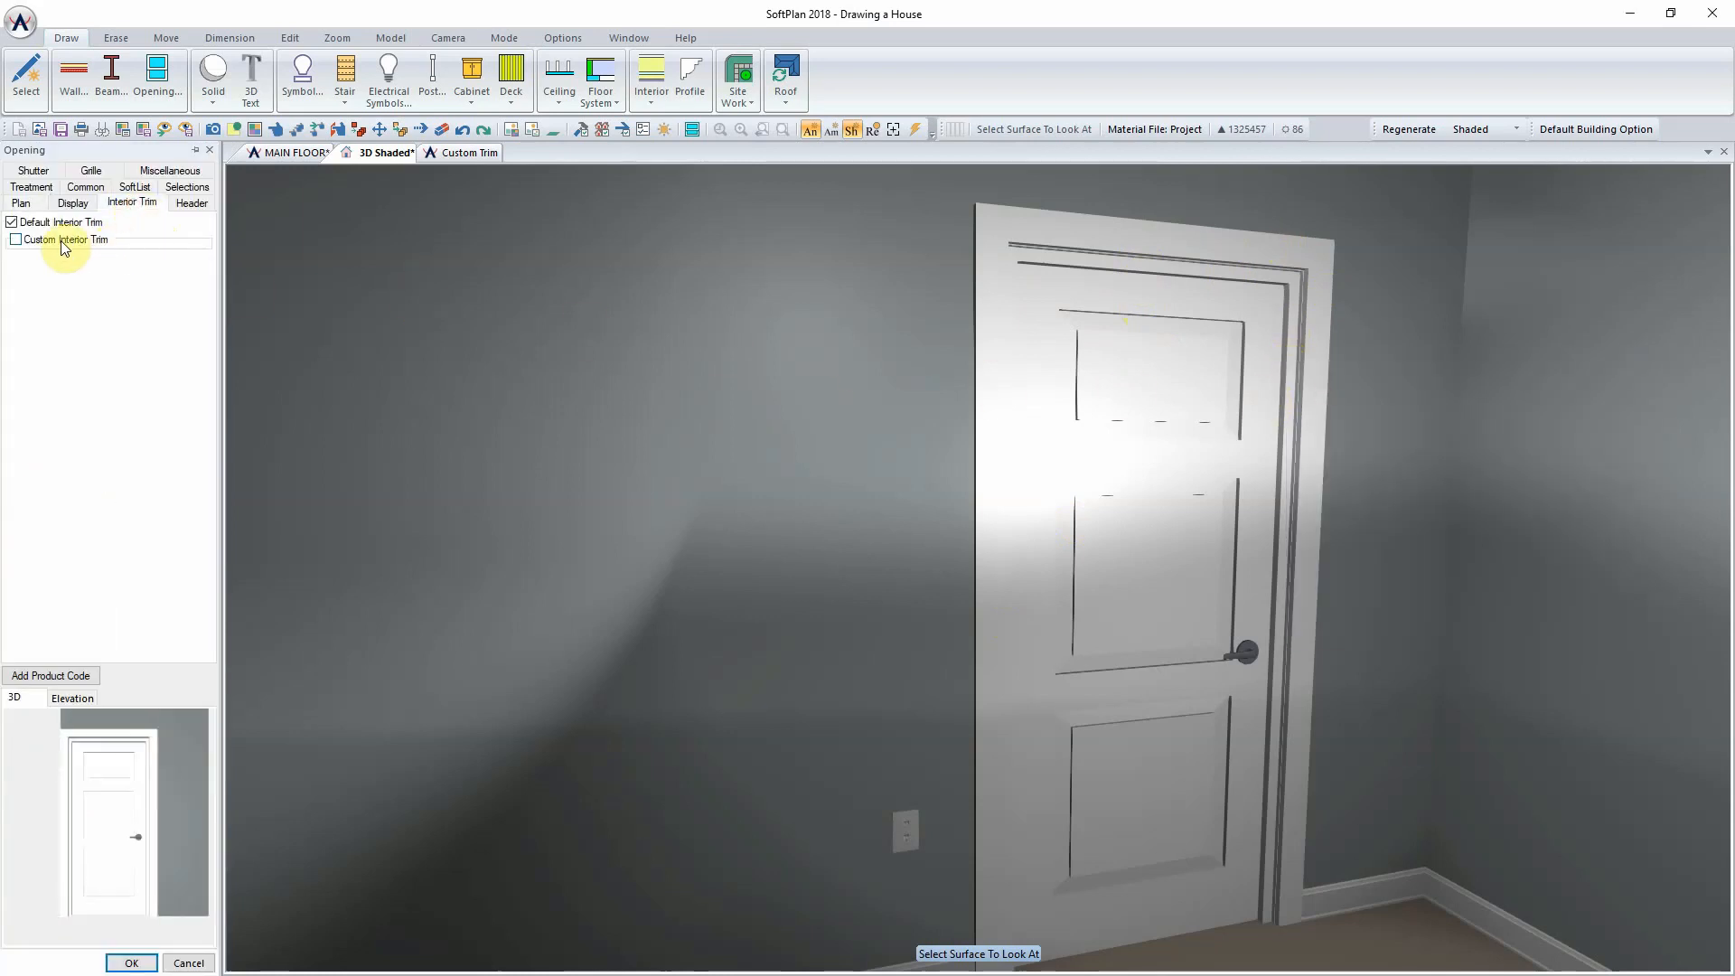
{"action": "left_click", "coordinate": [14, 238]}
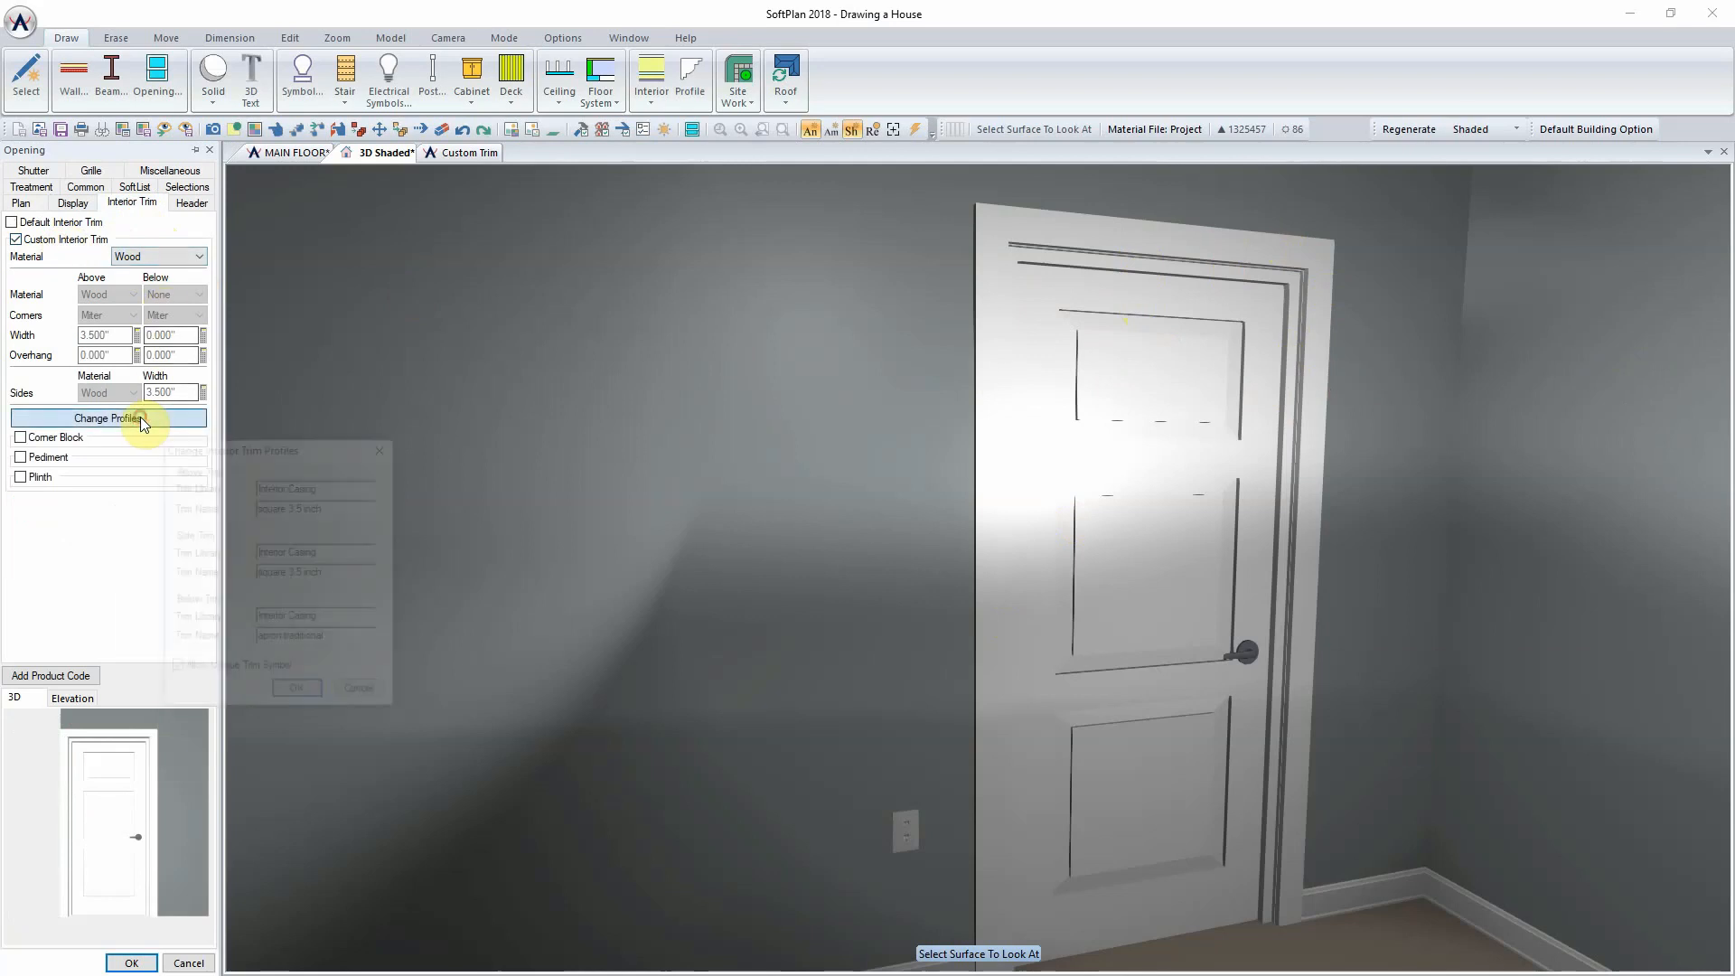
{"action": "left_click", "coordinate": [107, 417]}
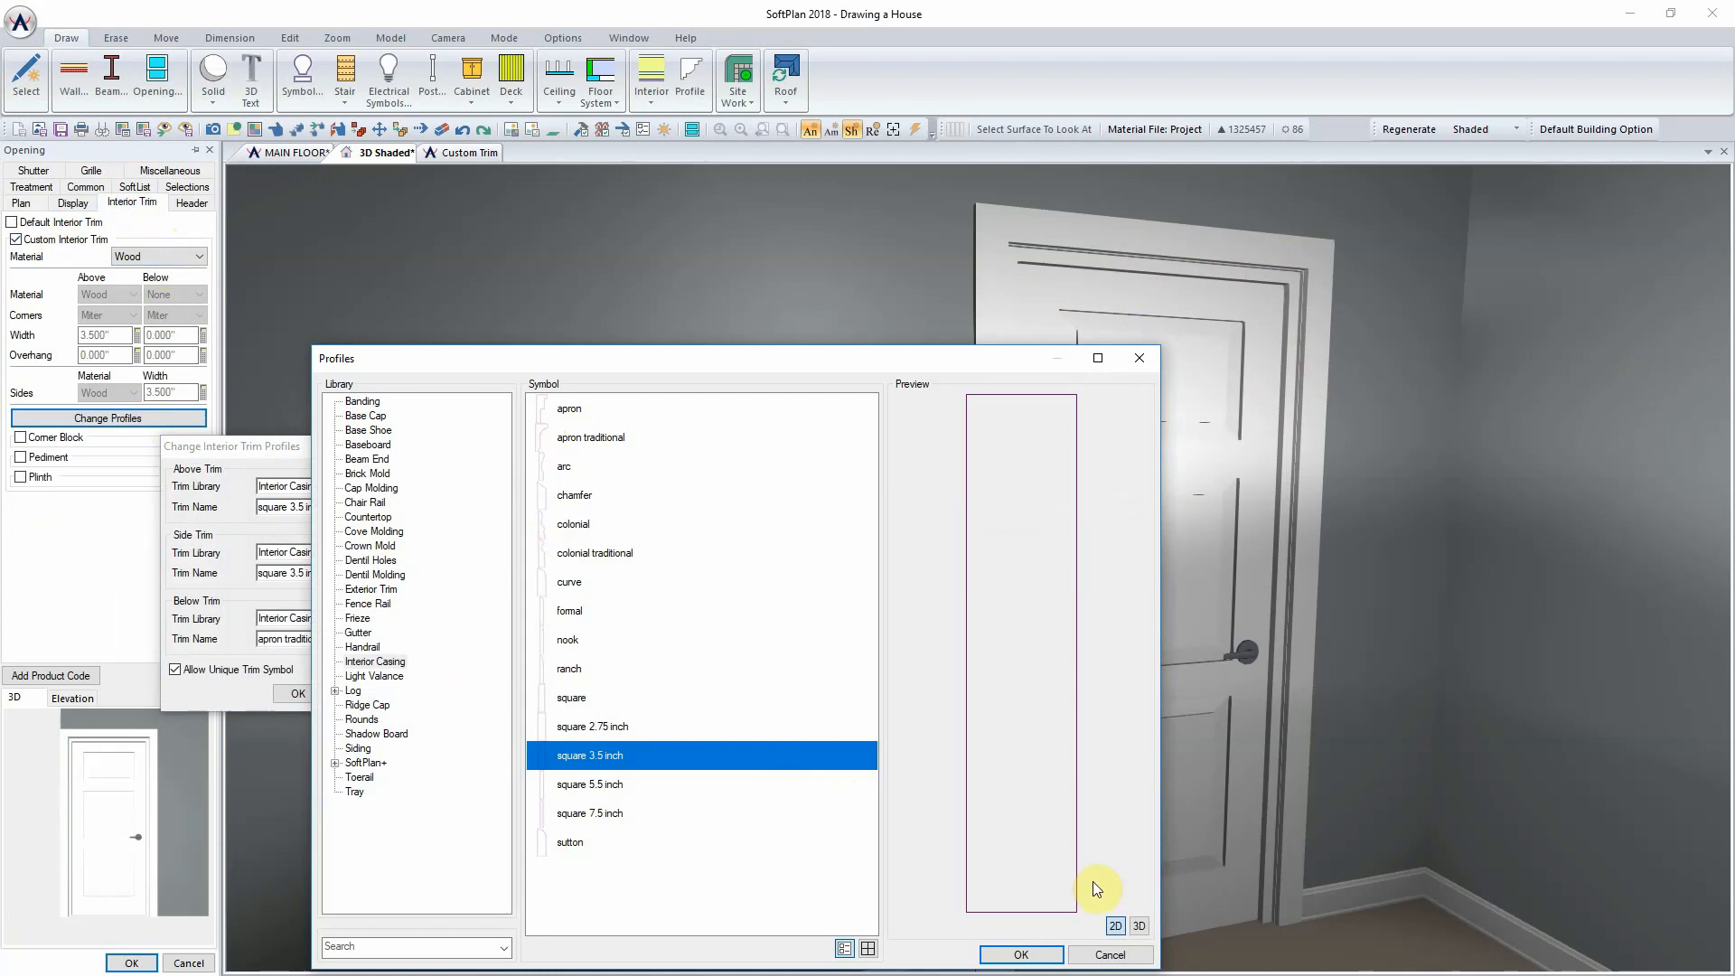
{"action": "left_click", "coordinate": [1021, 955]}
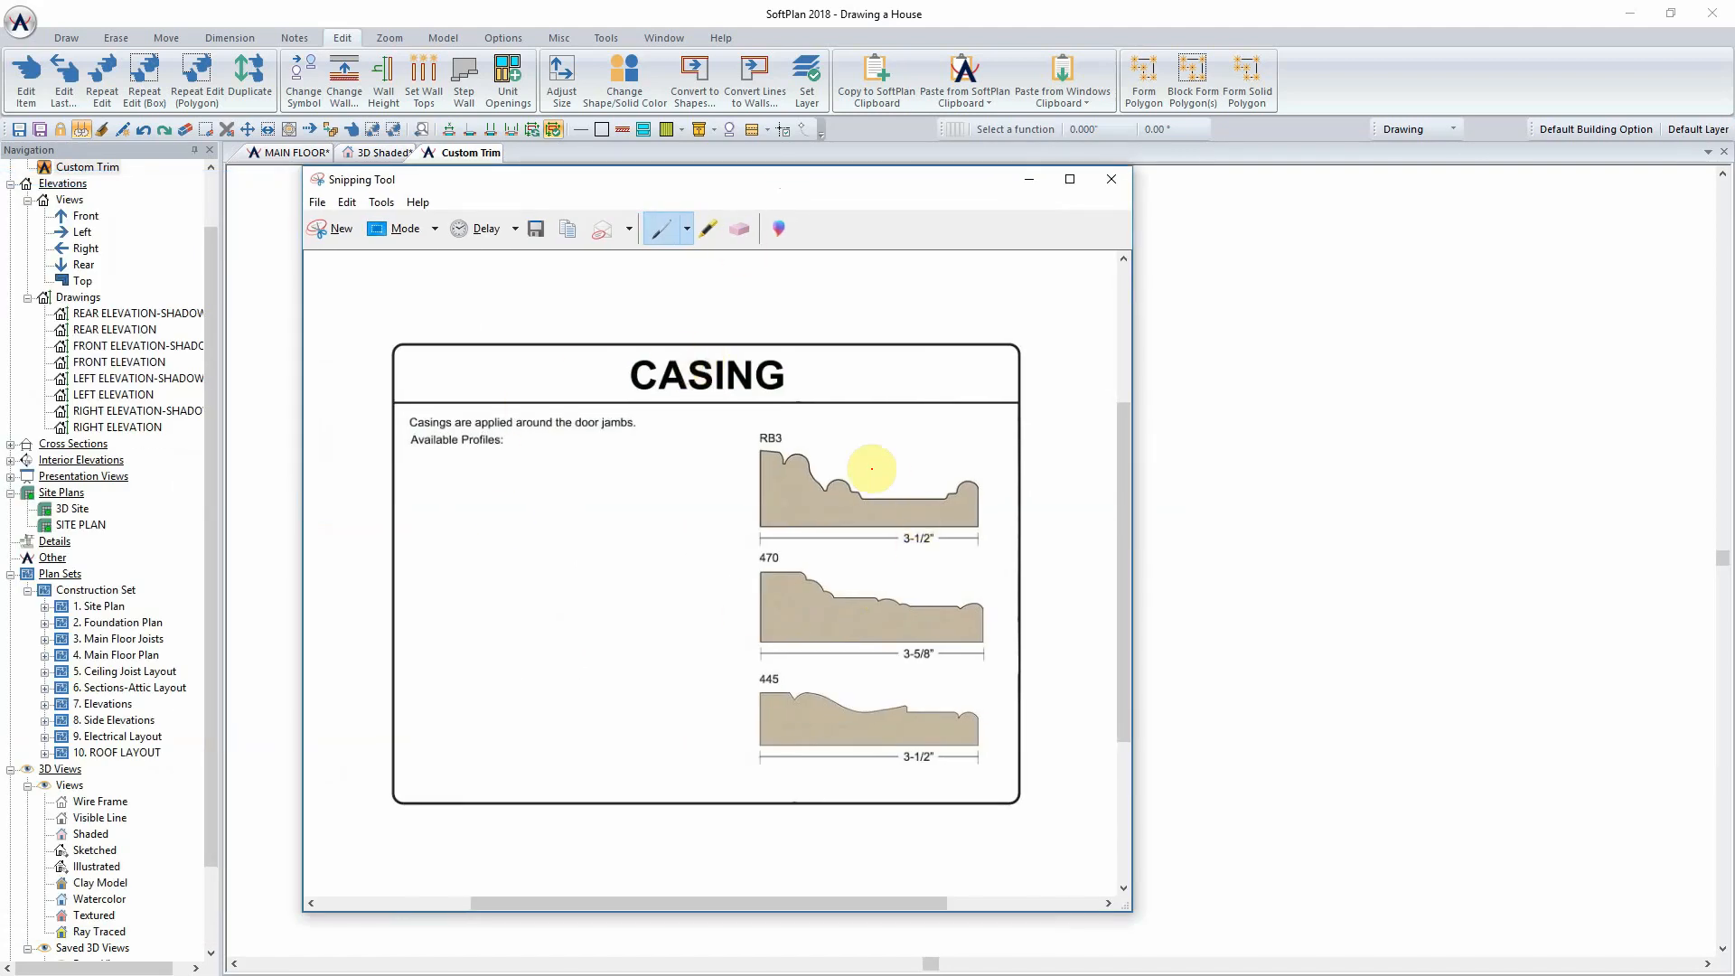
Step: Paste the casing catalog picture into Custom Trim and check the Draw > Shape options
{"action": "left_click", "coordinate": [345, 202]}
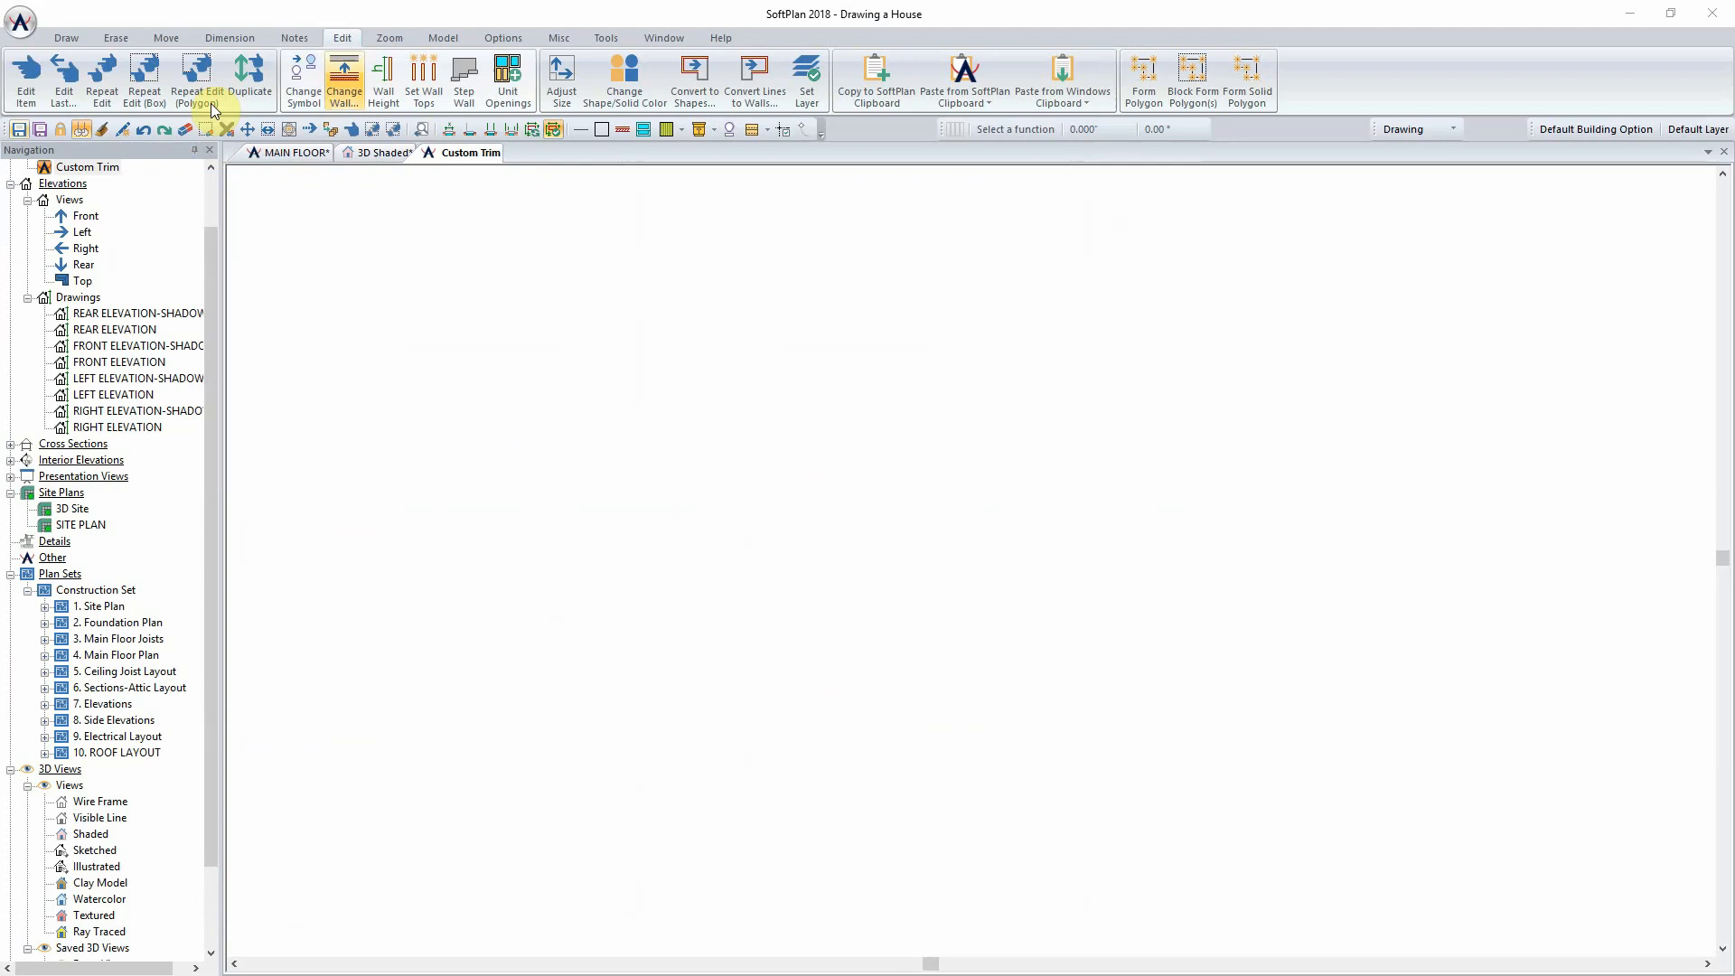
{"action": "left_click", "coordinate": [1061, 76]}
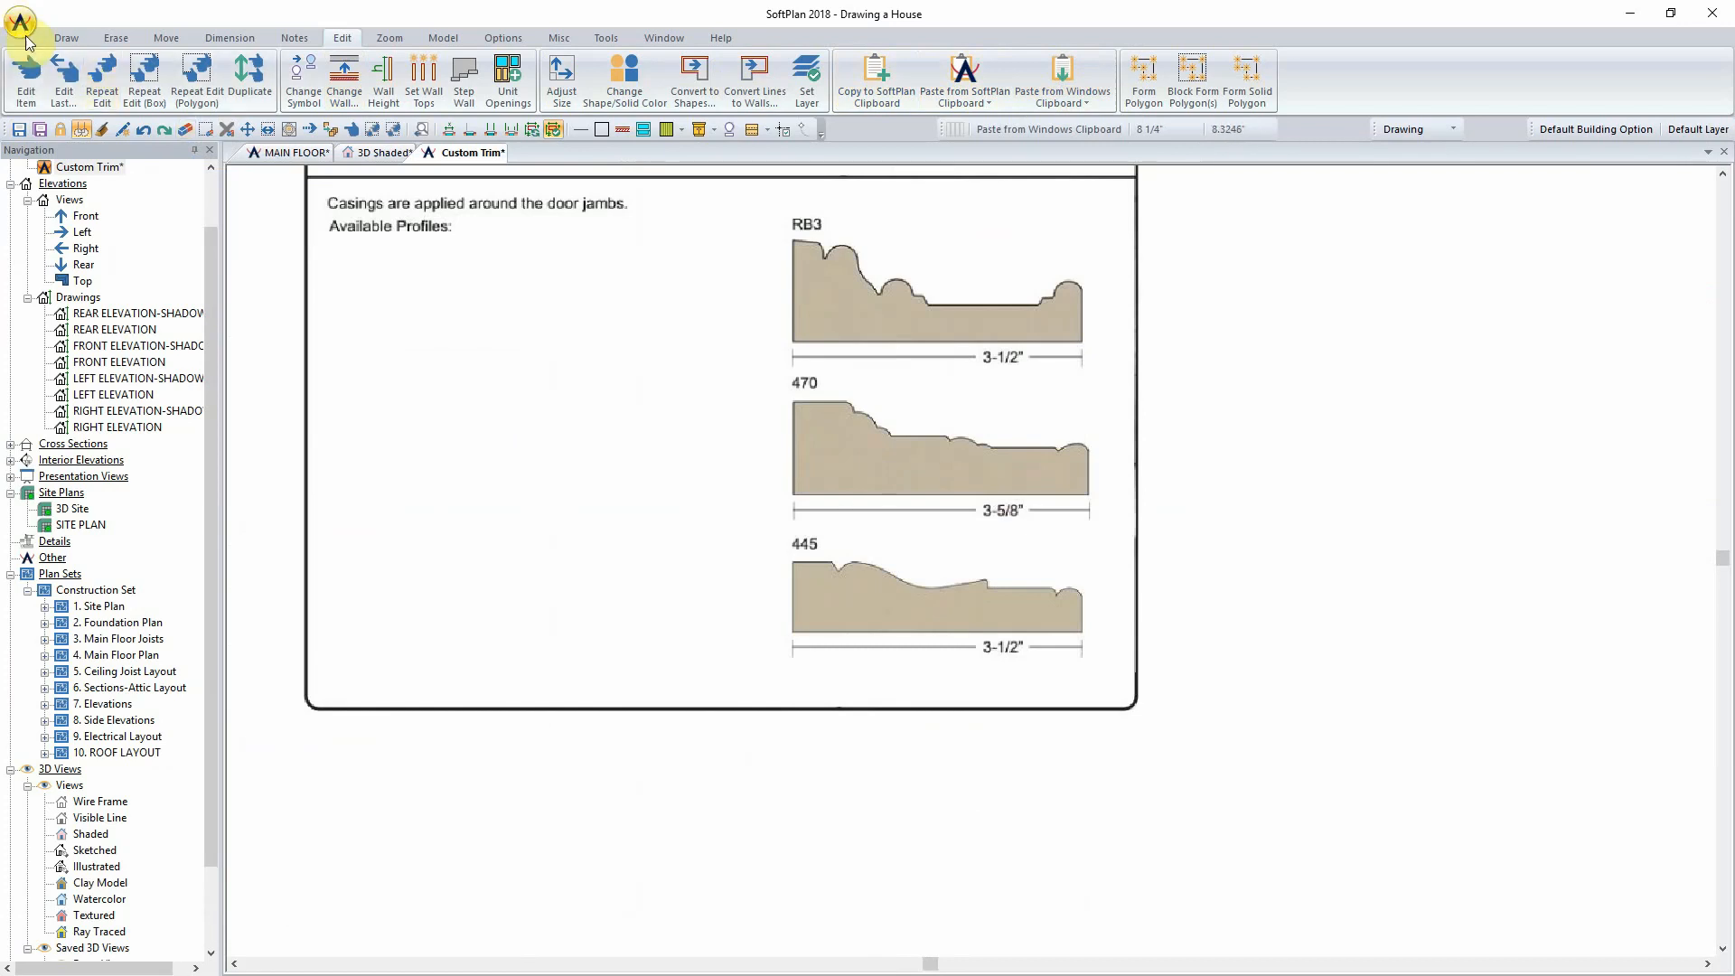
{"action": "left_click", "coordinate": [249, 77]}
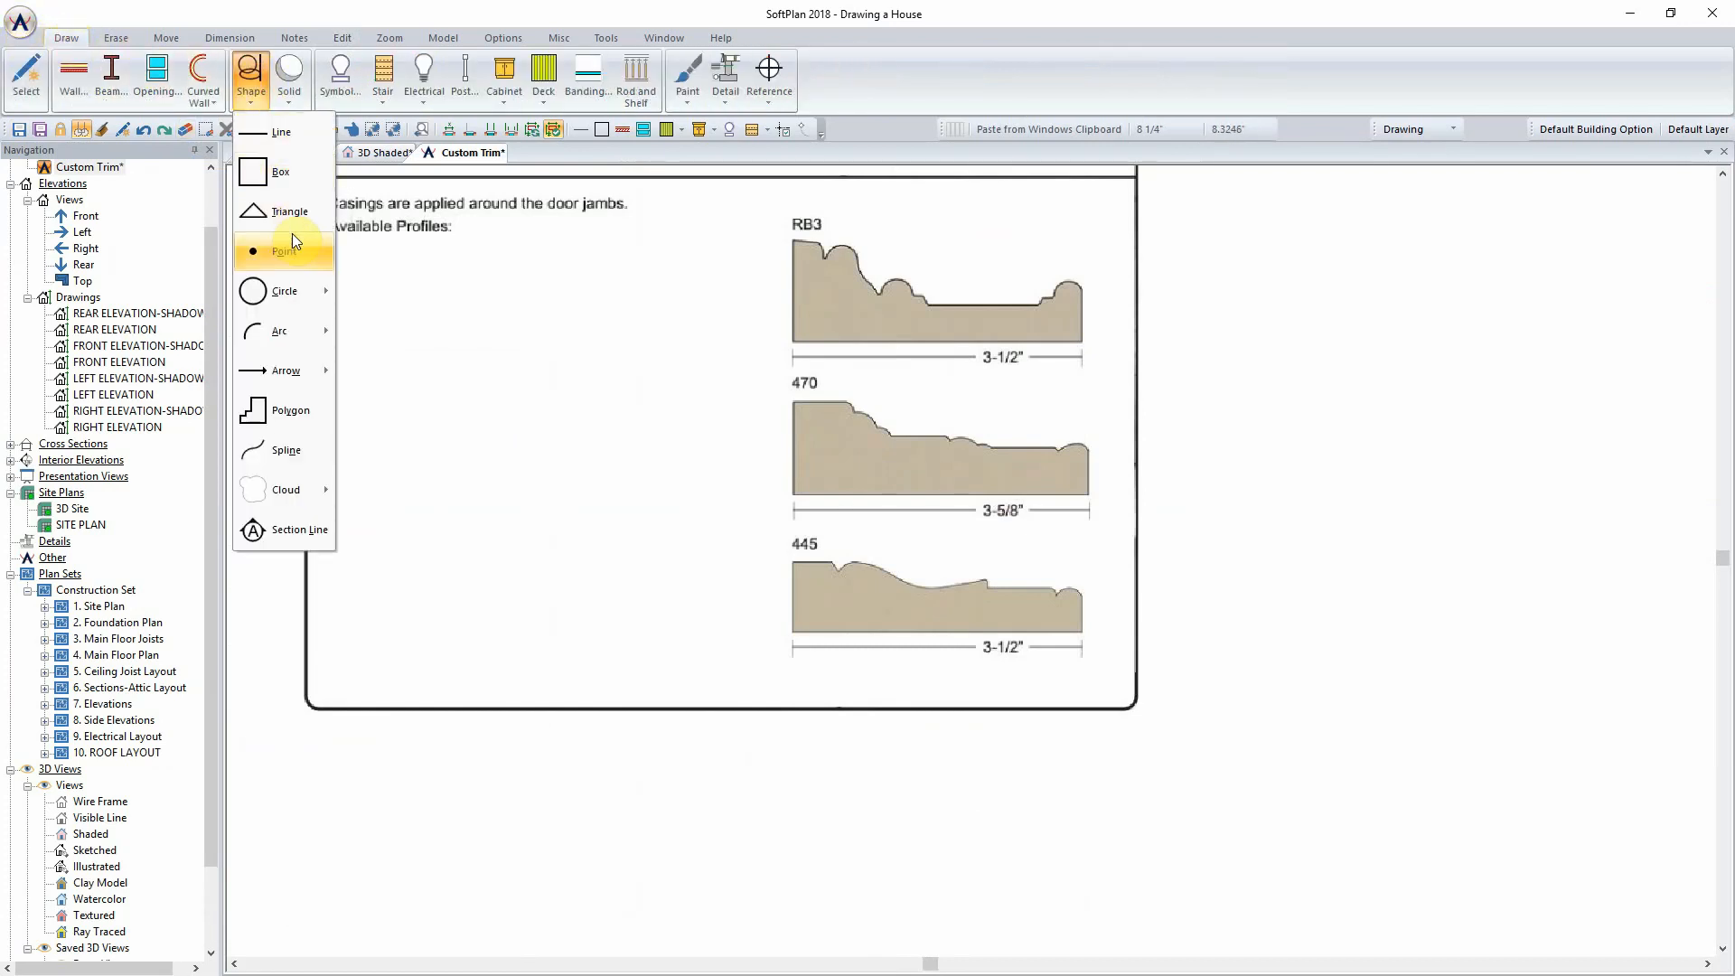
{"action": "mouse_move", "coordinate": [282, 132]}
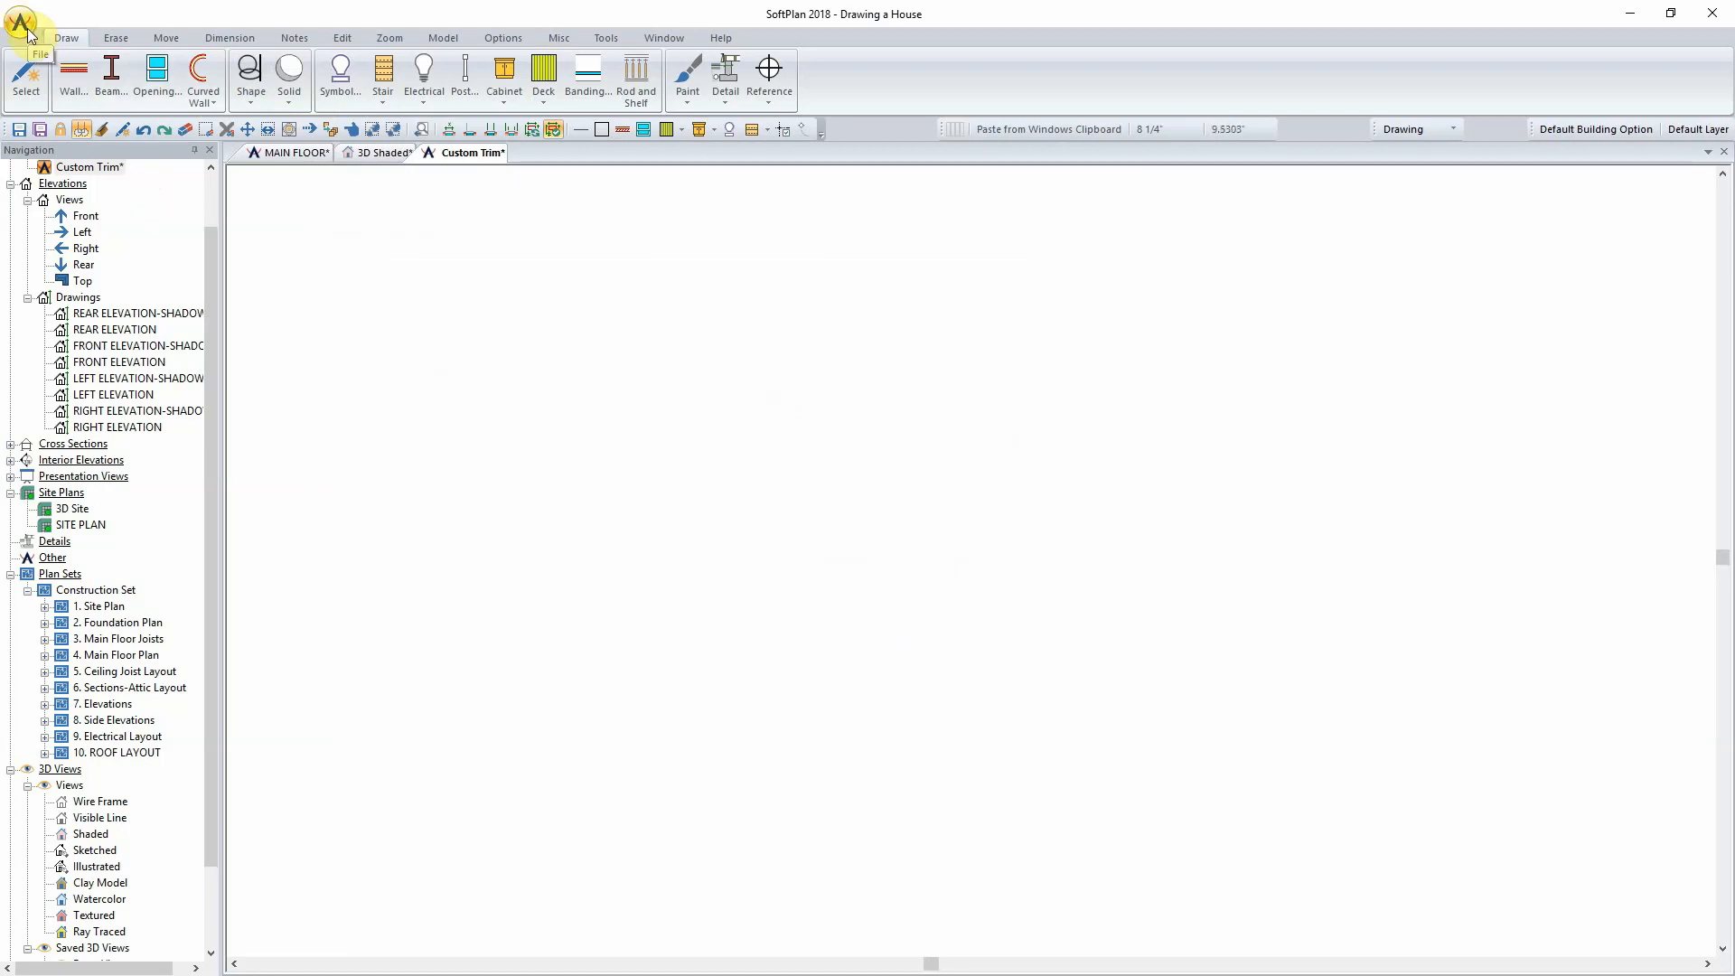
Step: Import Colonial-Revival-Package.dwg into the active Custom Trim drawing
{"action": "left_click", "coordinate": [21, 22]}
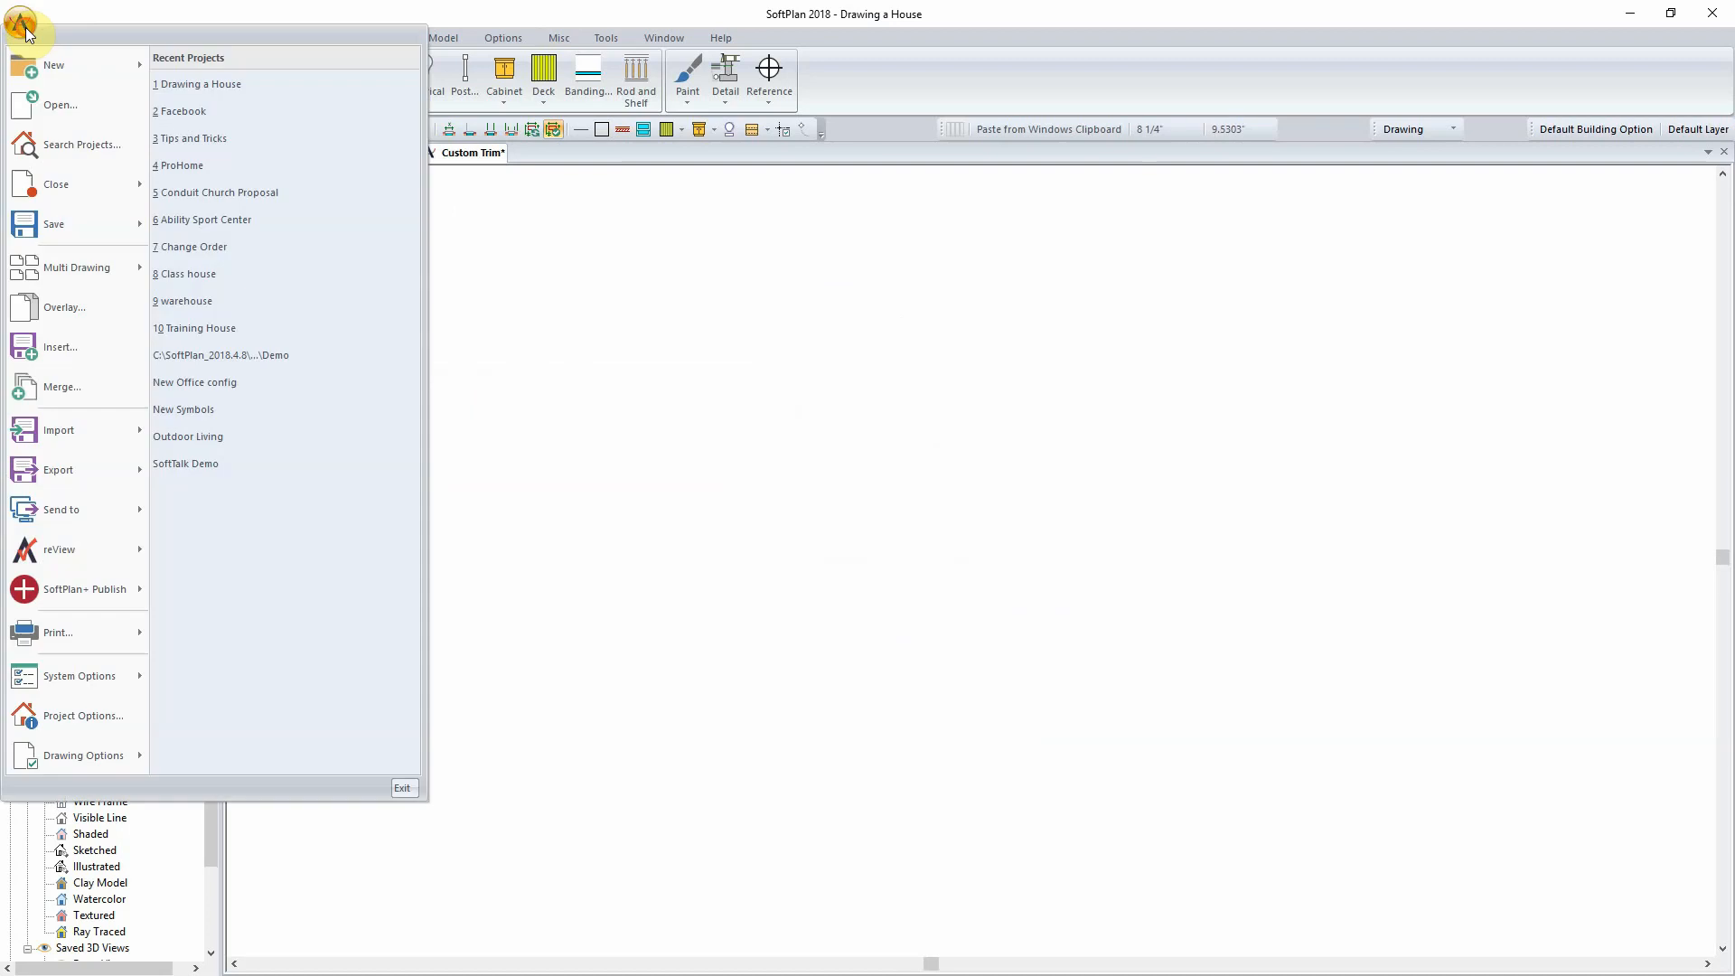
{"action": "left_click", "coordinate": [58, 430]}
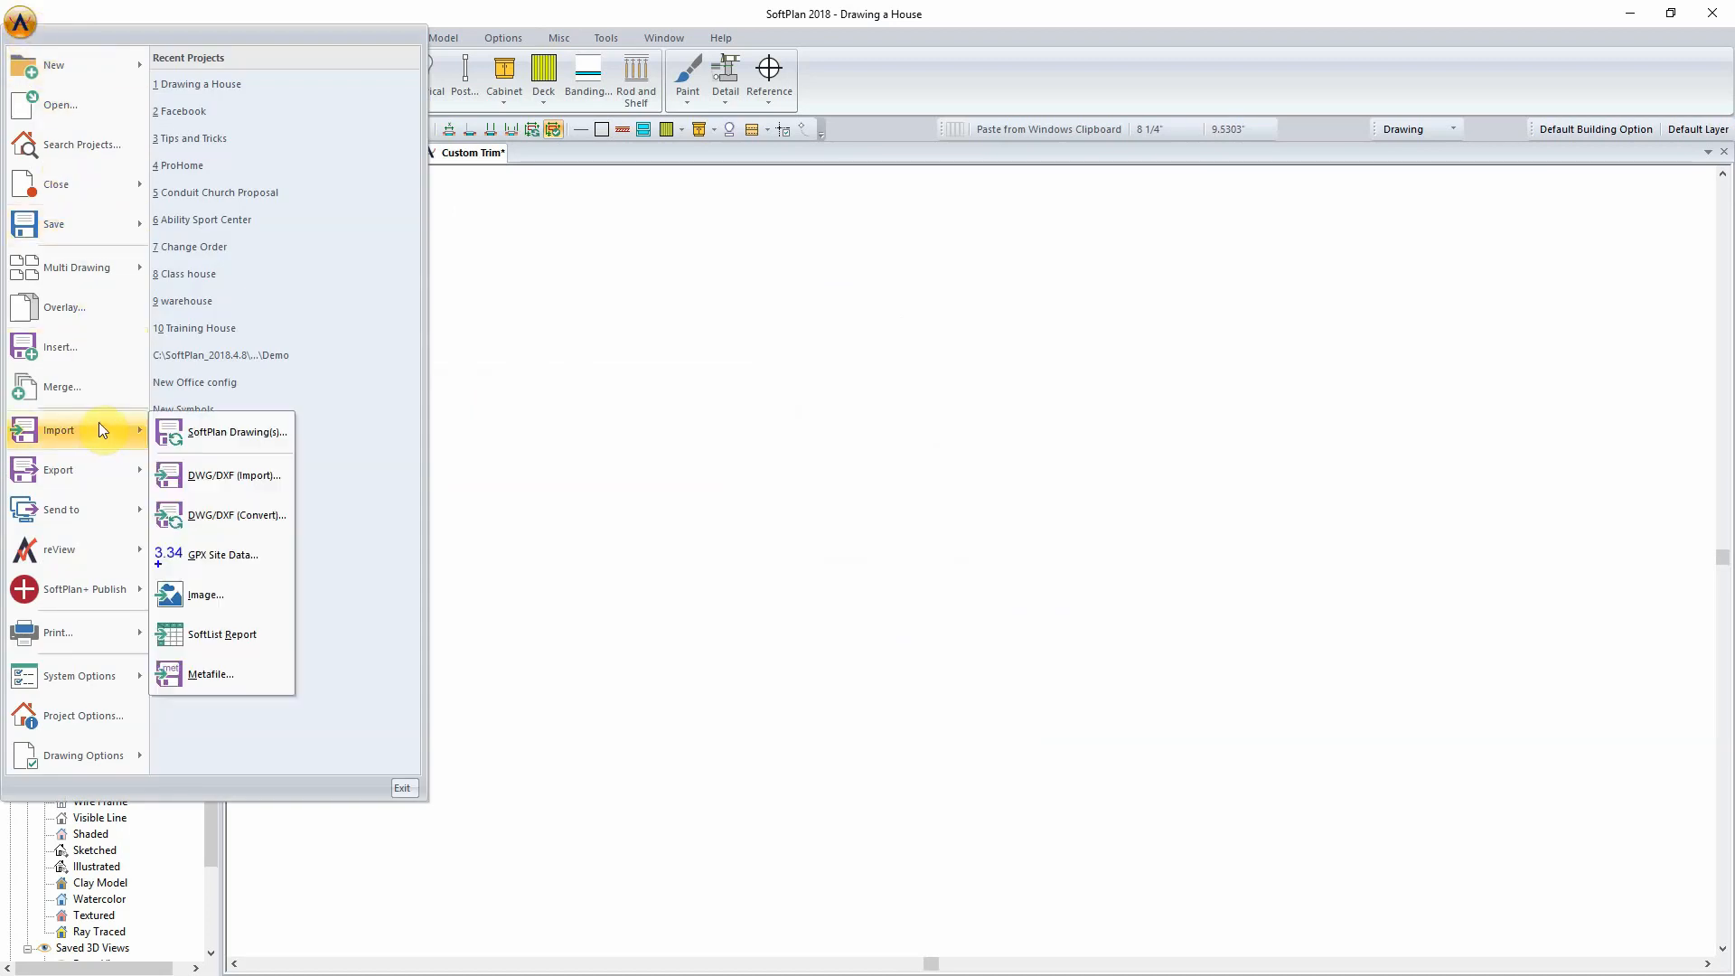
{"action": "mouse_move", "coordinate": [233, 476]}
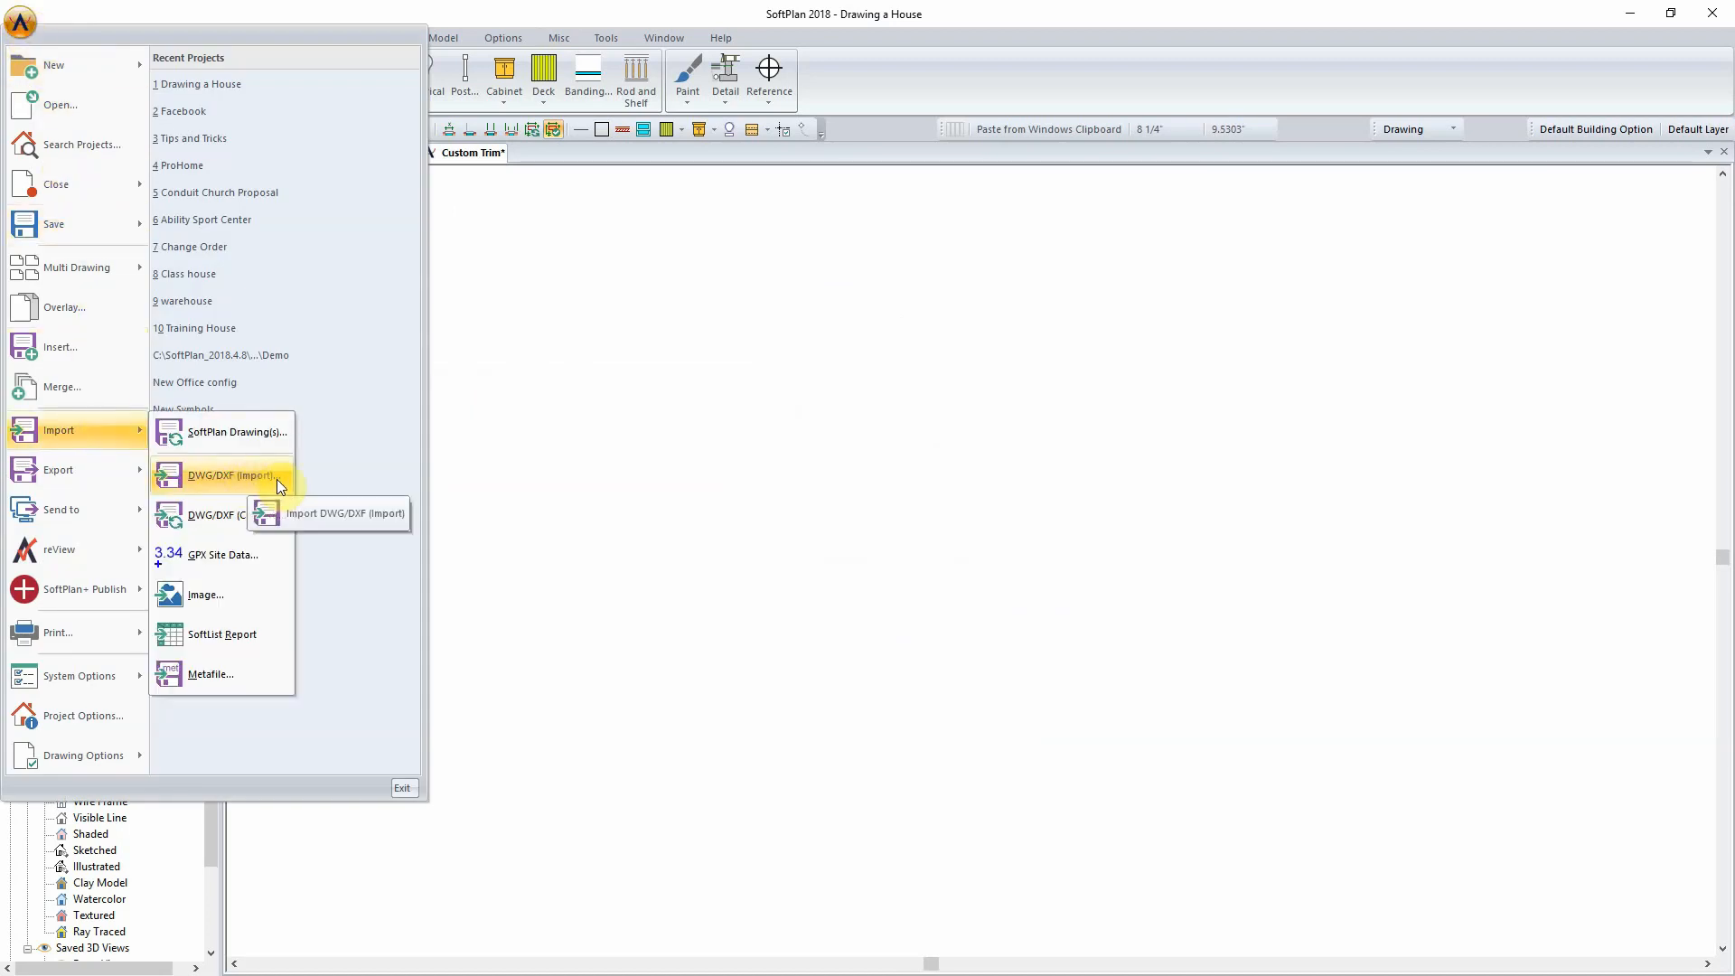
{"action": "left_click", "coordinate": [228, 476]}
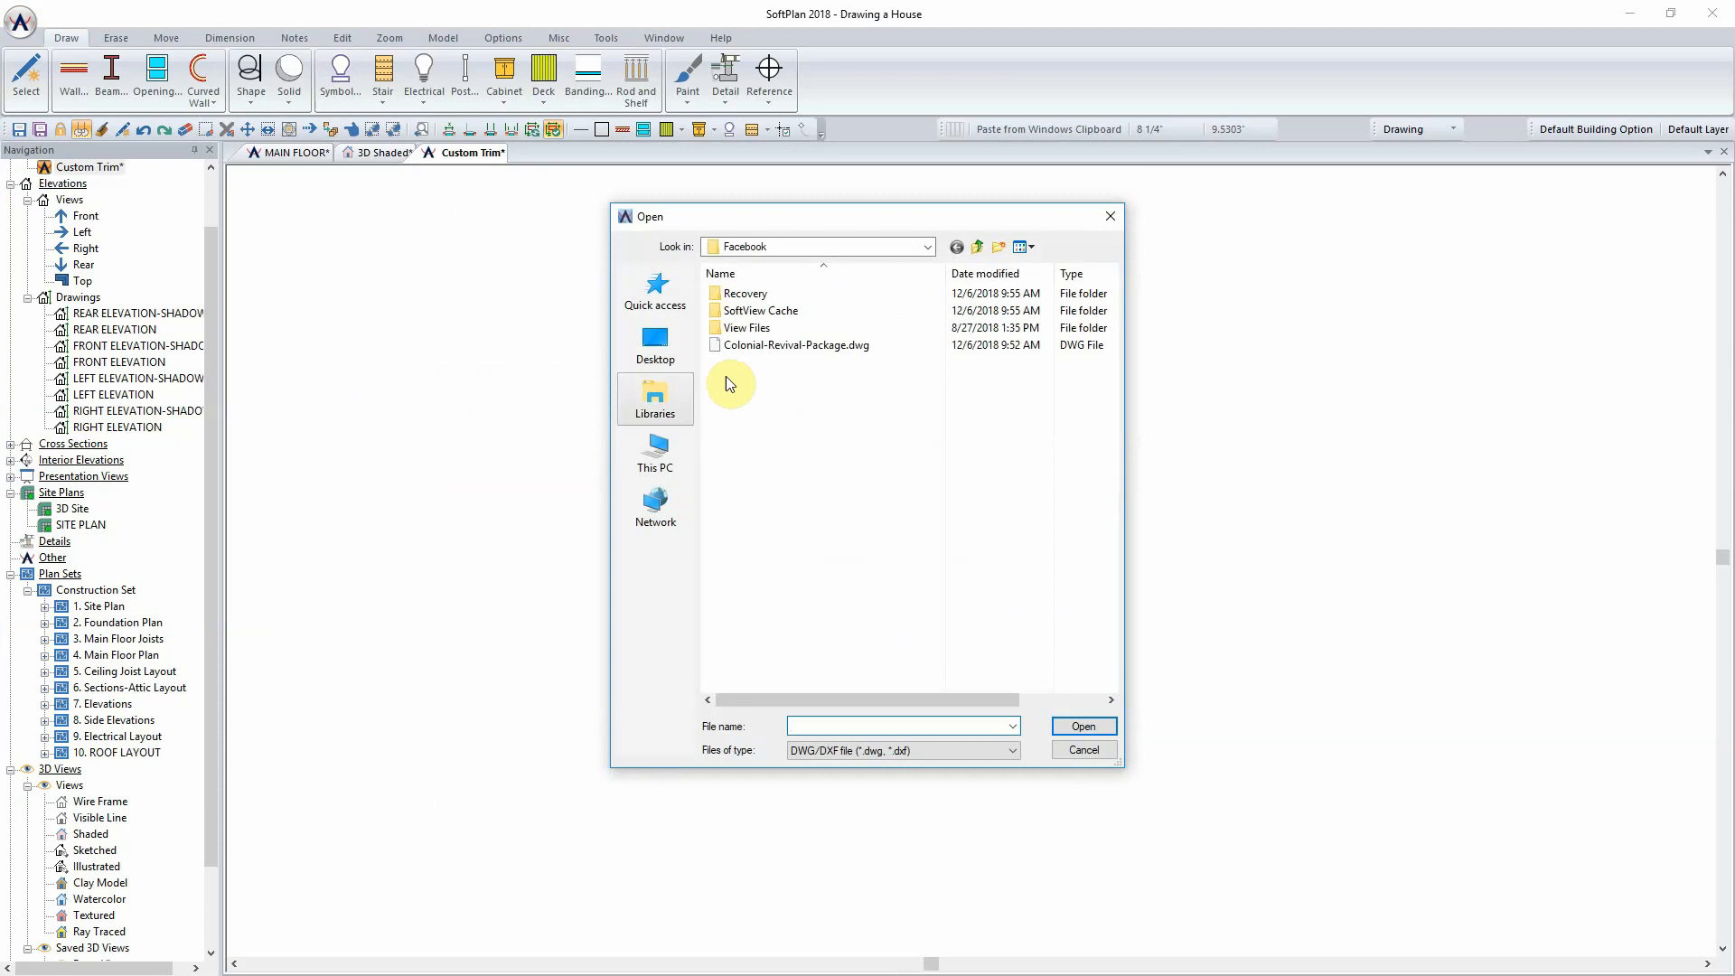
{"action": "left_click", "coordinate": [796, 344]}
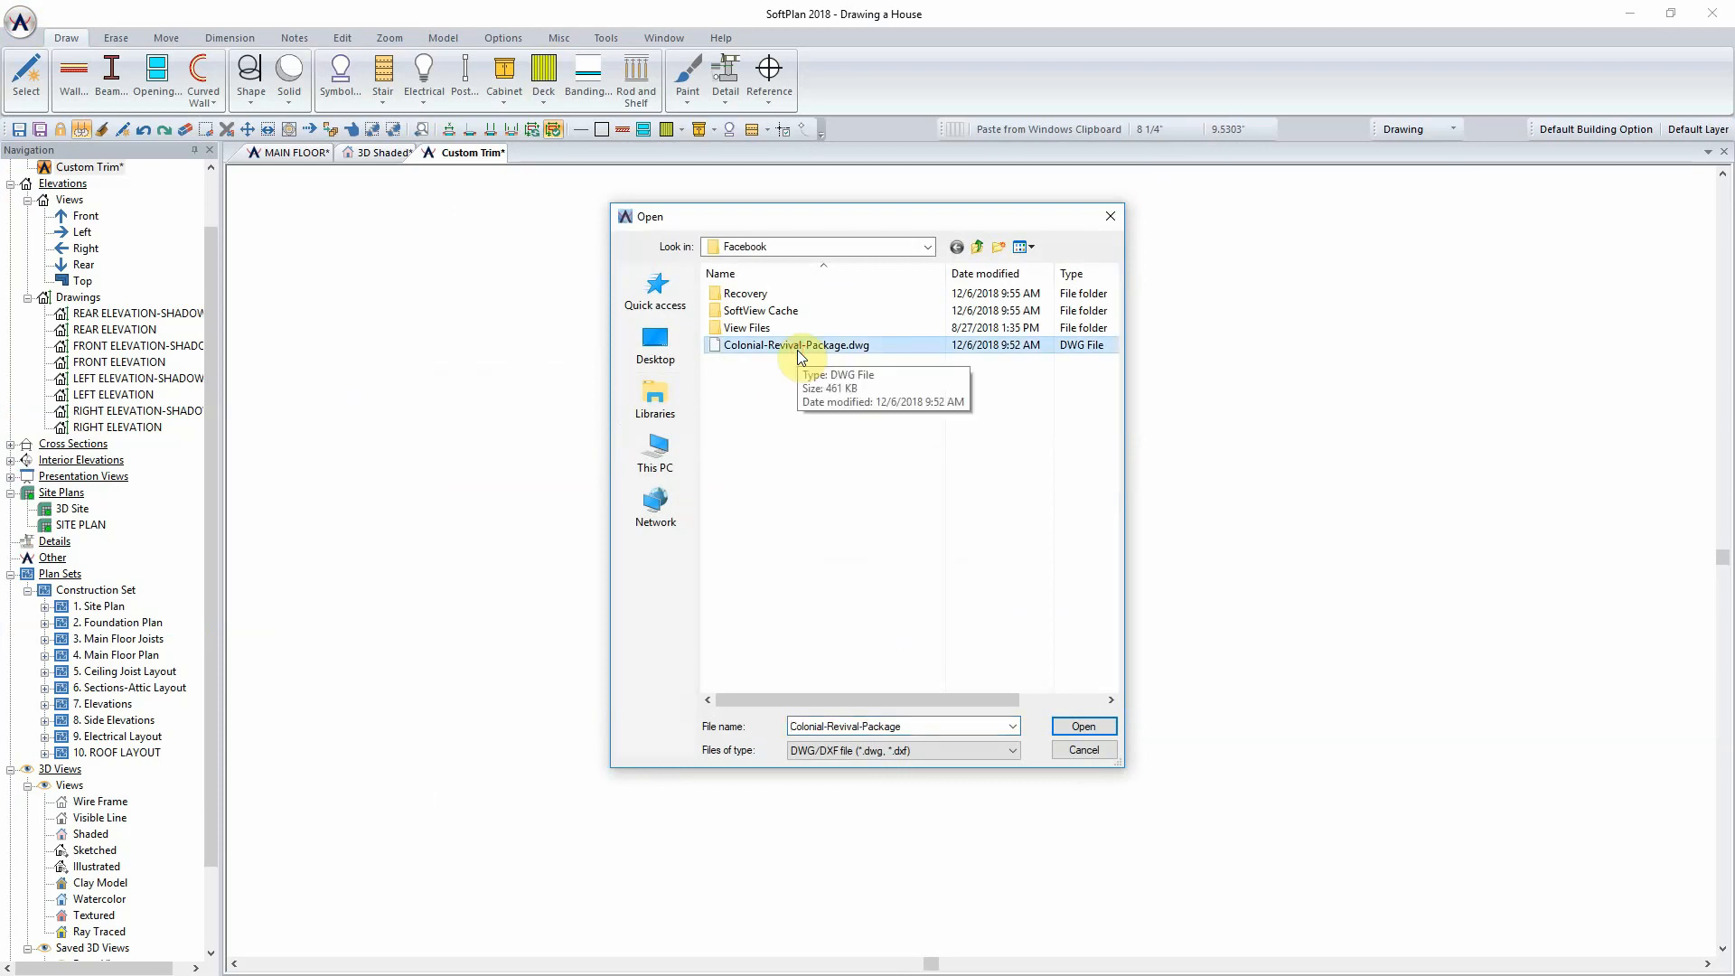
{"action": "left_click", "coordinate": [1084, 726]}
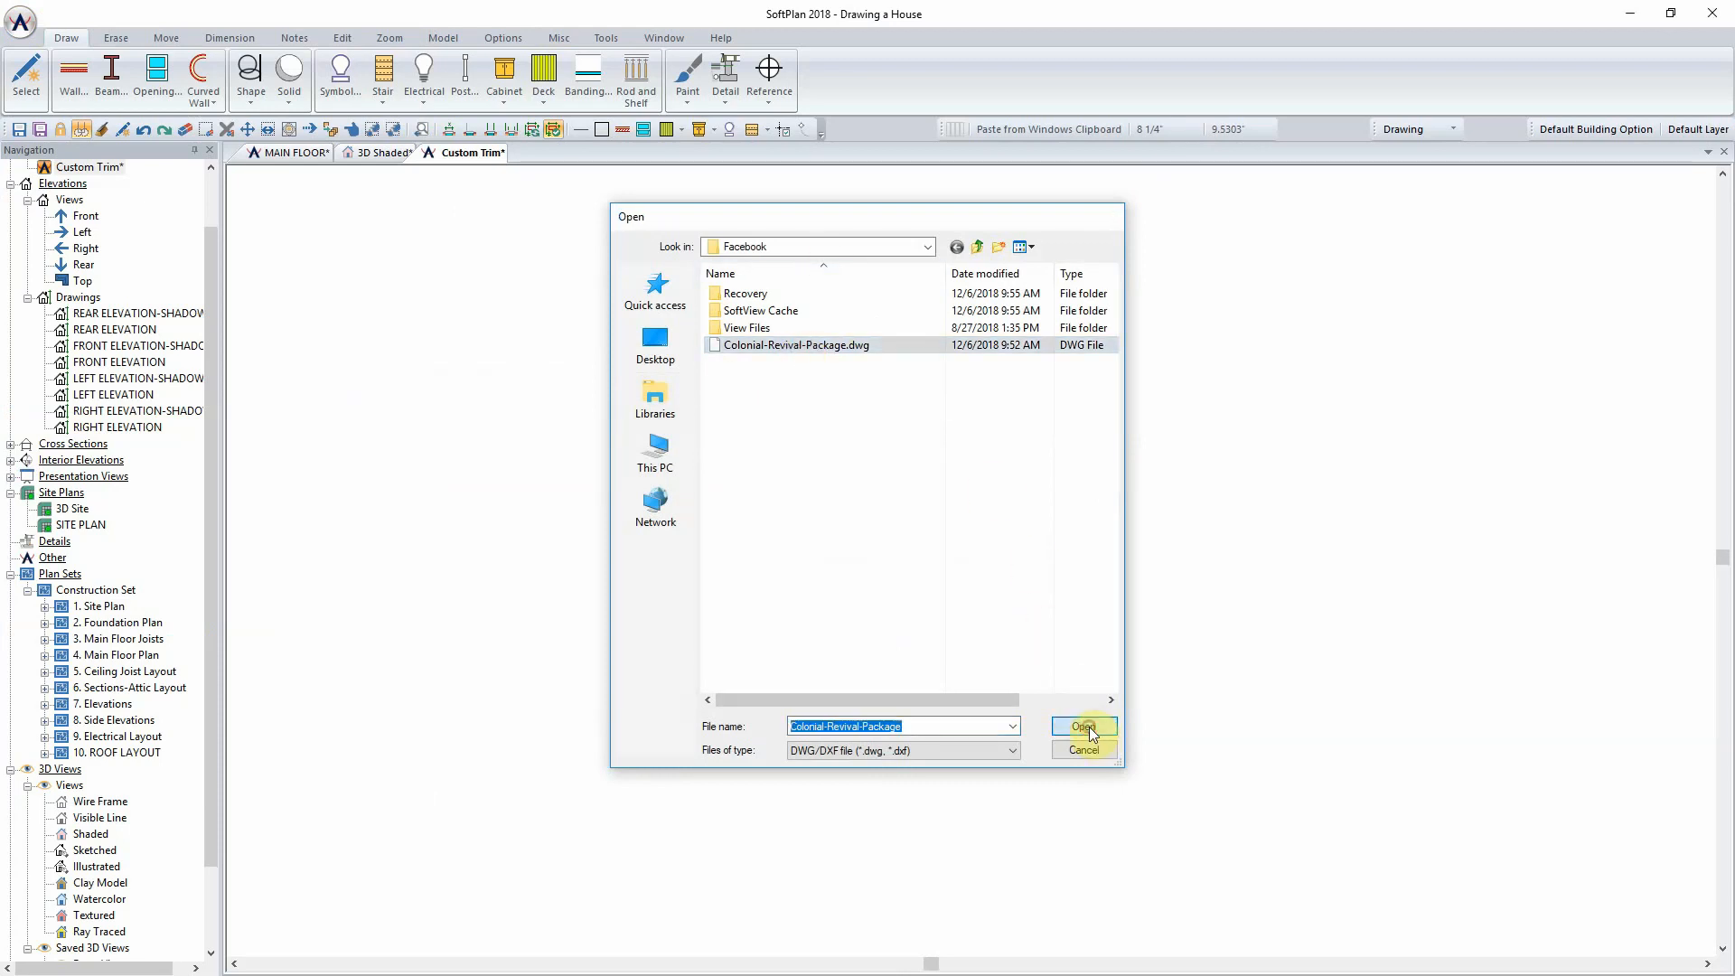
{"action": "left_click", "coordinate": [1085, 727]}
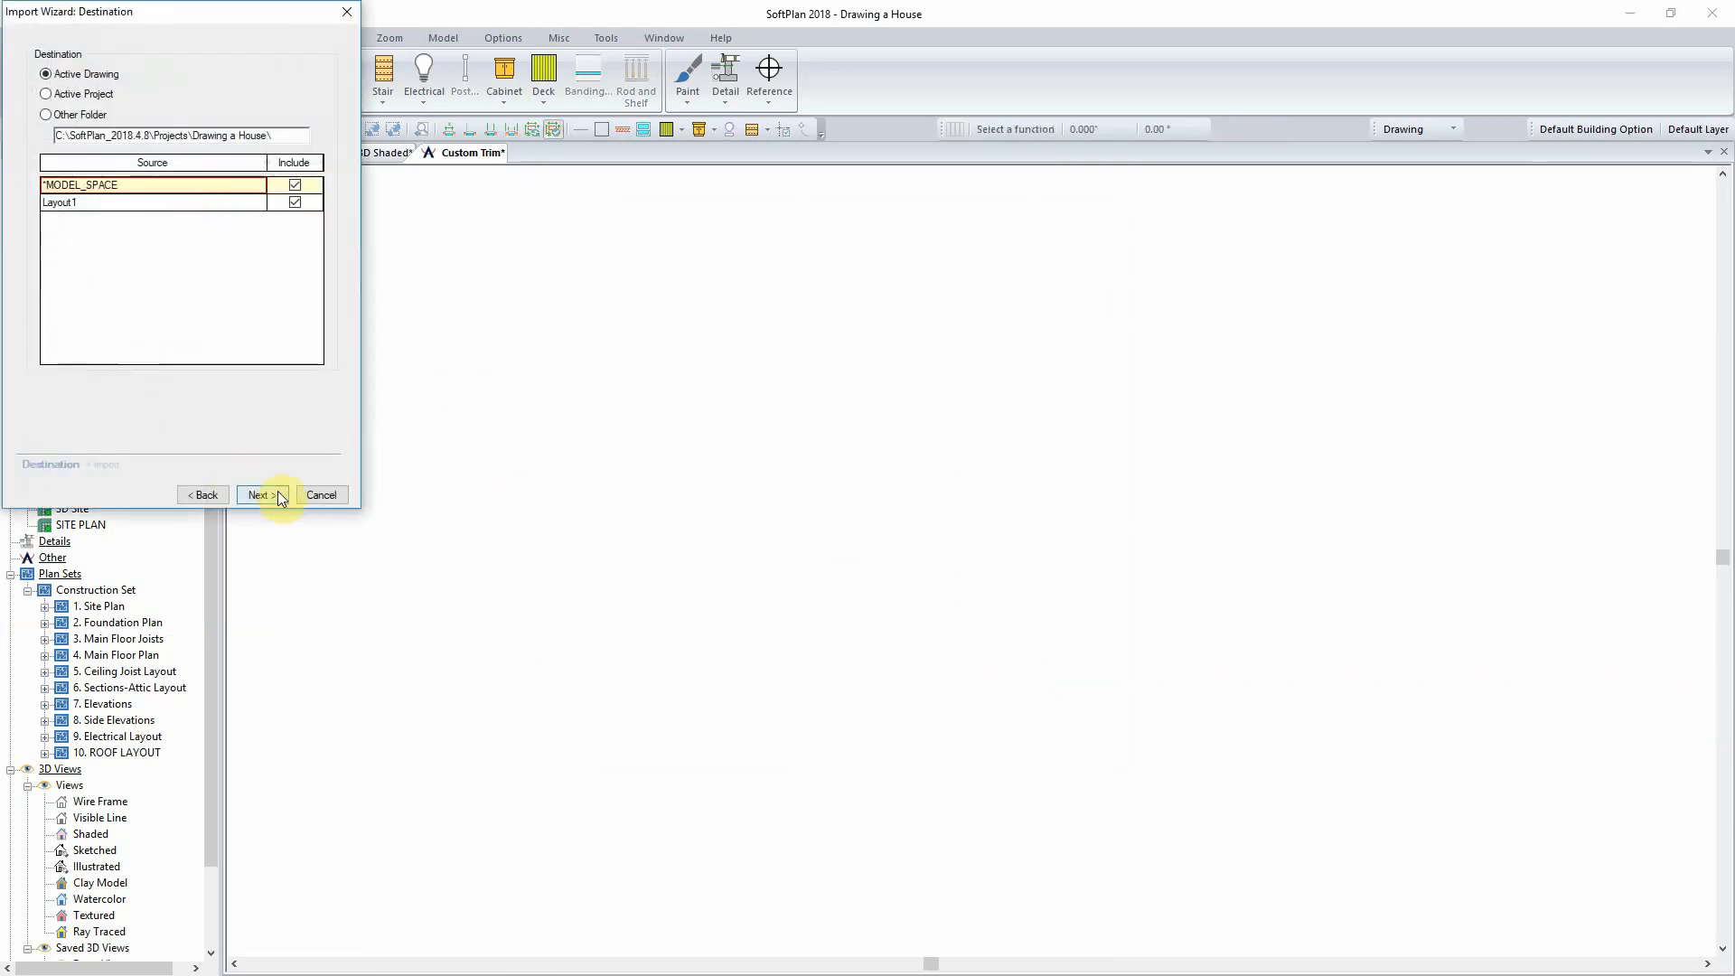
{"action": "left_click", "coordinate": [260, 494]}
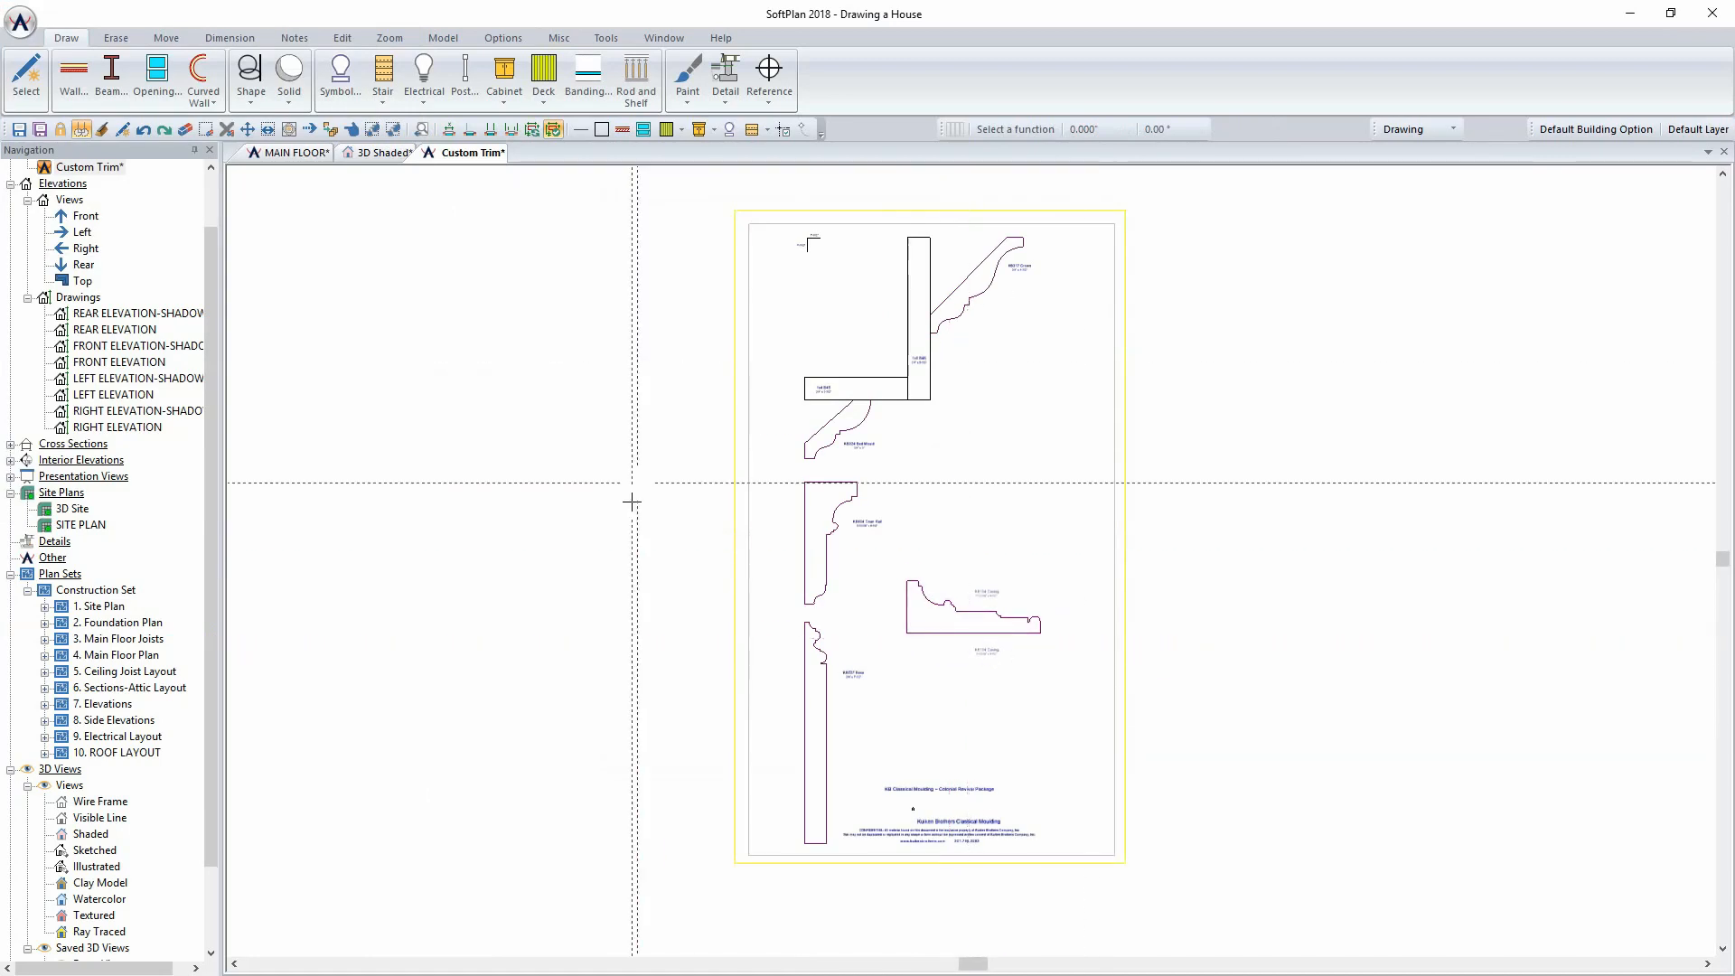
{"action": "mouse_move", "coordinate": [1177, 778]}
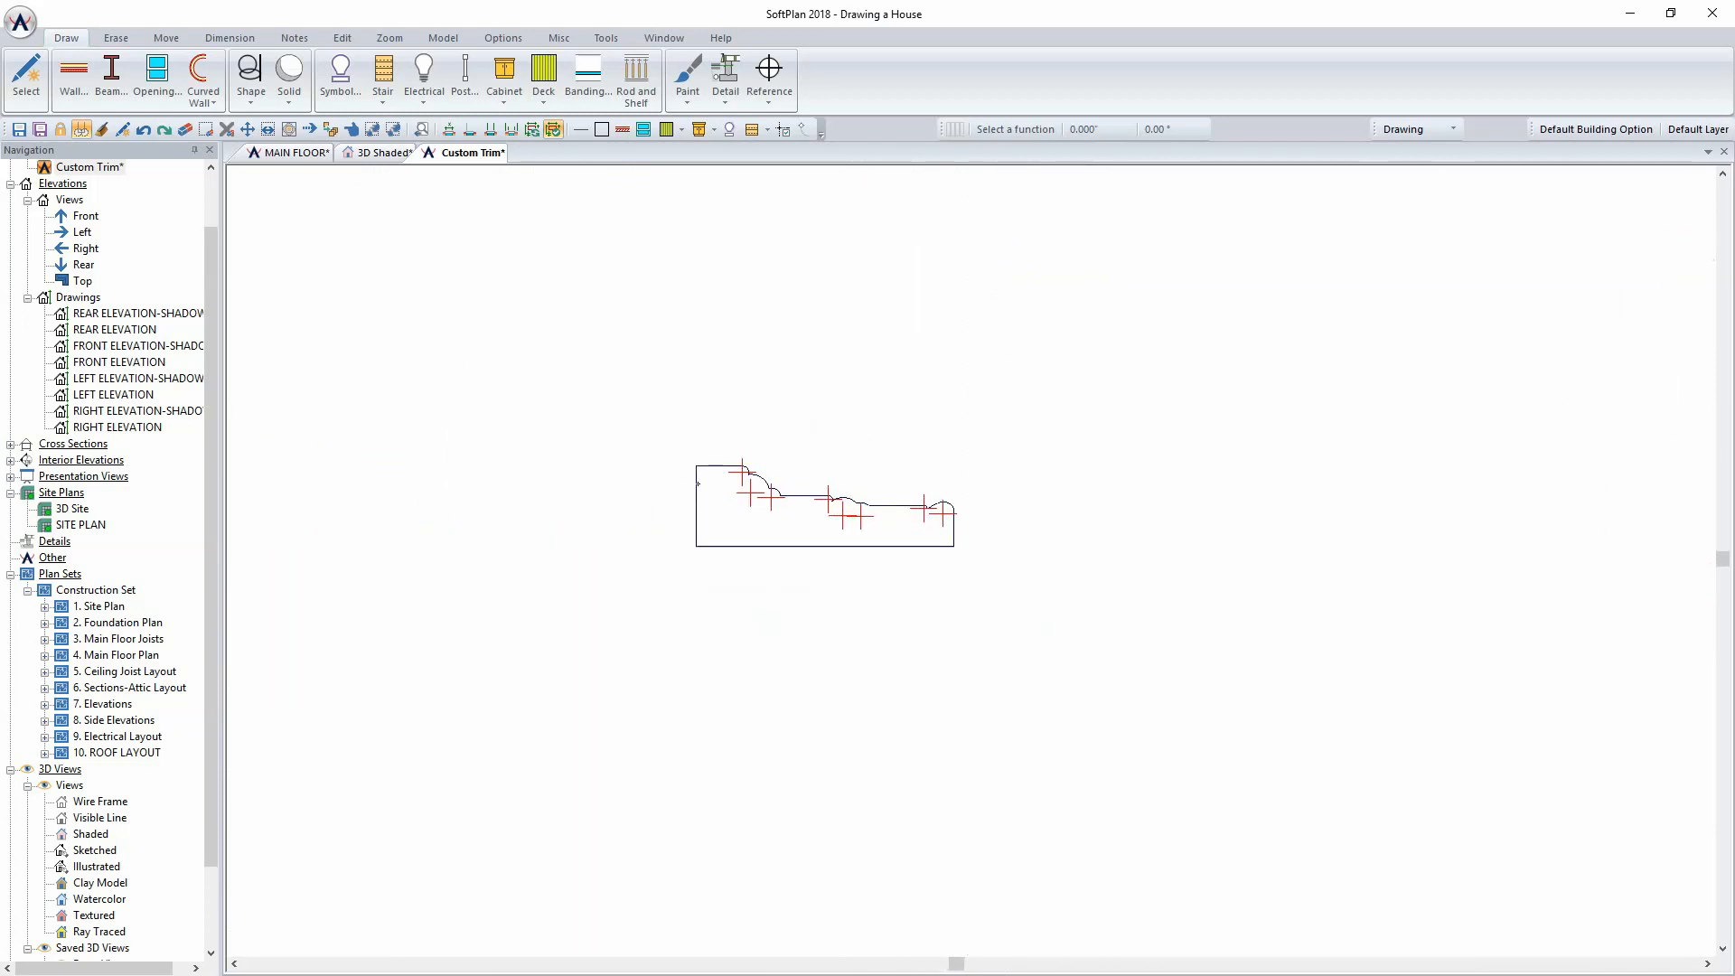
{"action": "mouse_move", "coordinate": [989, 506]}
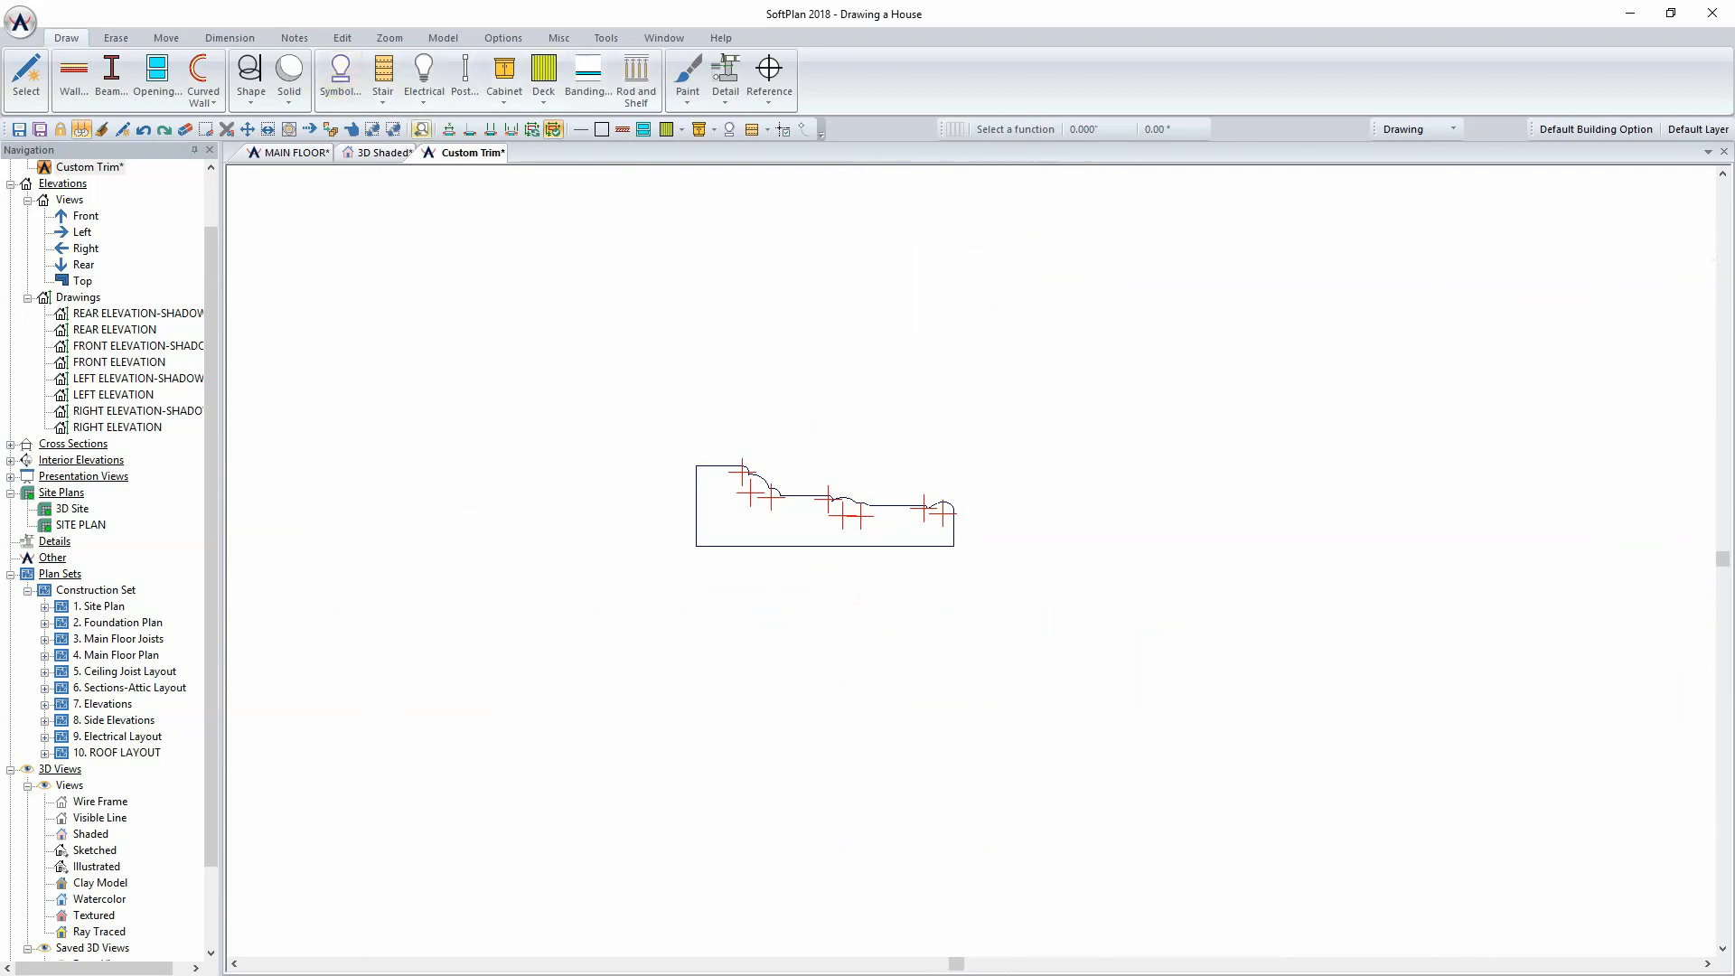
{"action": "mouse_move", "coordinate": [329, 38]}
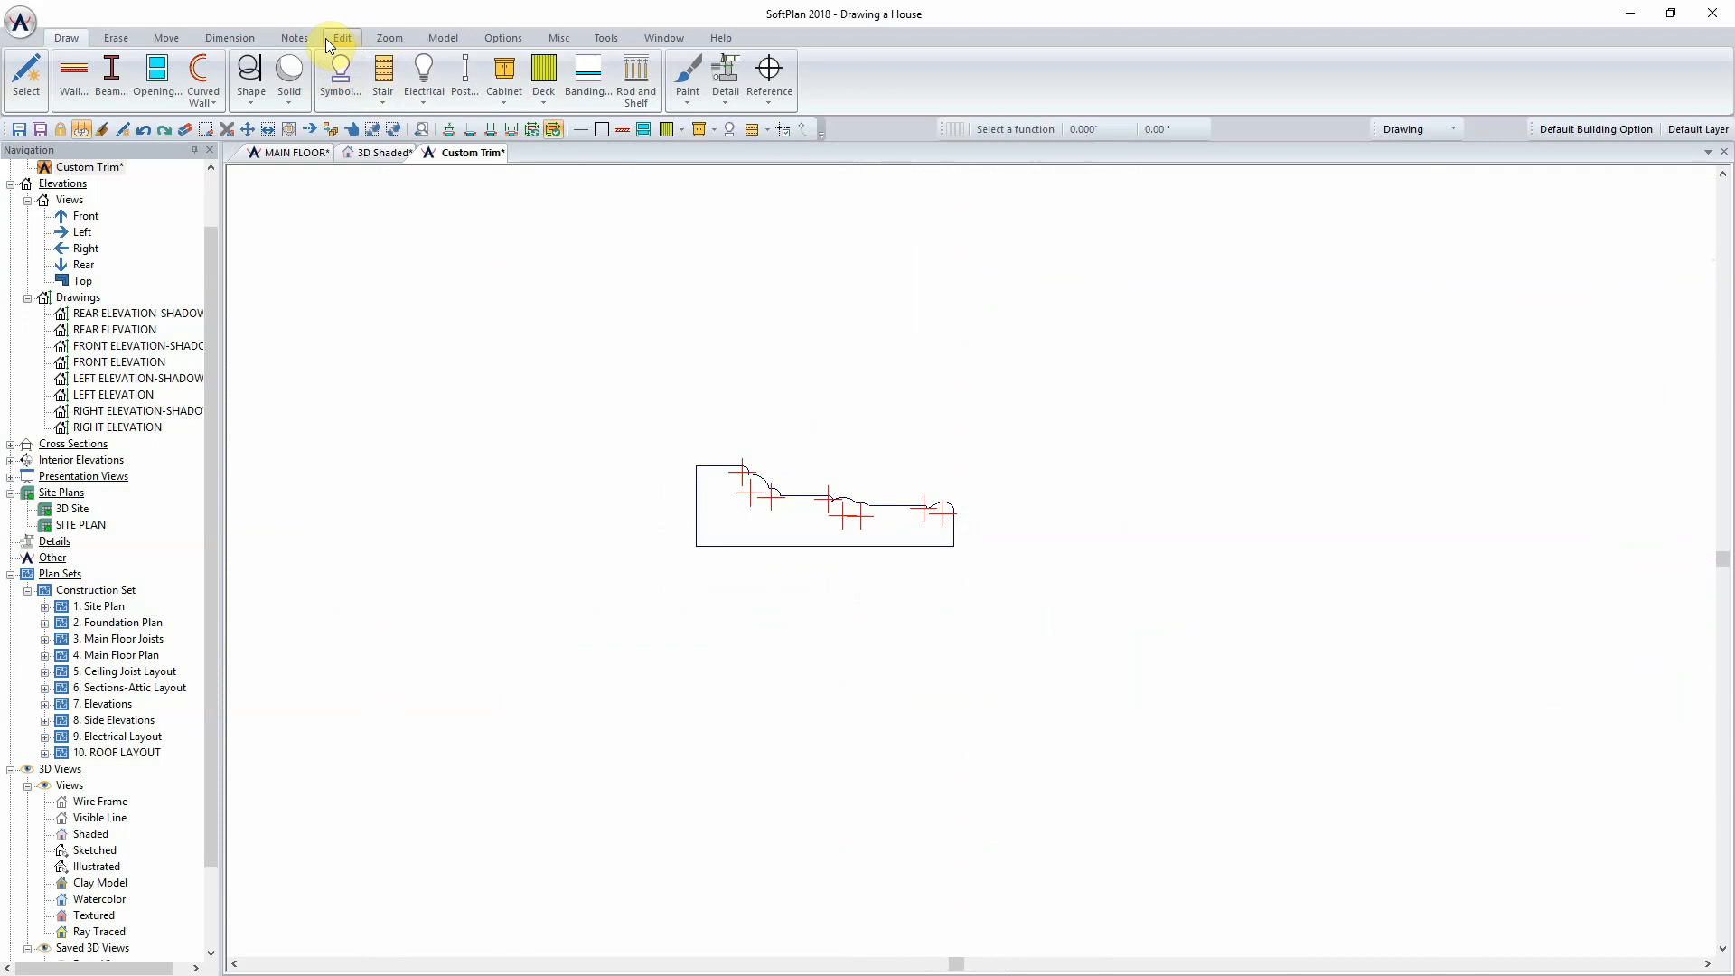
{"action": "mouse_move", "coordinate": [358, 42]}
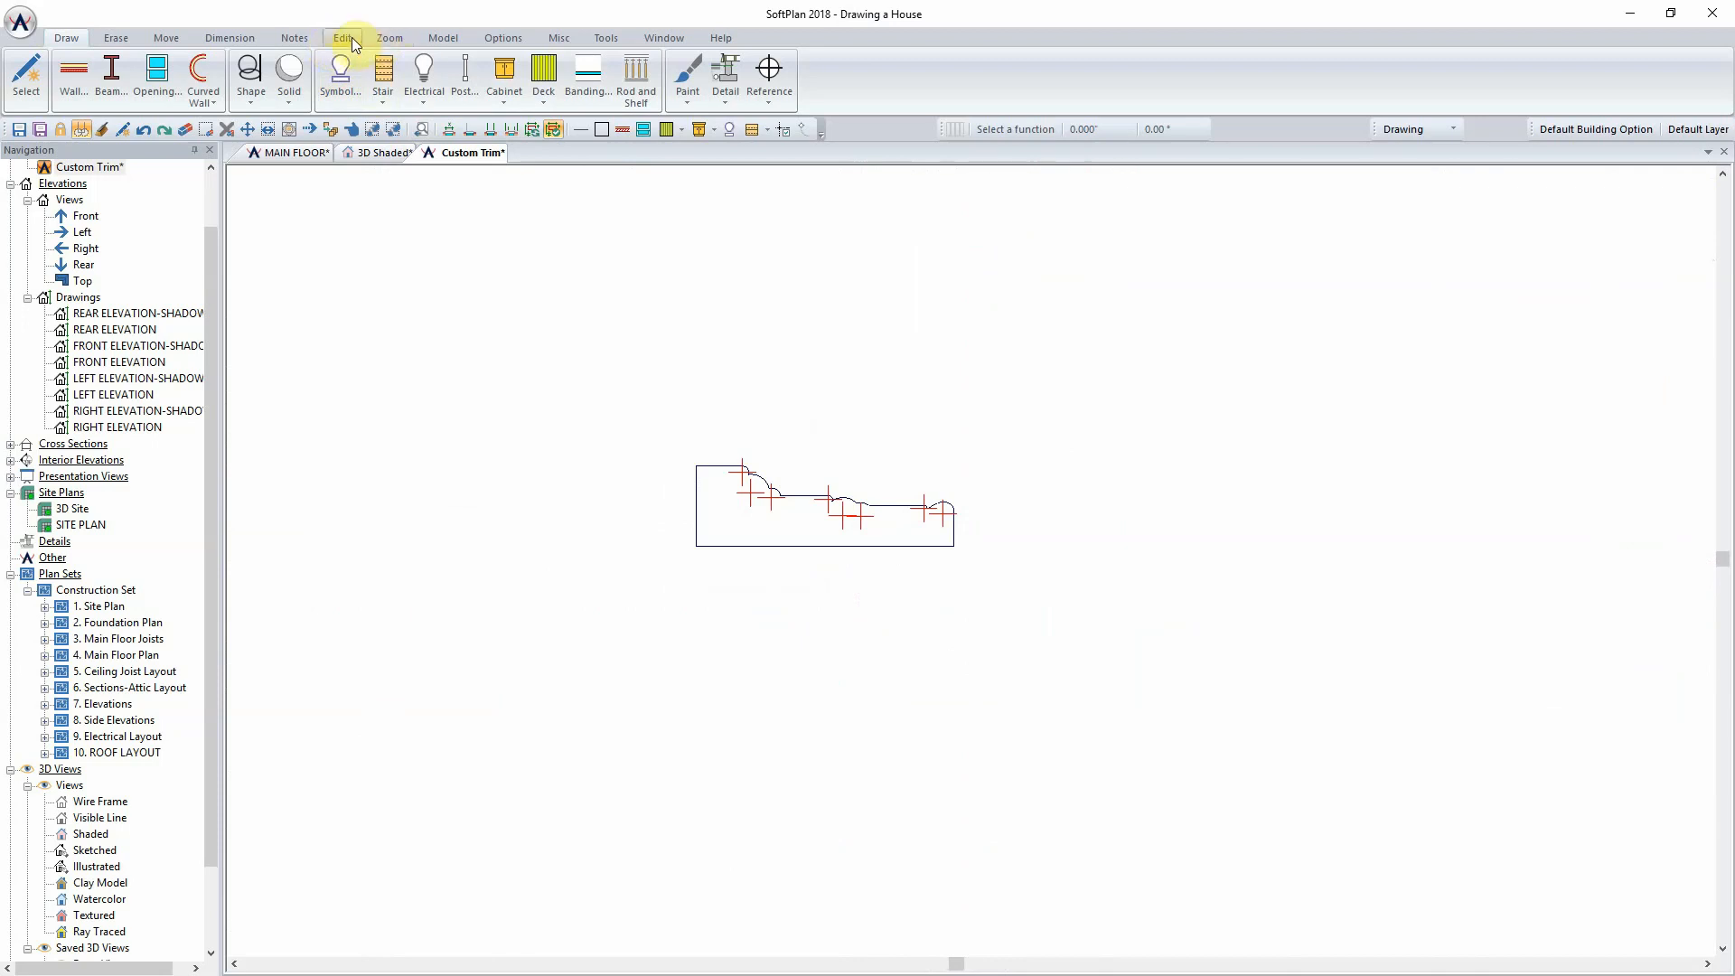
Step: Rotate the casing profile 90° and reverse it so the curves face right
{"action": "left_click", "coordinate": [342, 38]}
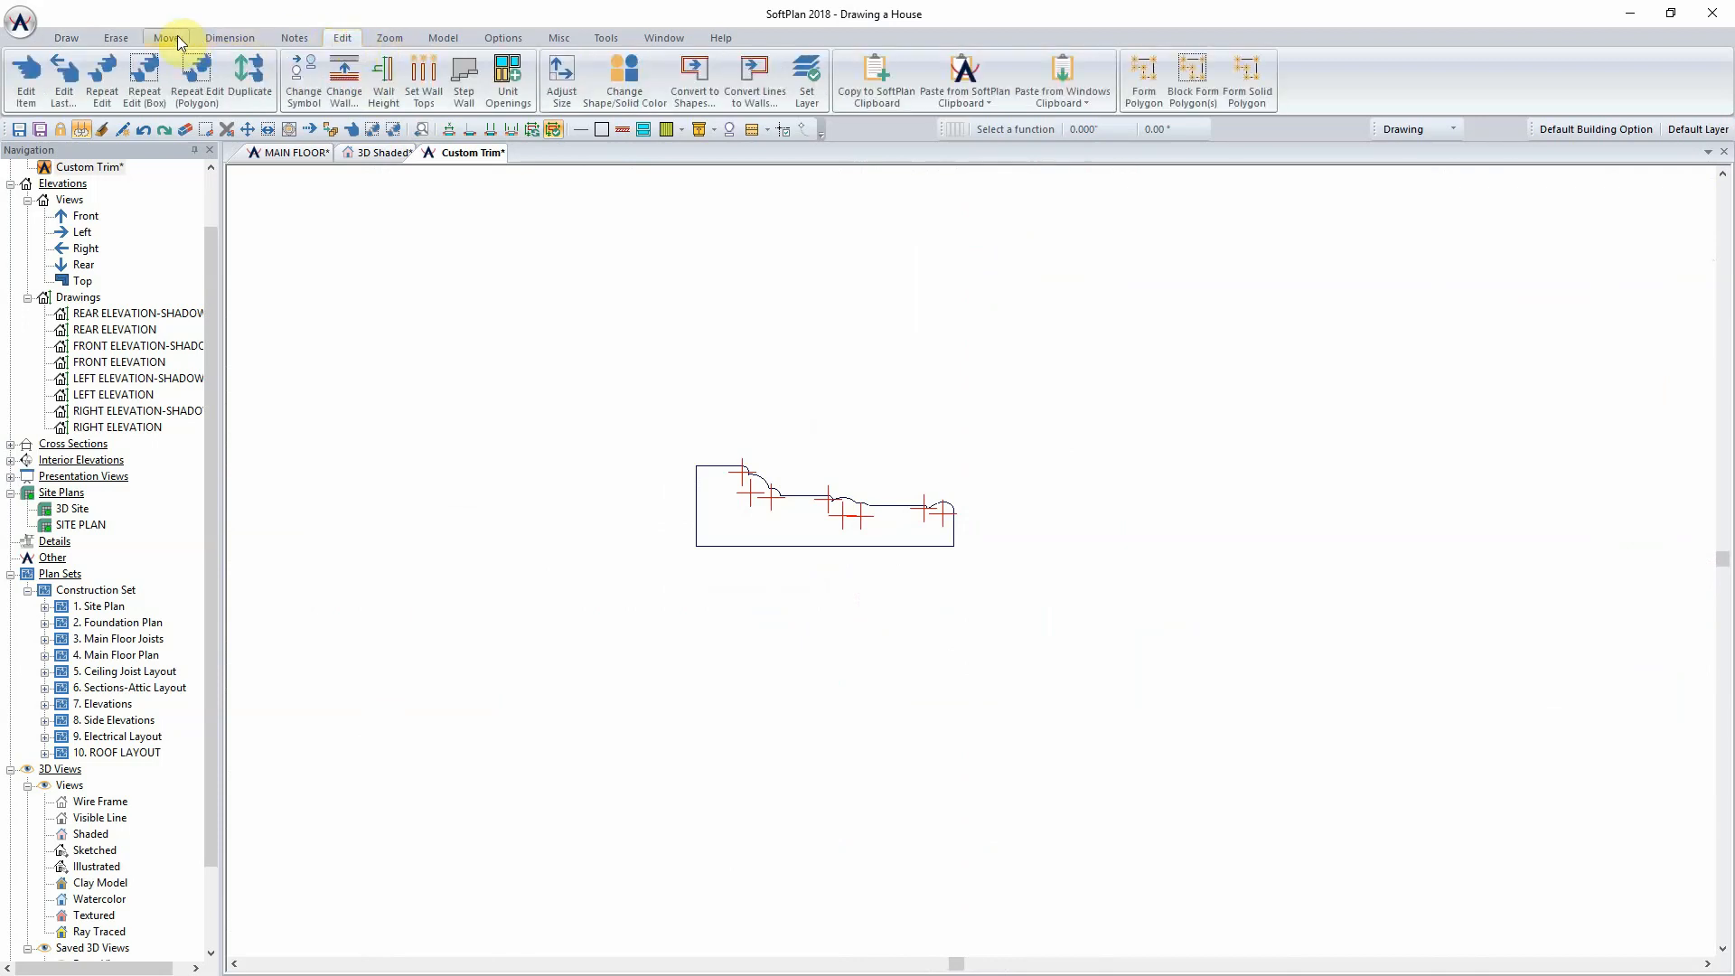
{"action": "left_click", "coordinate": [166, 37]}
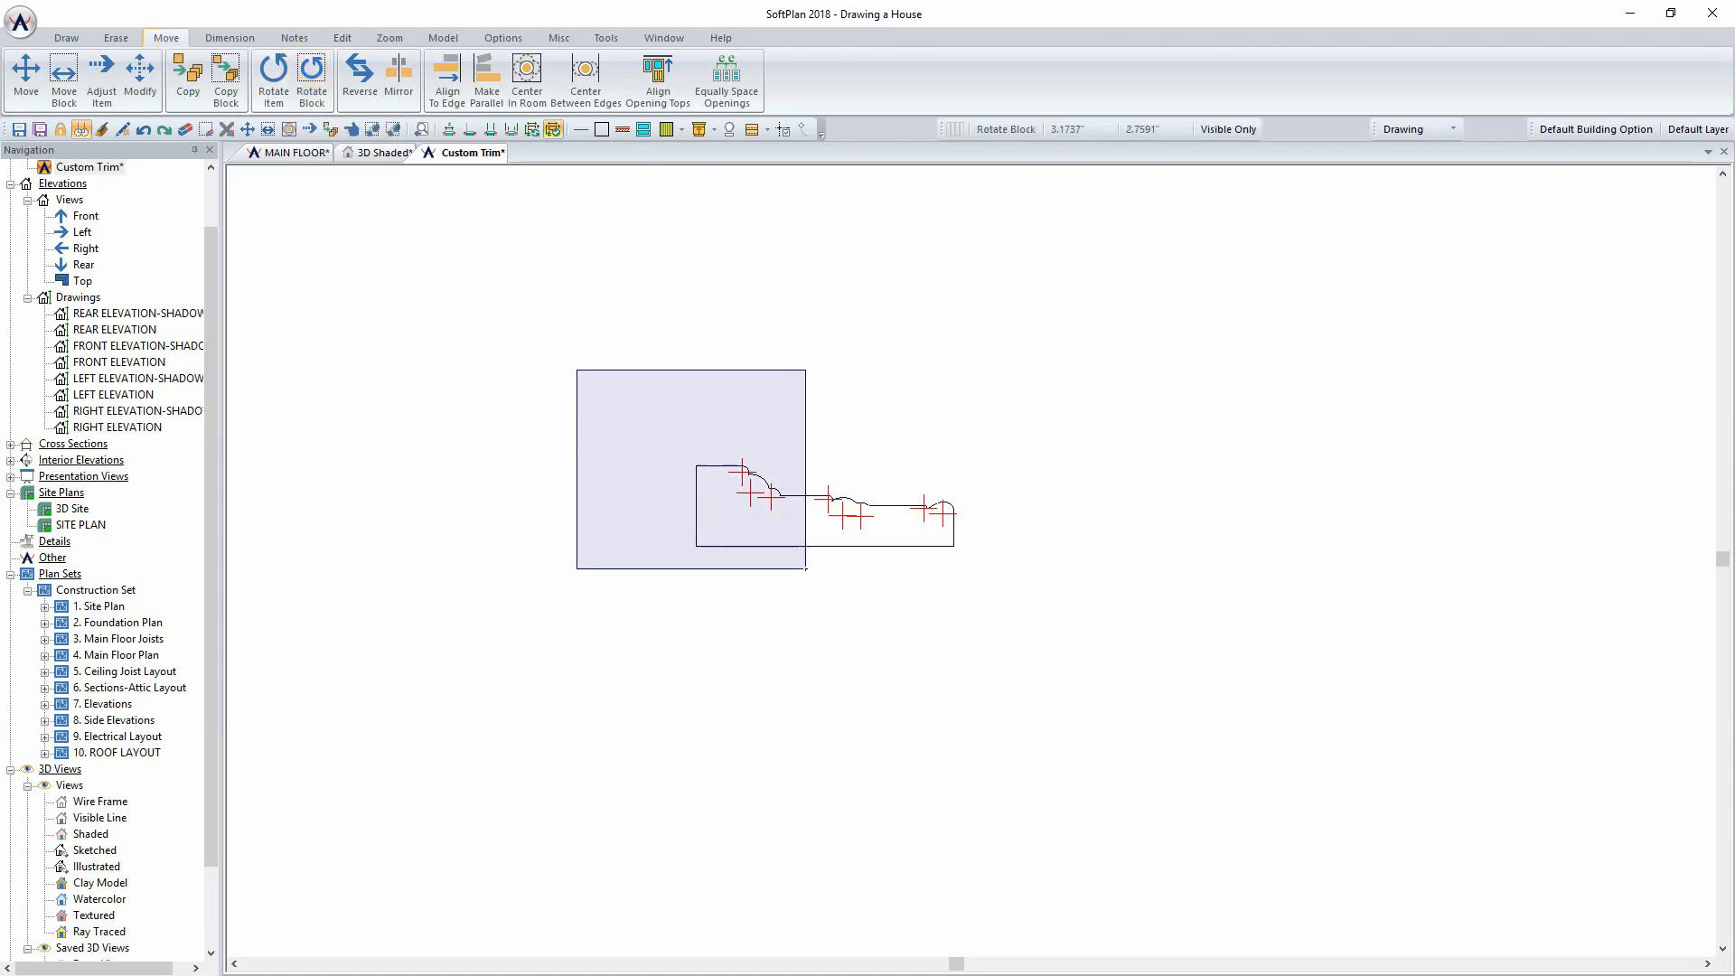
{"action": "left_click", "coordinate": [311, 74]}
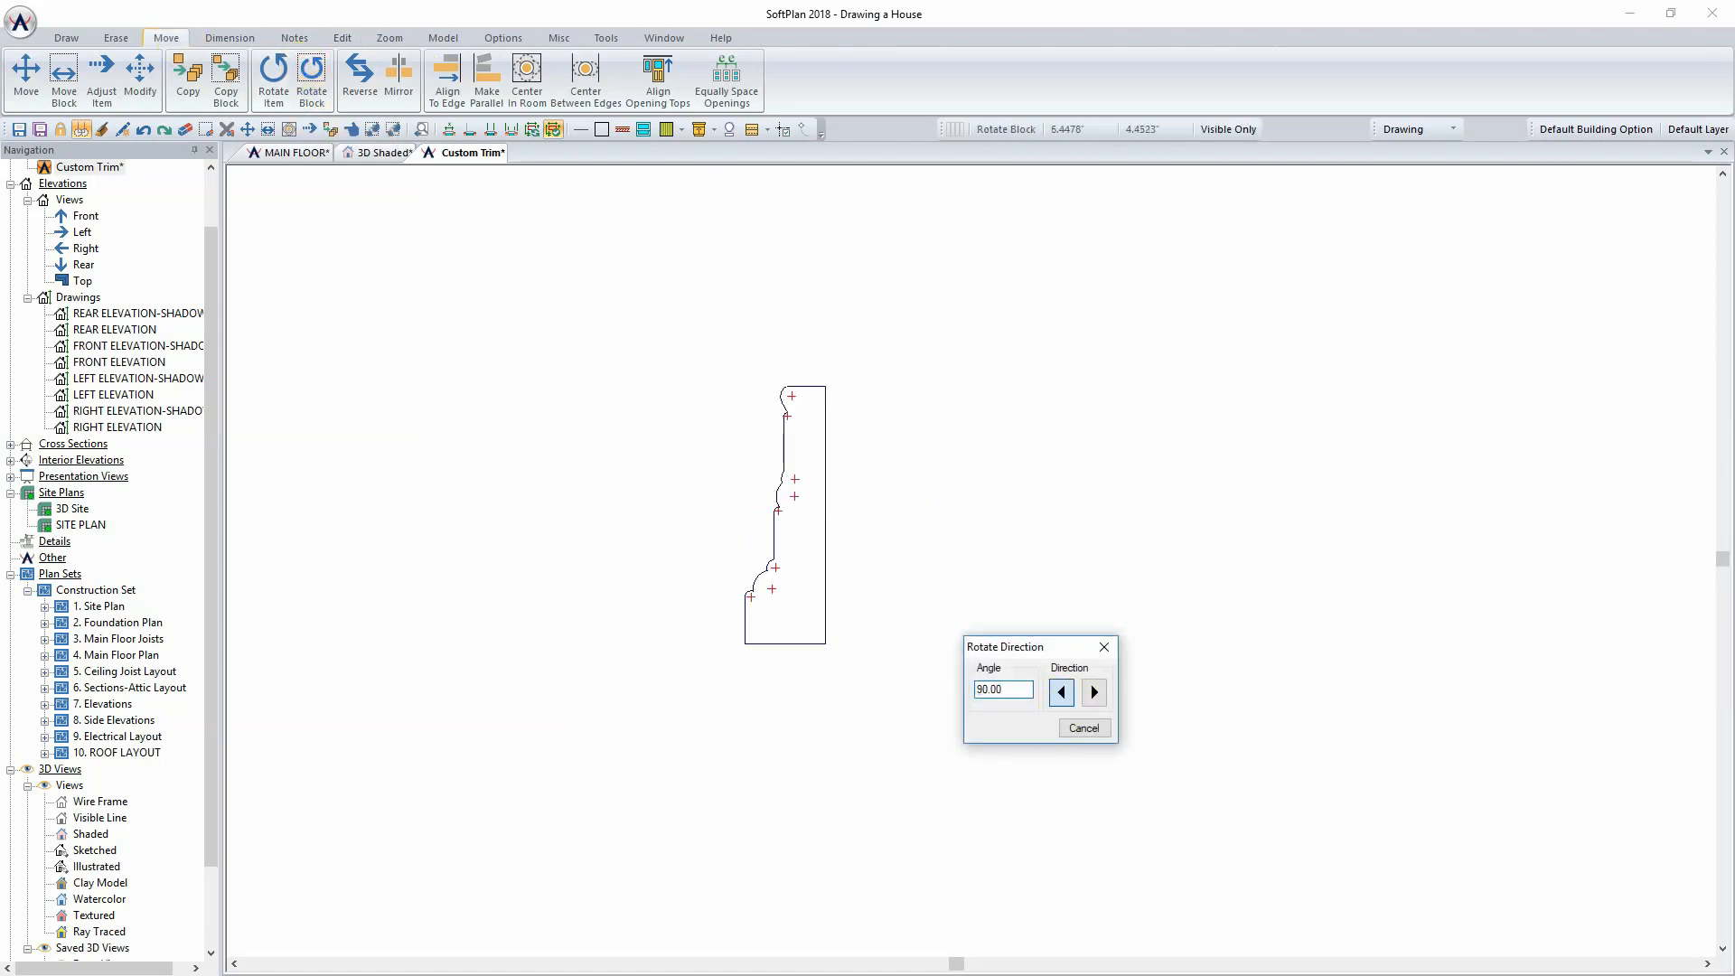
{"action": "left_click", "coordinate": [357, 77]}
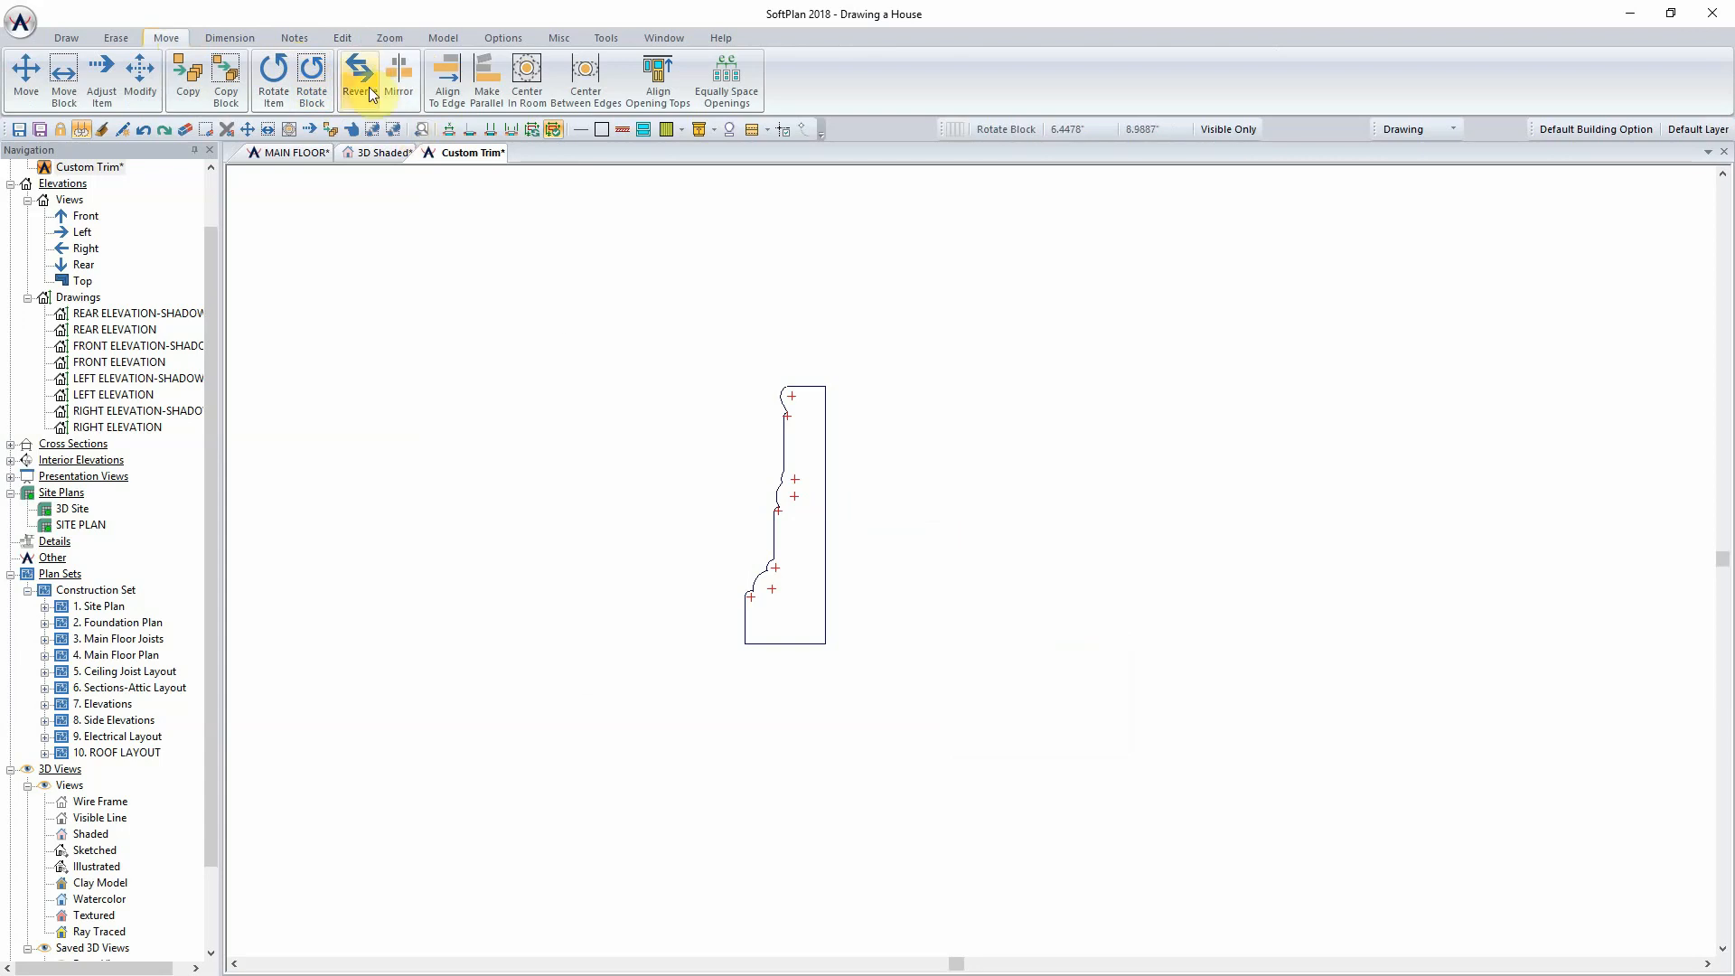
{"action": "left_click", "coordinate": [358, 76]}
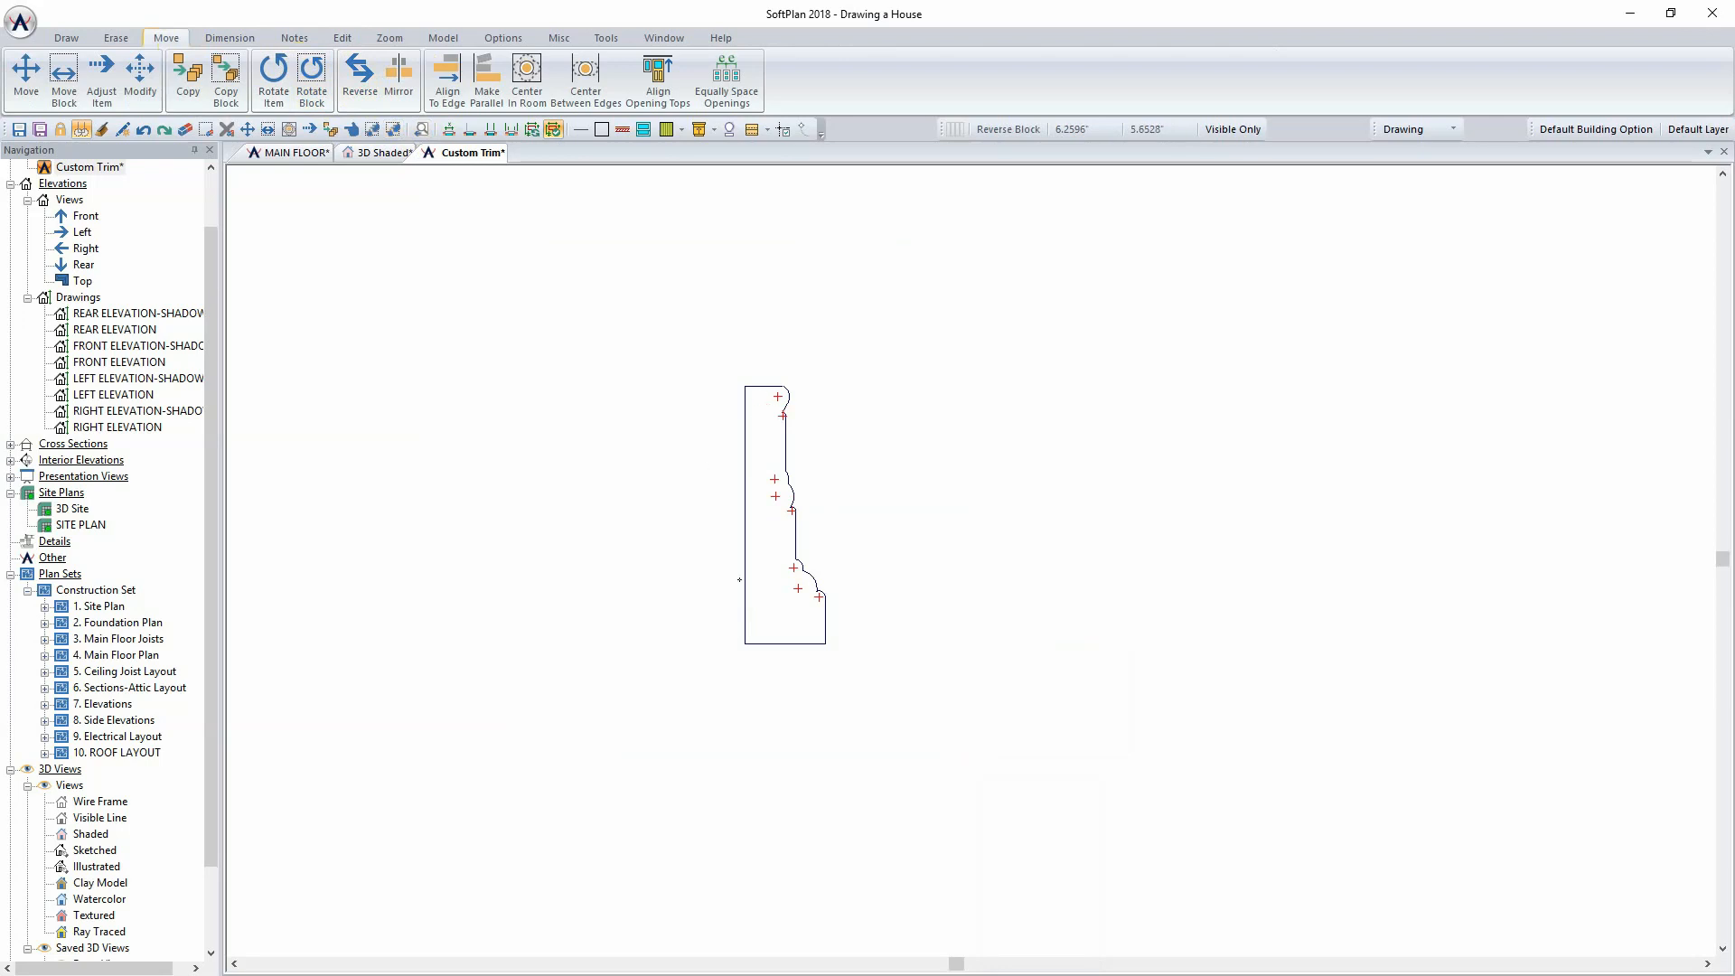
Step: Open Configure Library for profiles and select the Interior Casing library
{"action": "left_click", "coordinate": [20, 23]}
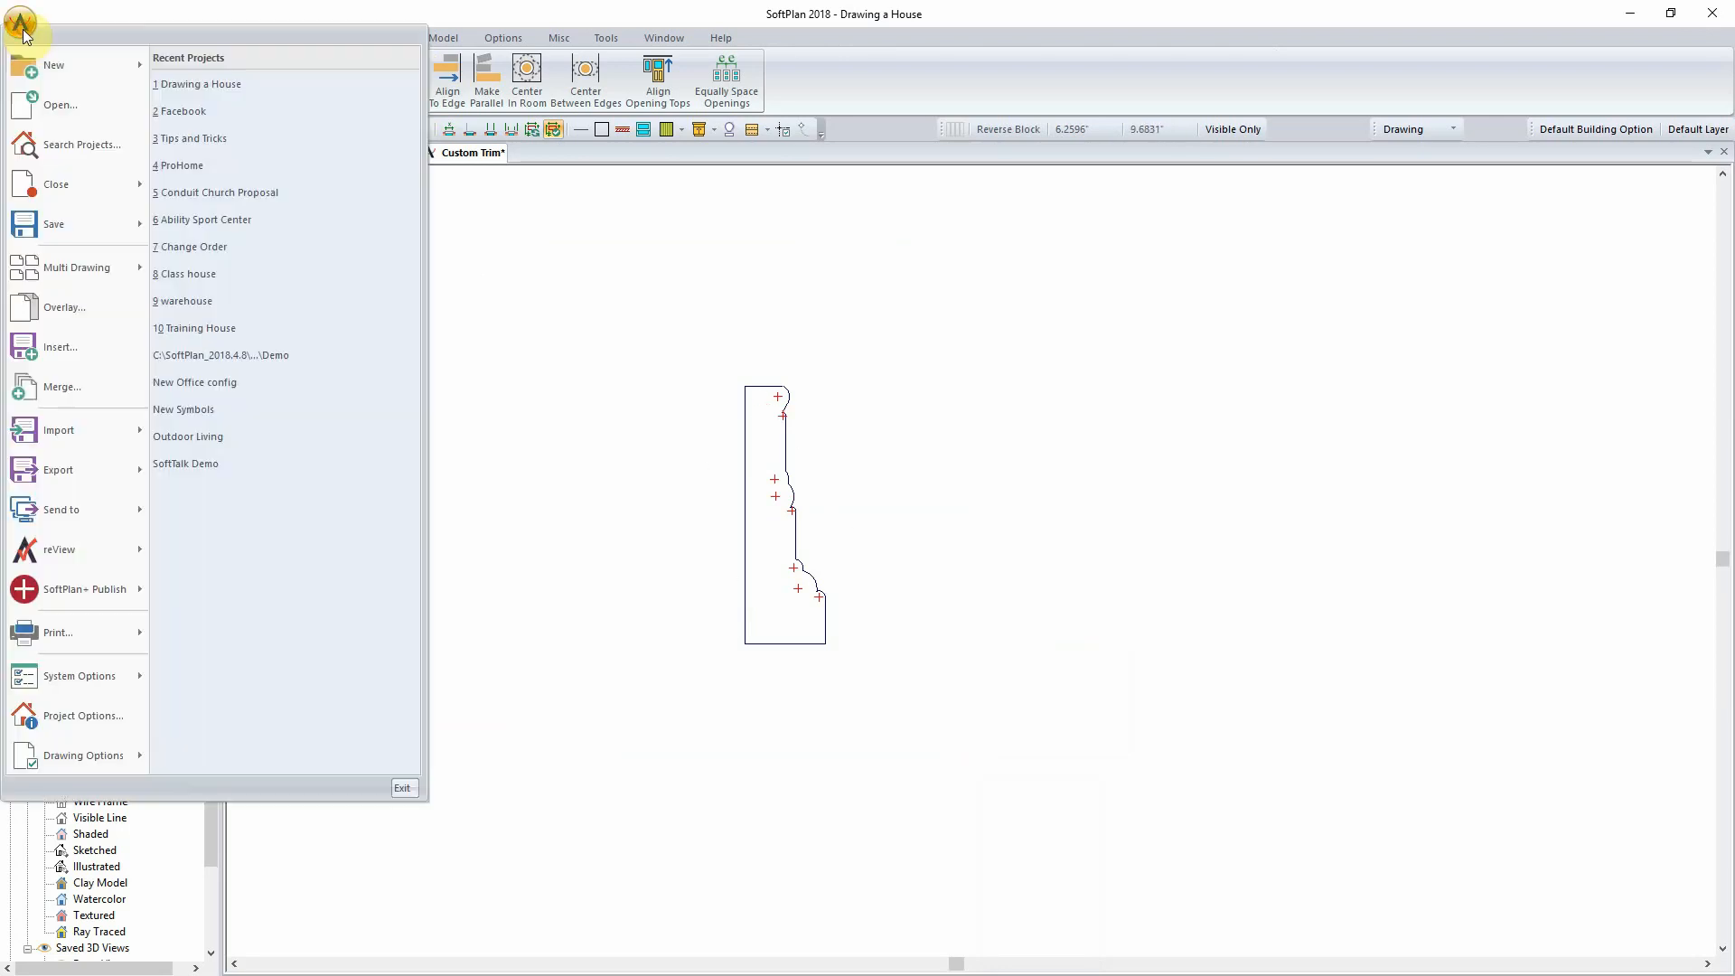
{"action": "mouse_move", "coordinate": [92, 688]}
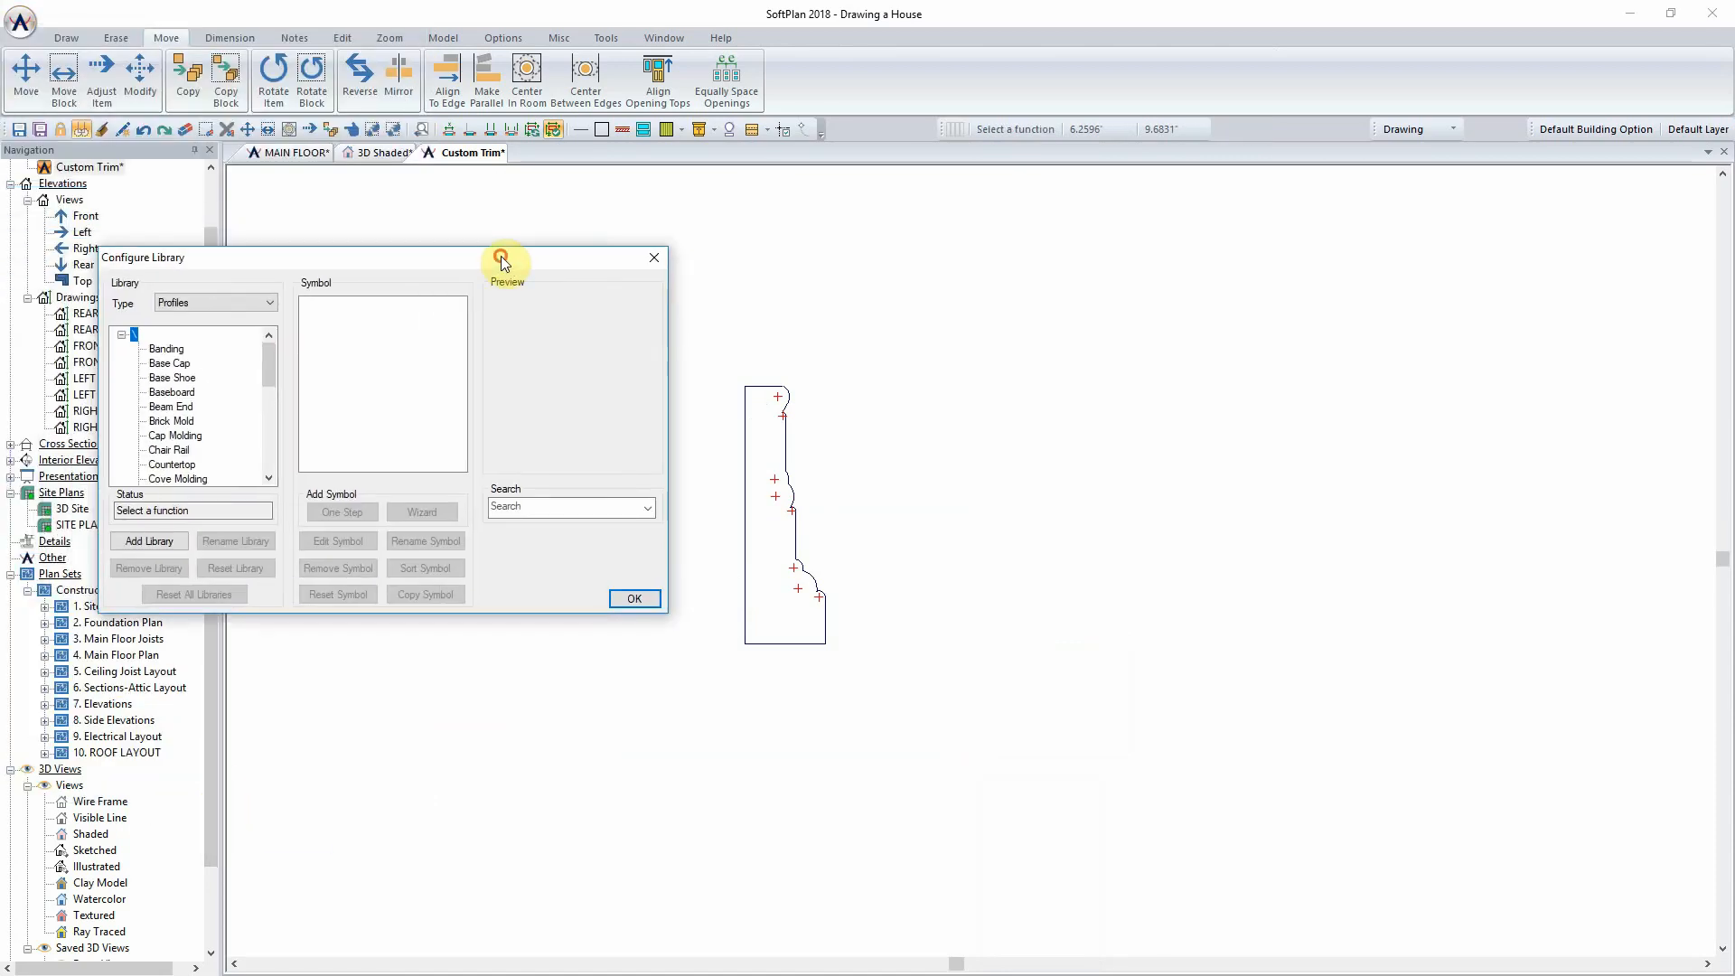
{"action": "scroll", "scroll_direction": "down", "scroll_amount": 3}
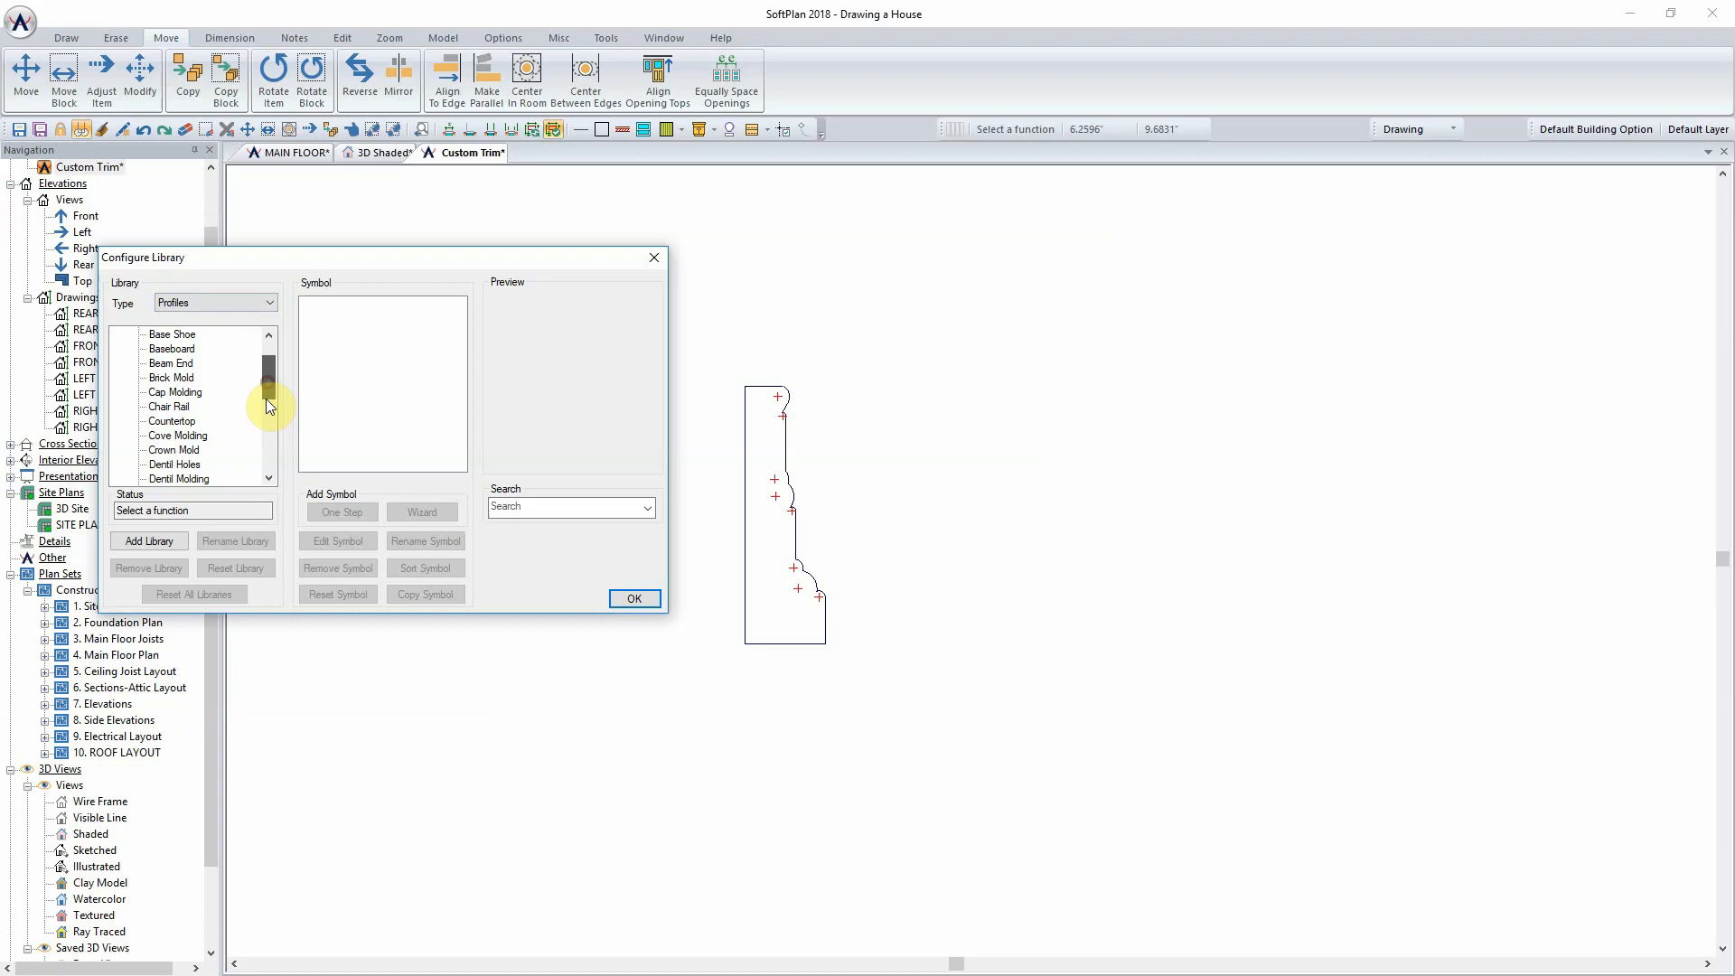
{"action": "scroll", "scroll_direction": "down", "scroll_amount": 3}
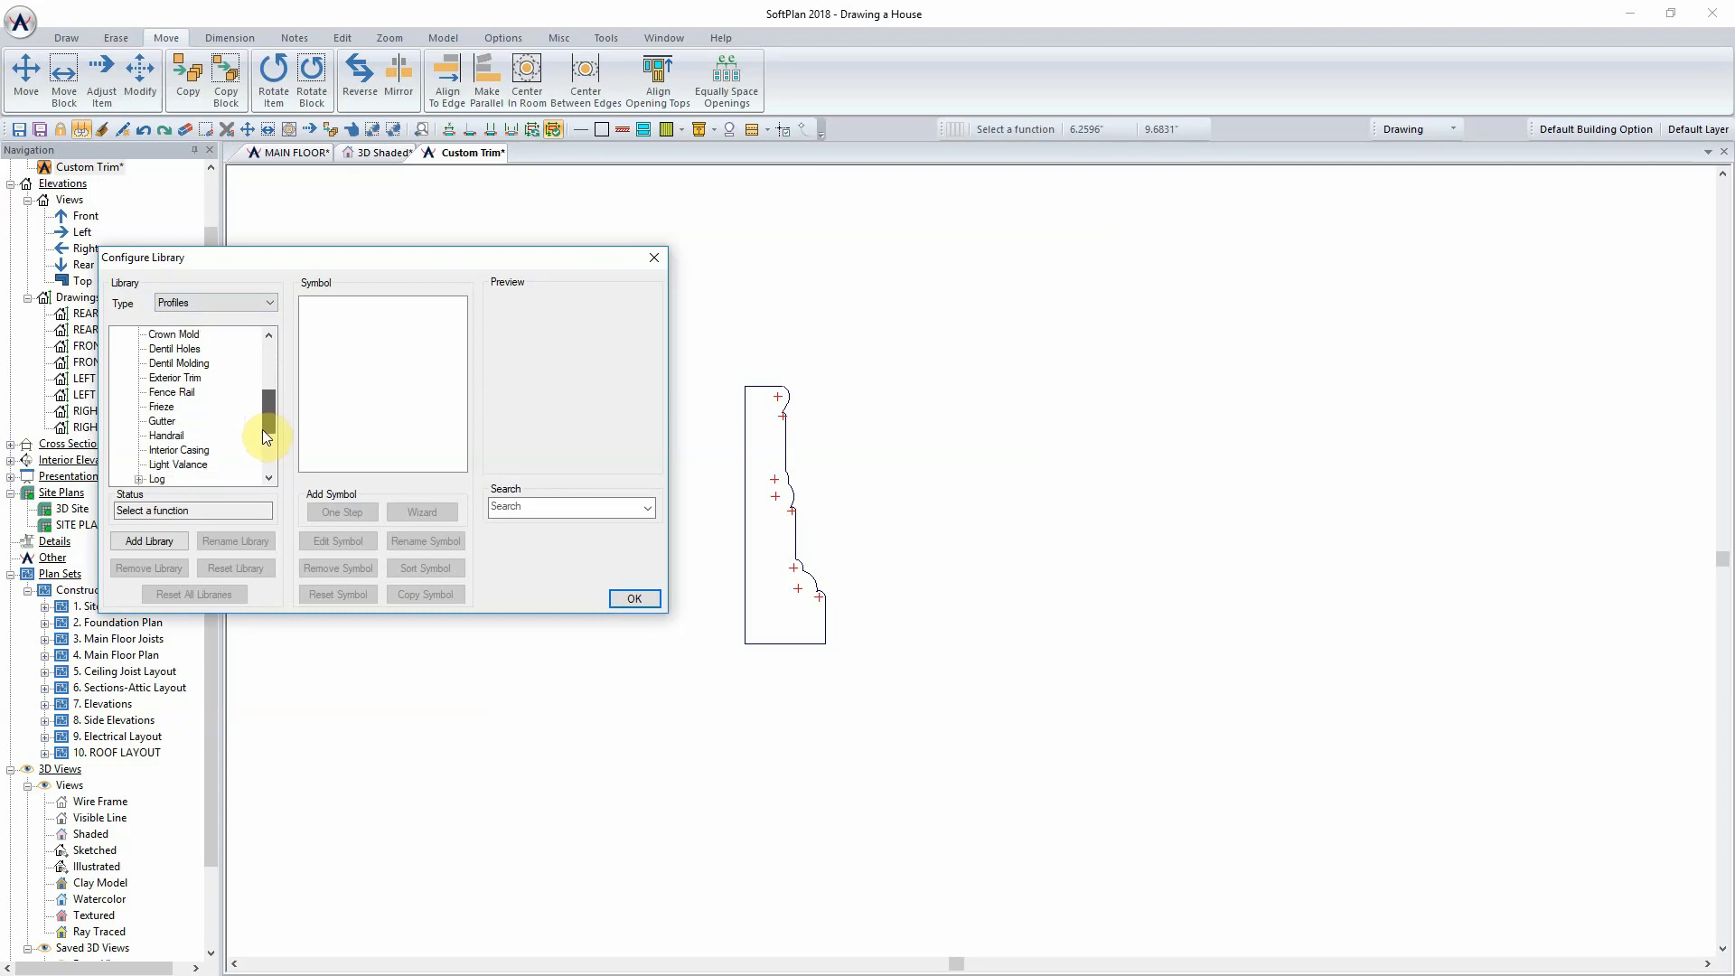
{"action": "scroll", "scroll_direction": "down", "scroll_amount": 3}
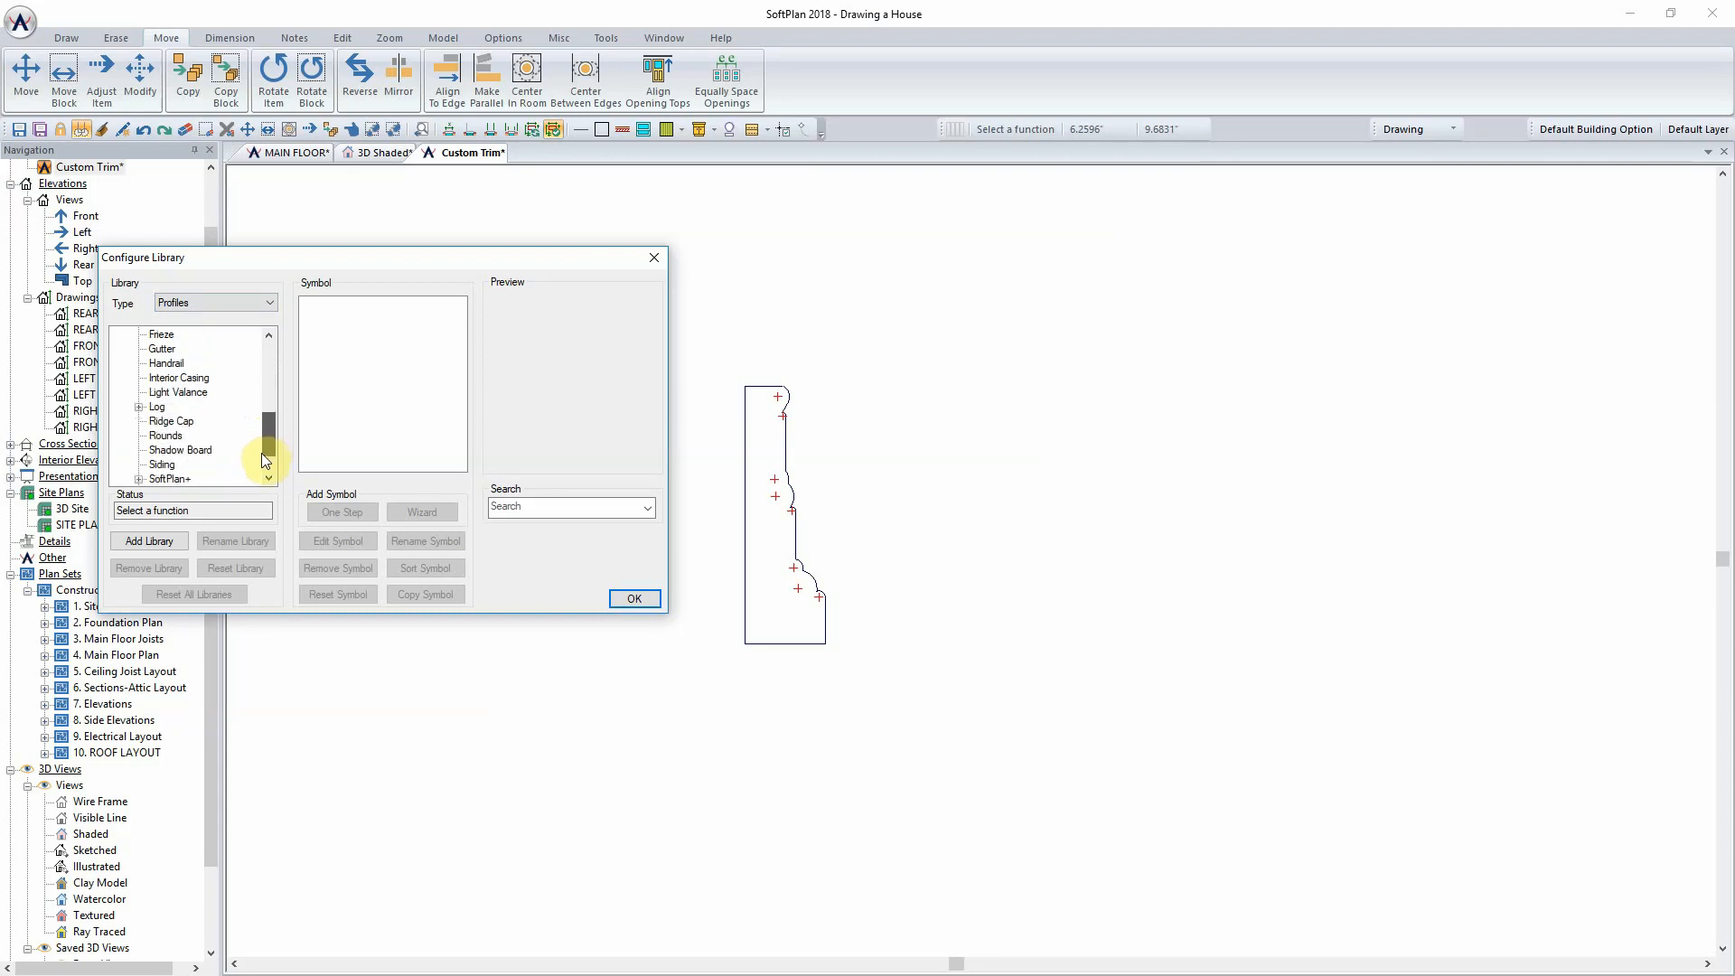
{"action": "left_click", "coordinate": [178, 363]}
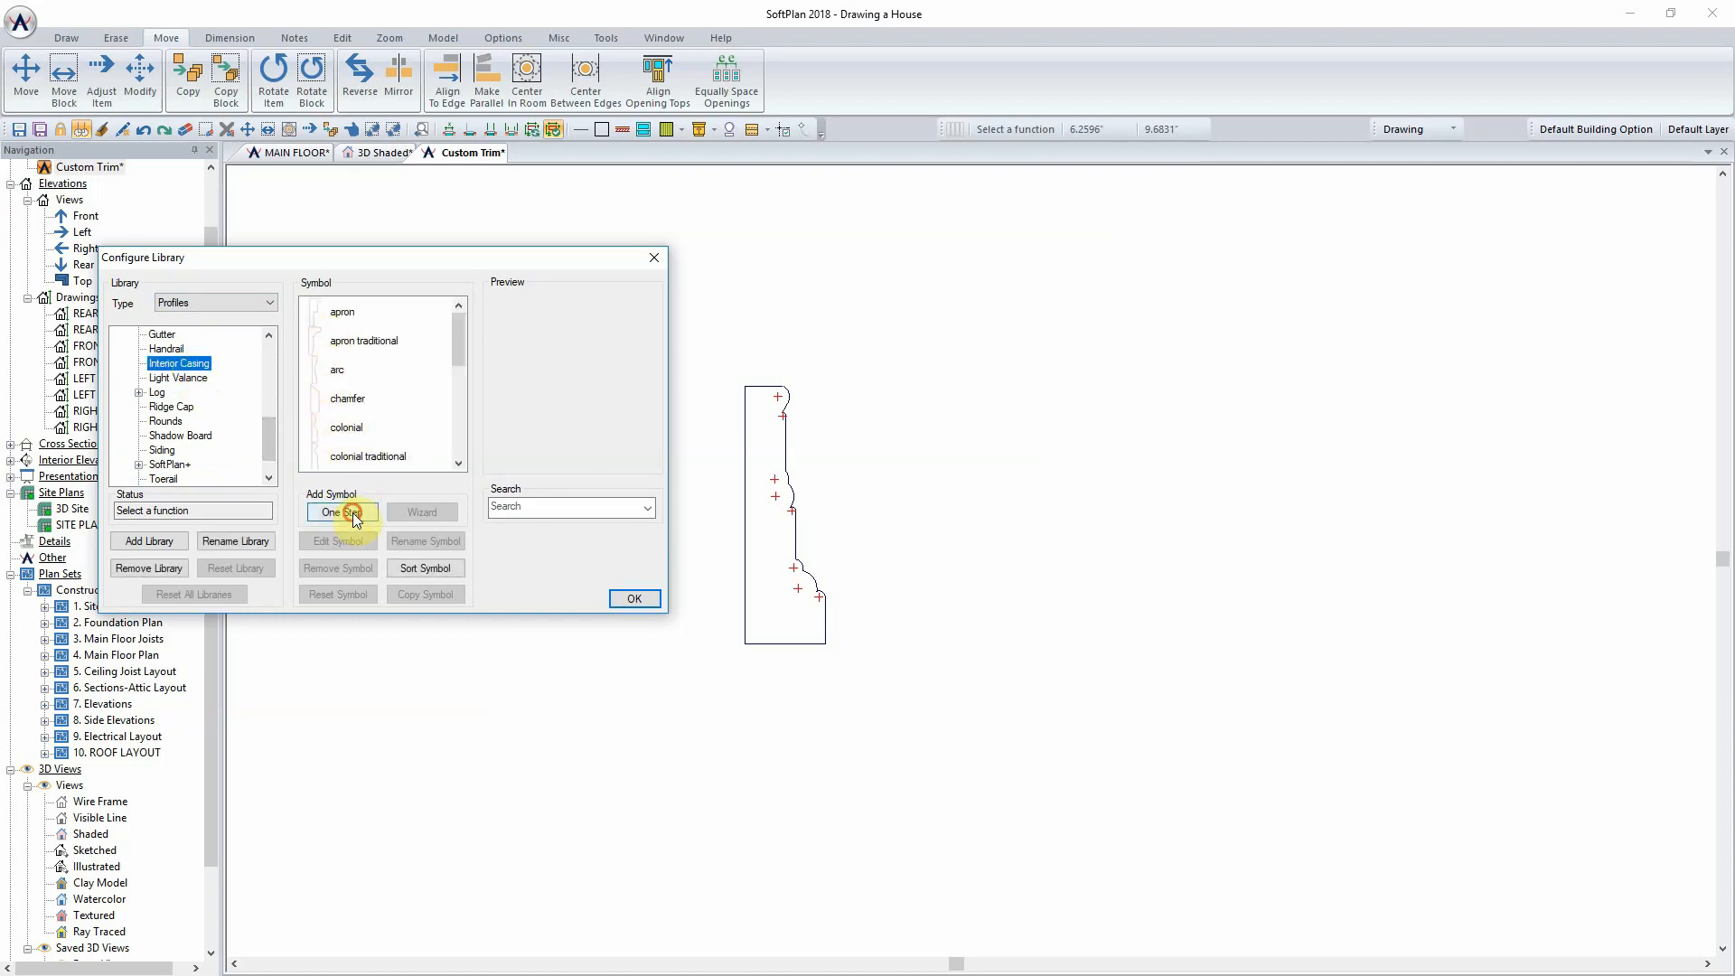
Step: Add the boxed profile as 'custom 470' and confirm both dialogs
{"action": "left_click", "coordinate": [341, 511]}
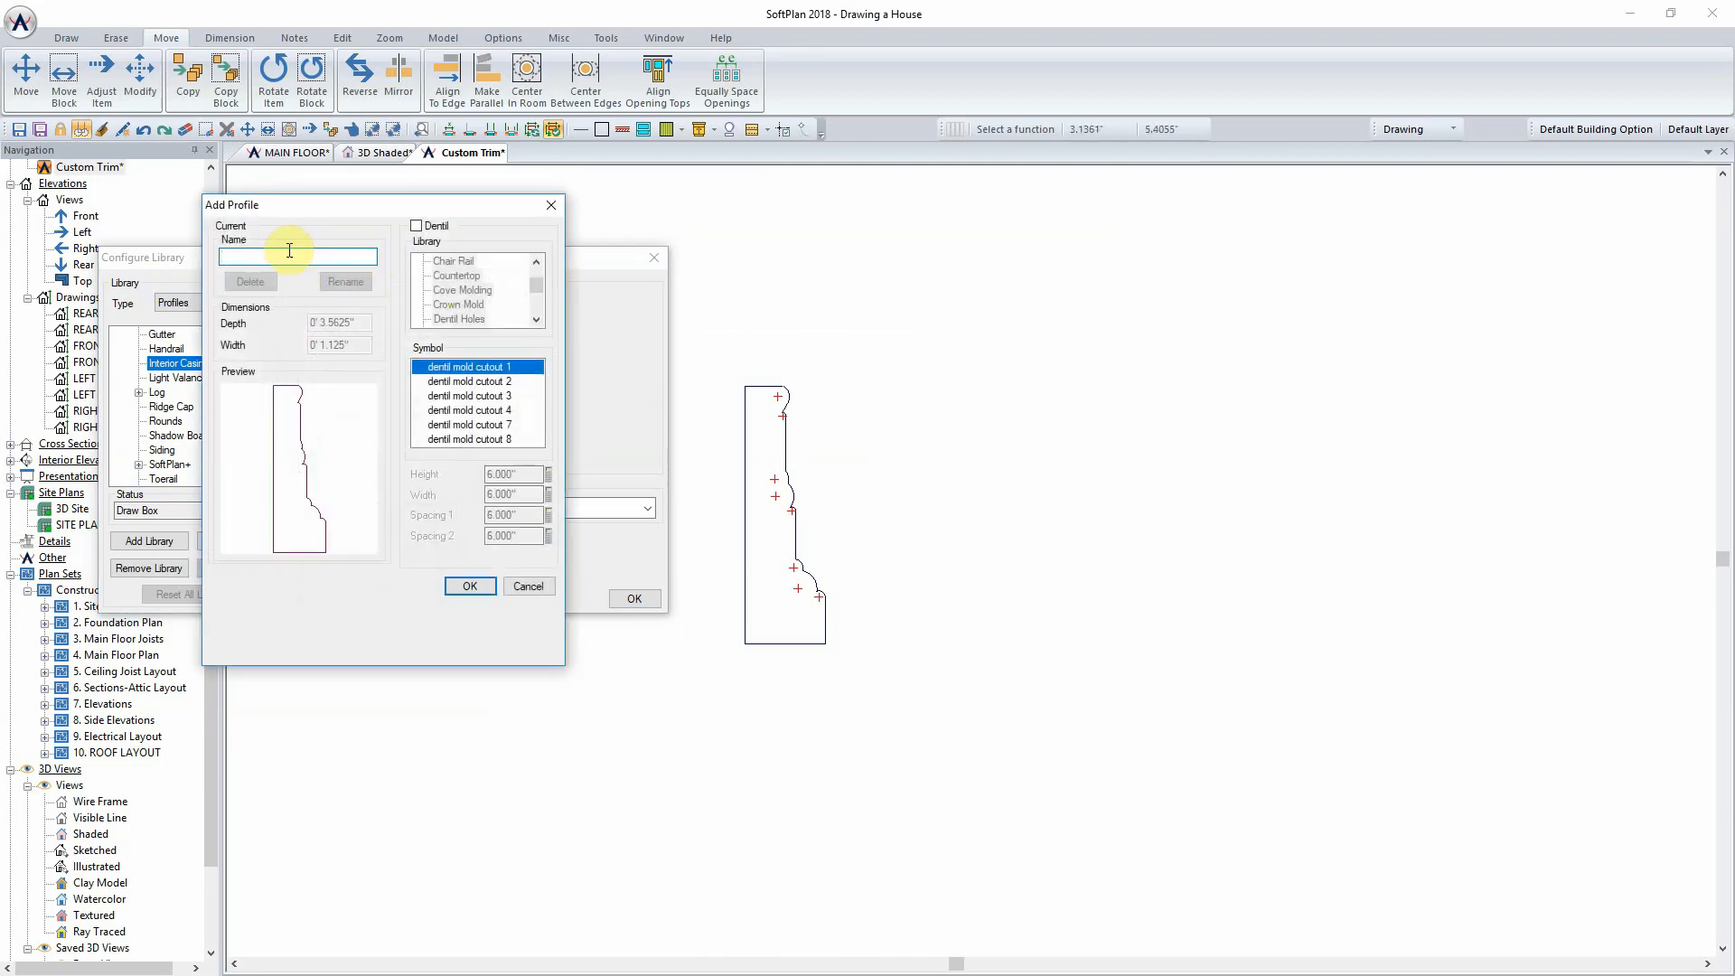
{"action": "type", "text": "custom"}
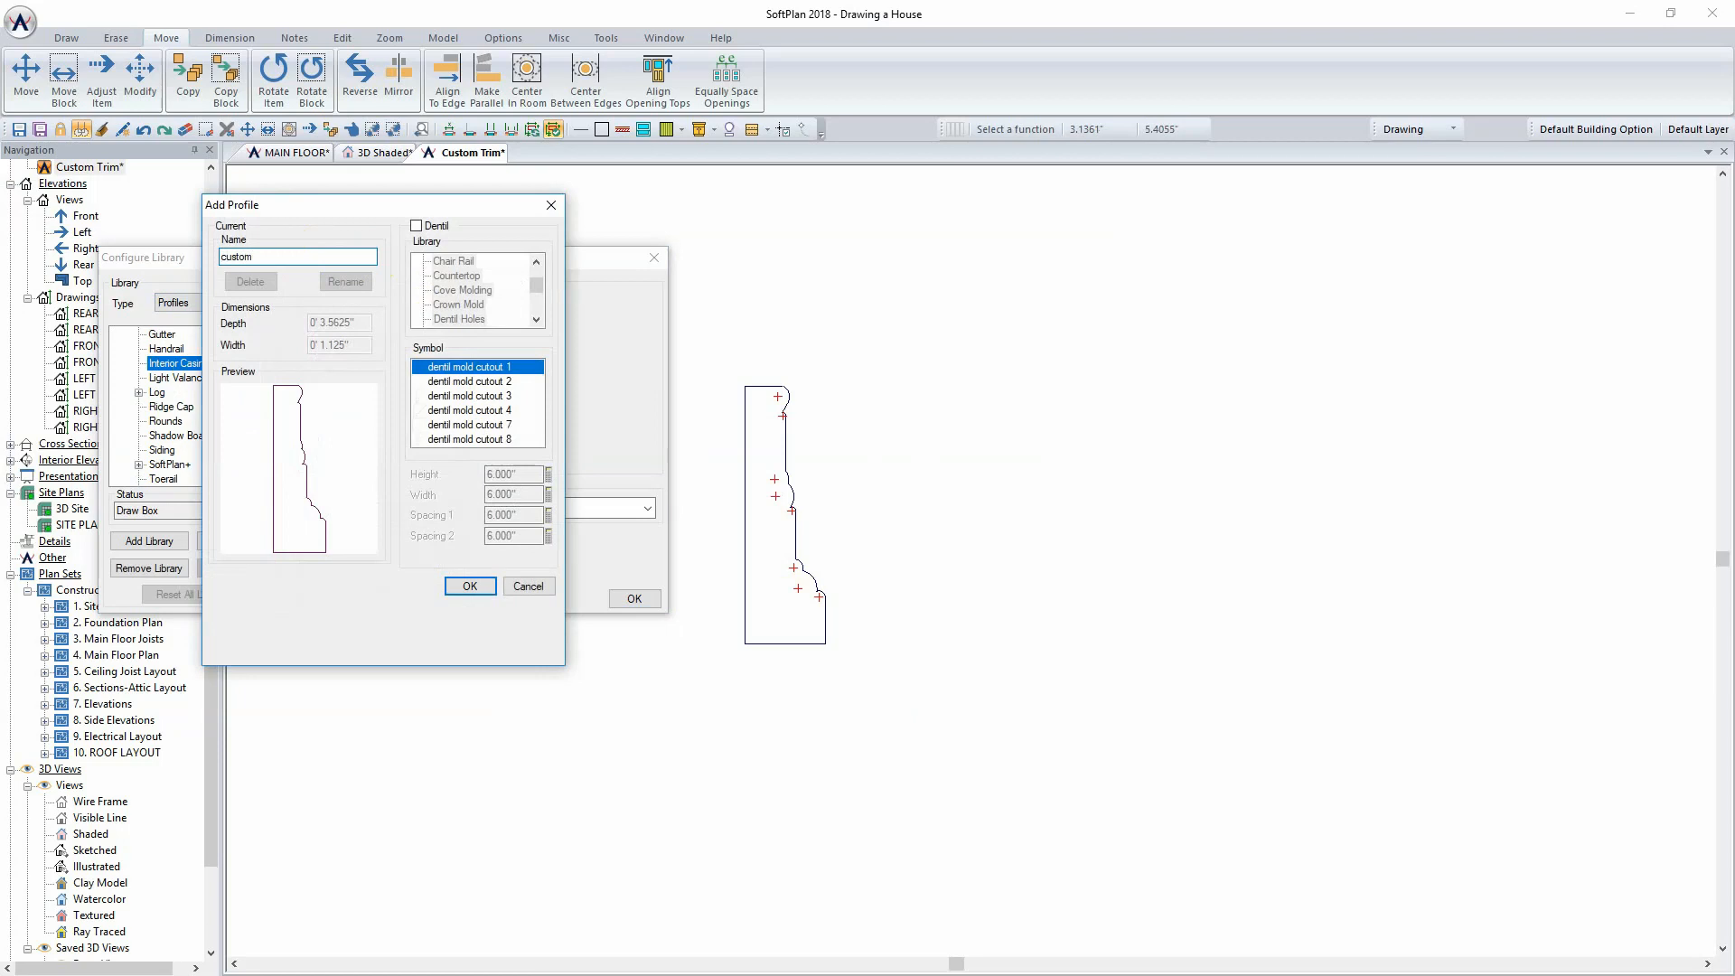
{"action": "type", "text": "470"}
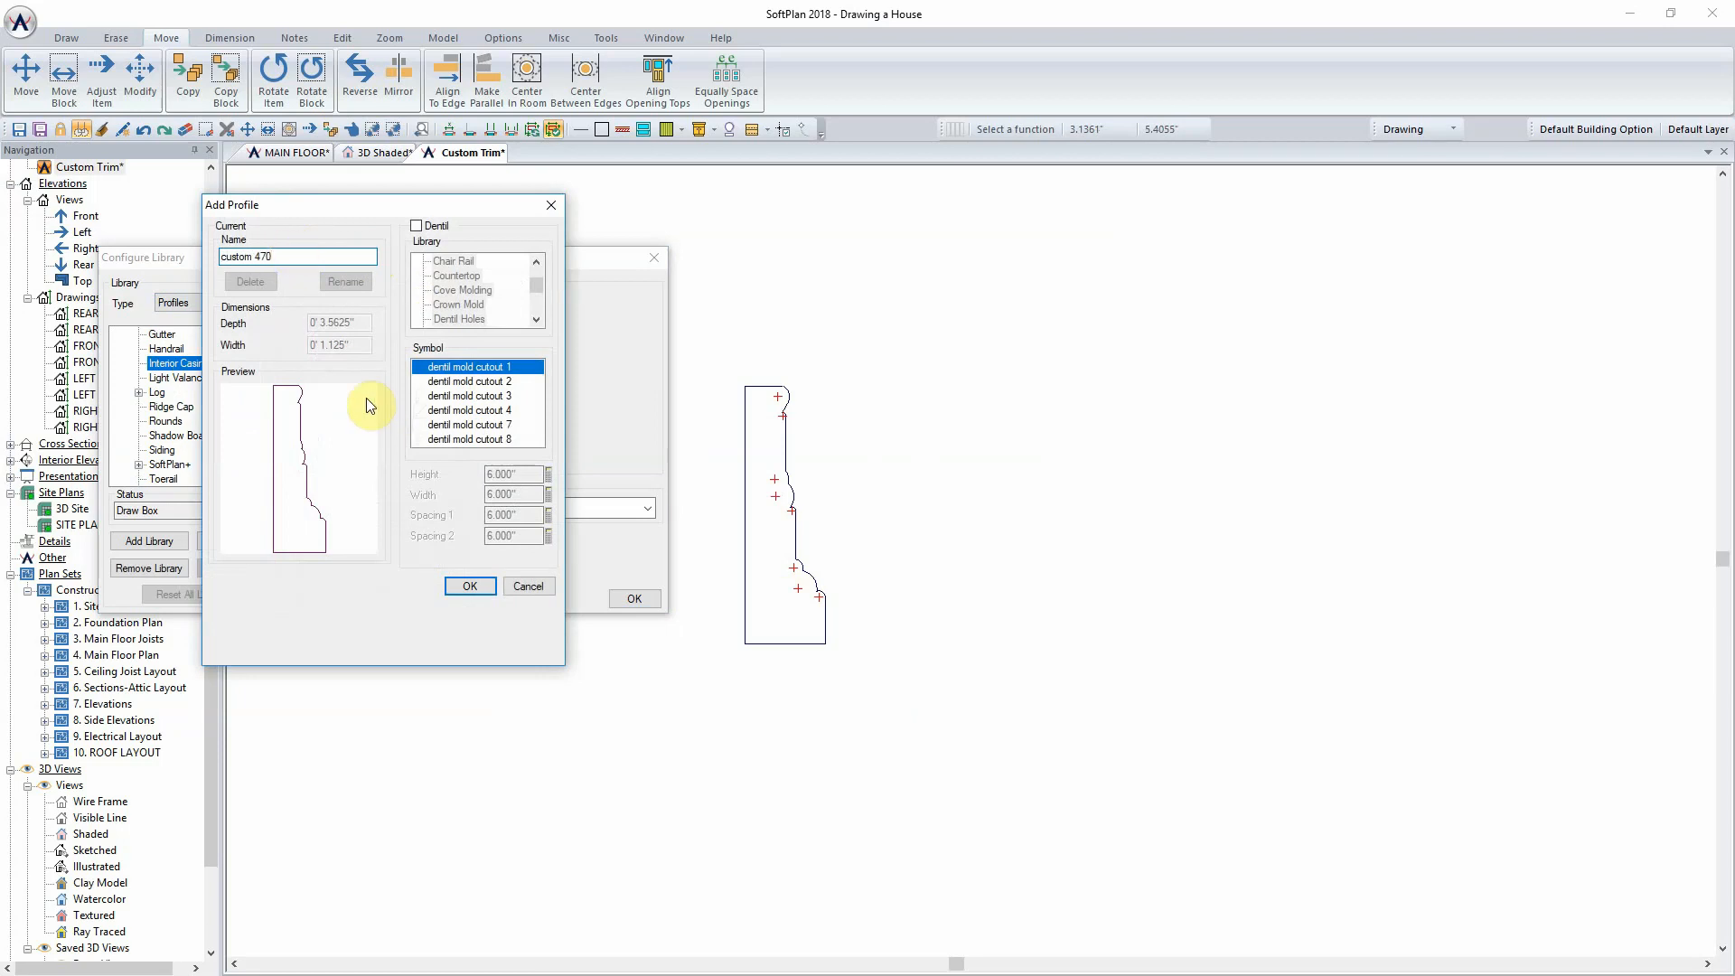
{"action": "mouse_move", "coordinate": [372, 364]}
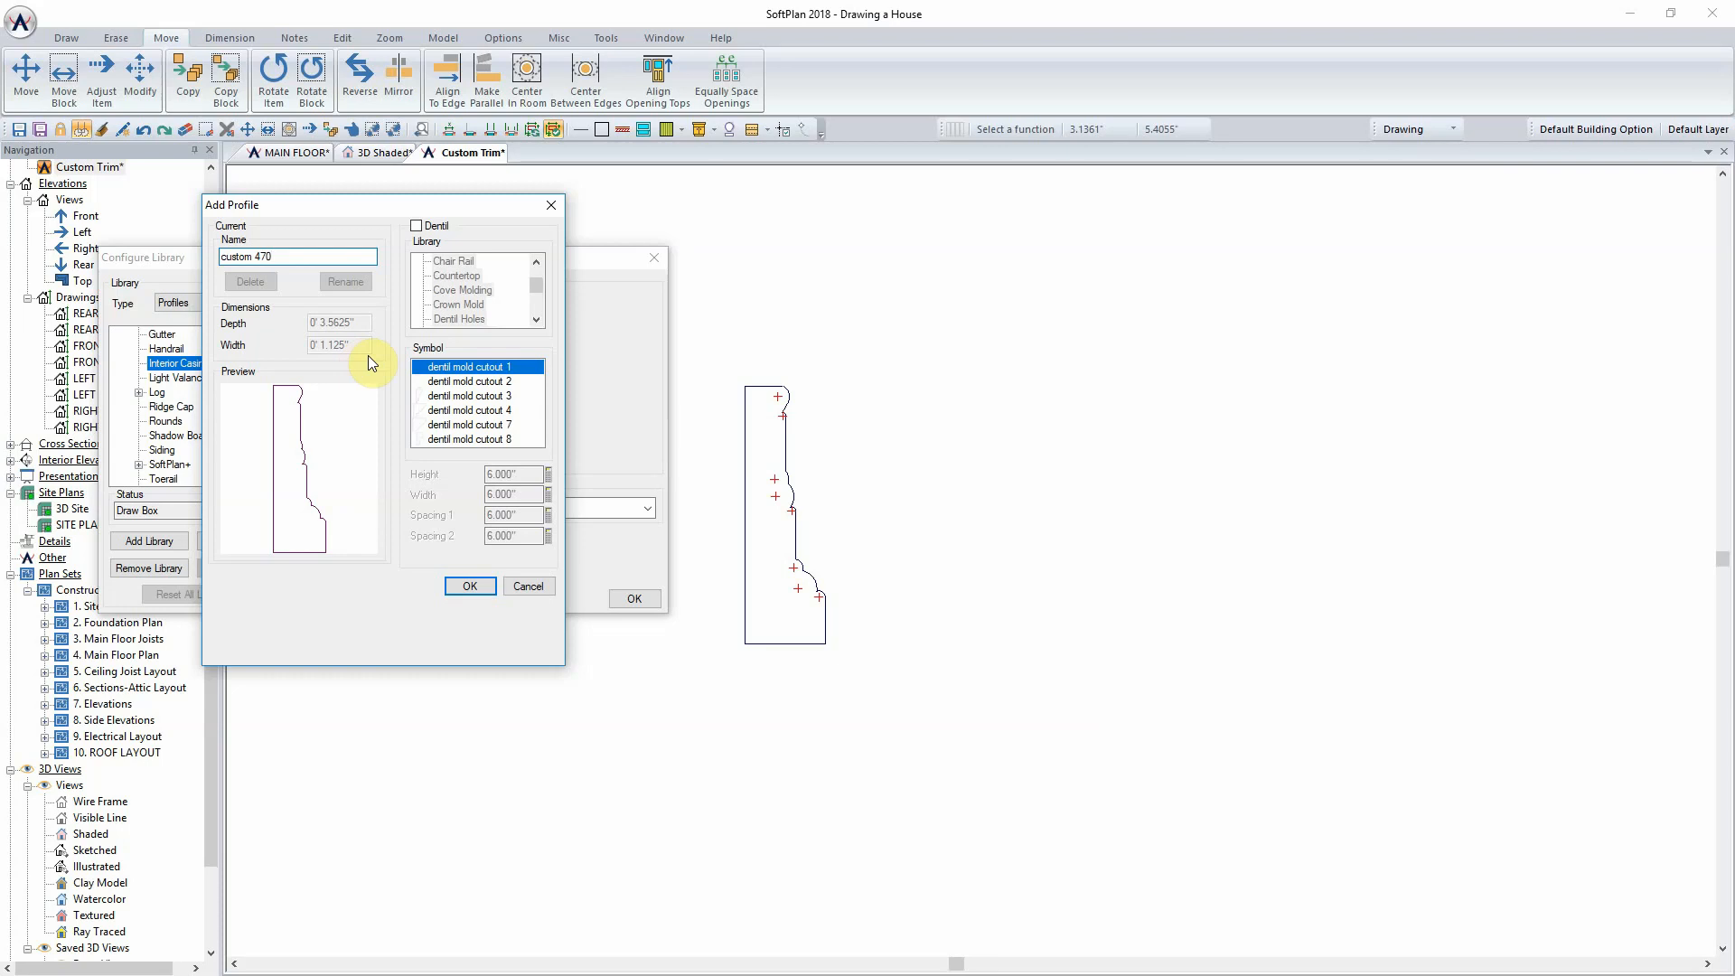
{"action": "left_click", "coordinate": [469, 586]}
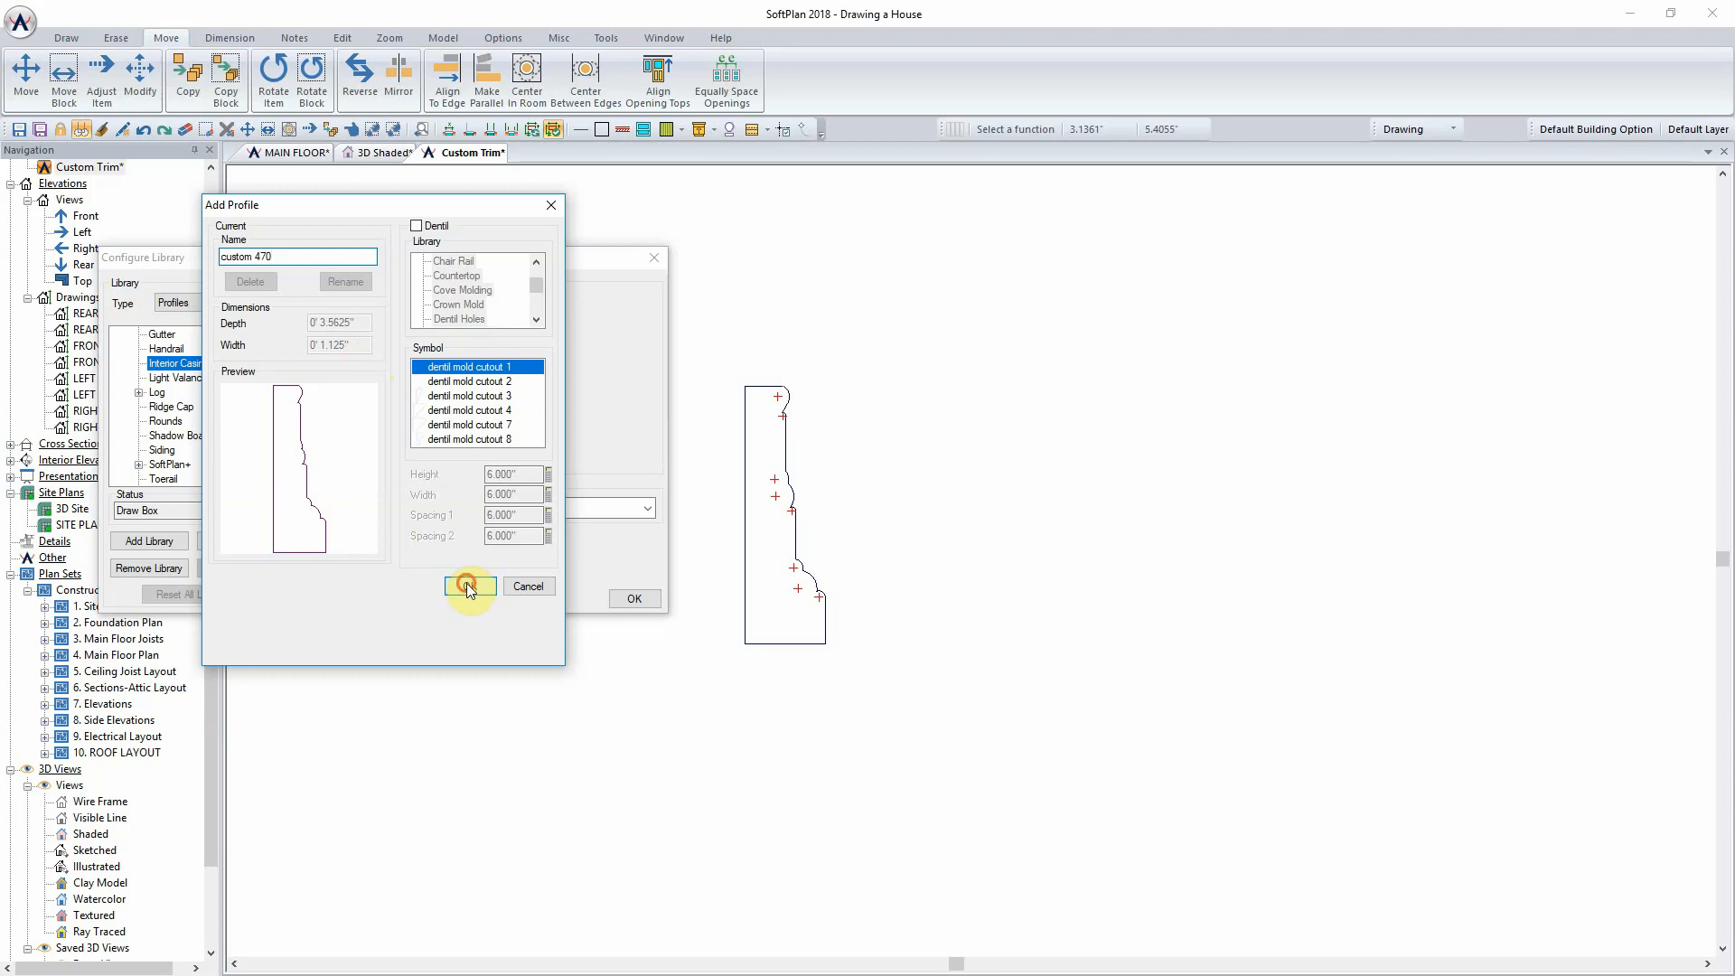
{"action": "left_click", "coordinate": [469, 585]}
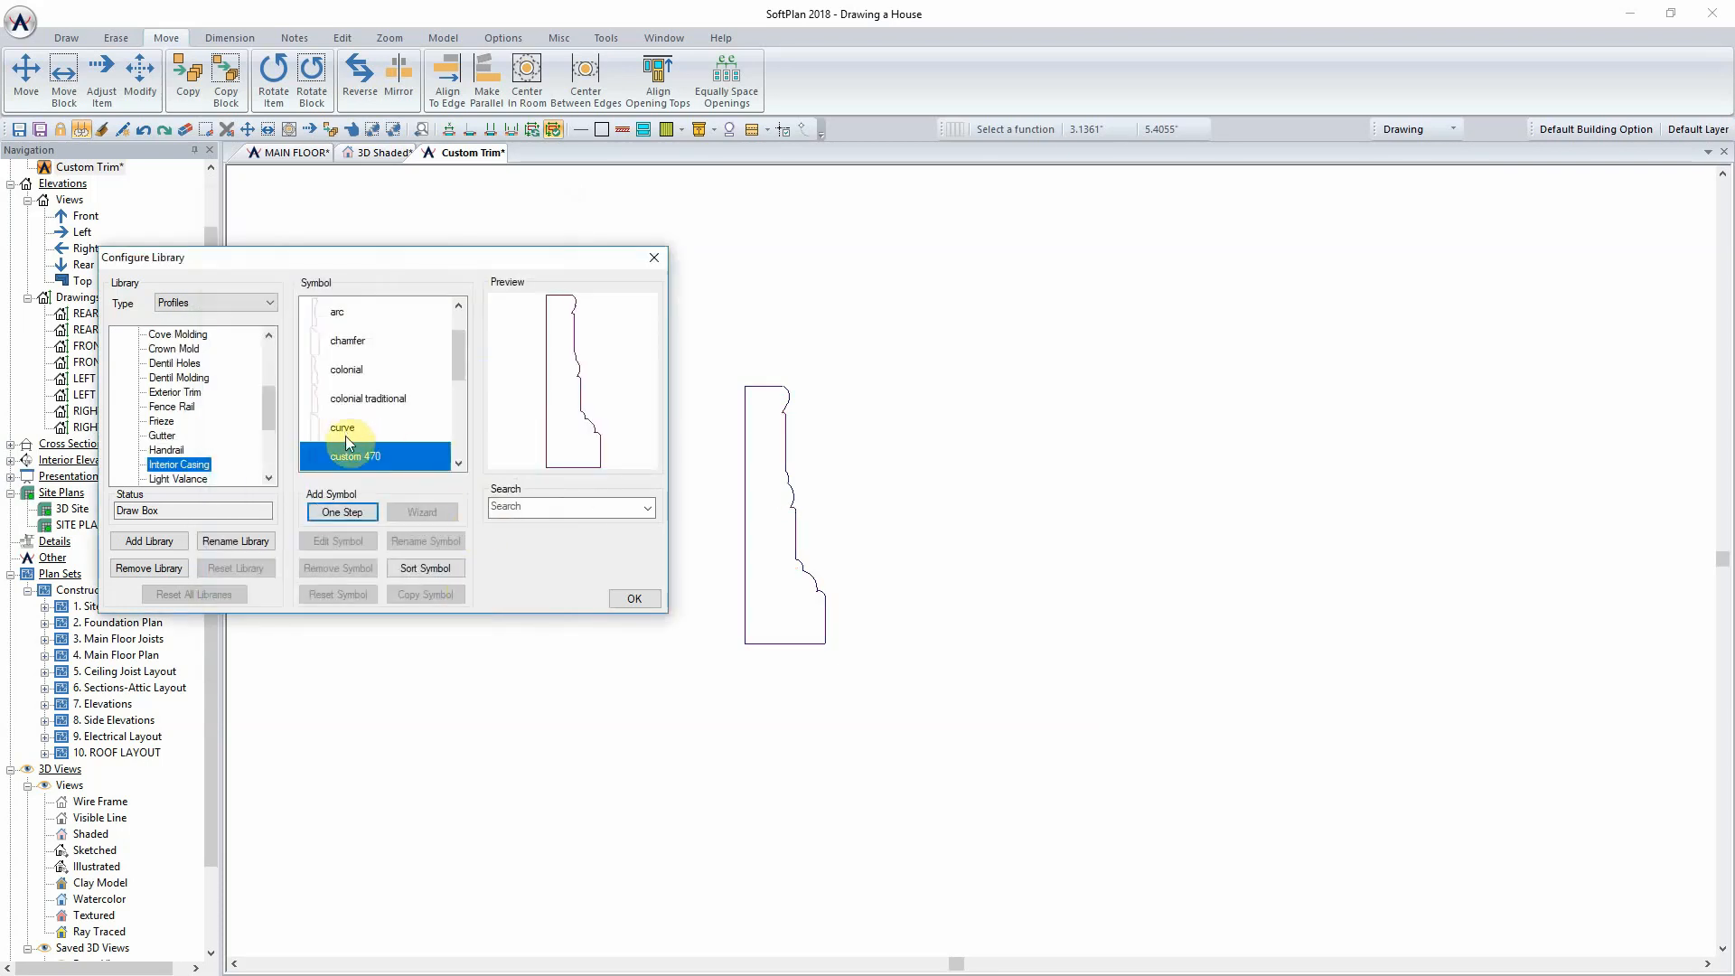
{"action": "left_click", "coordinate": [634, 598]}
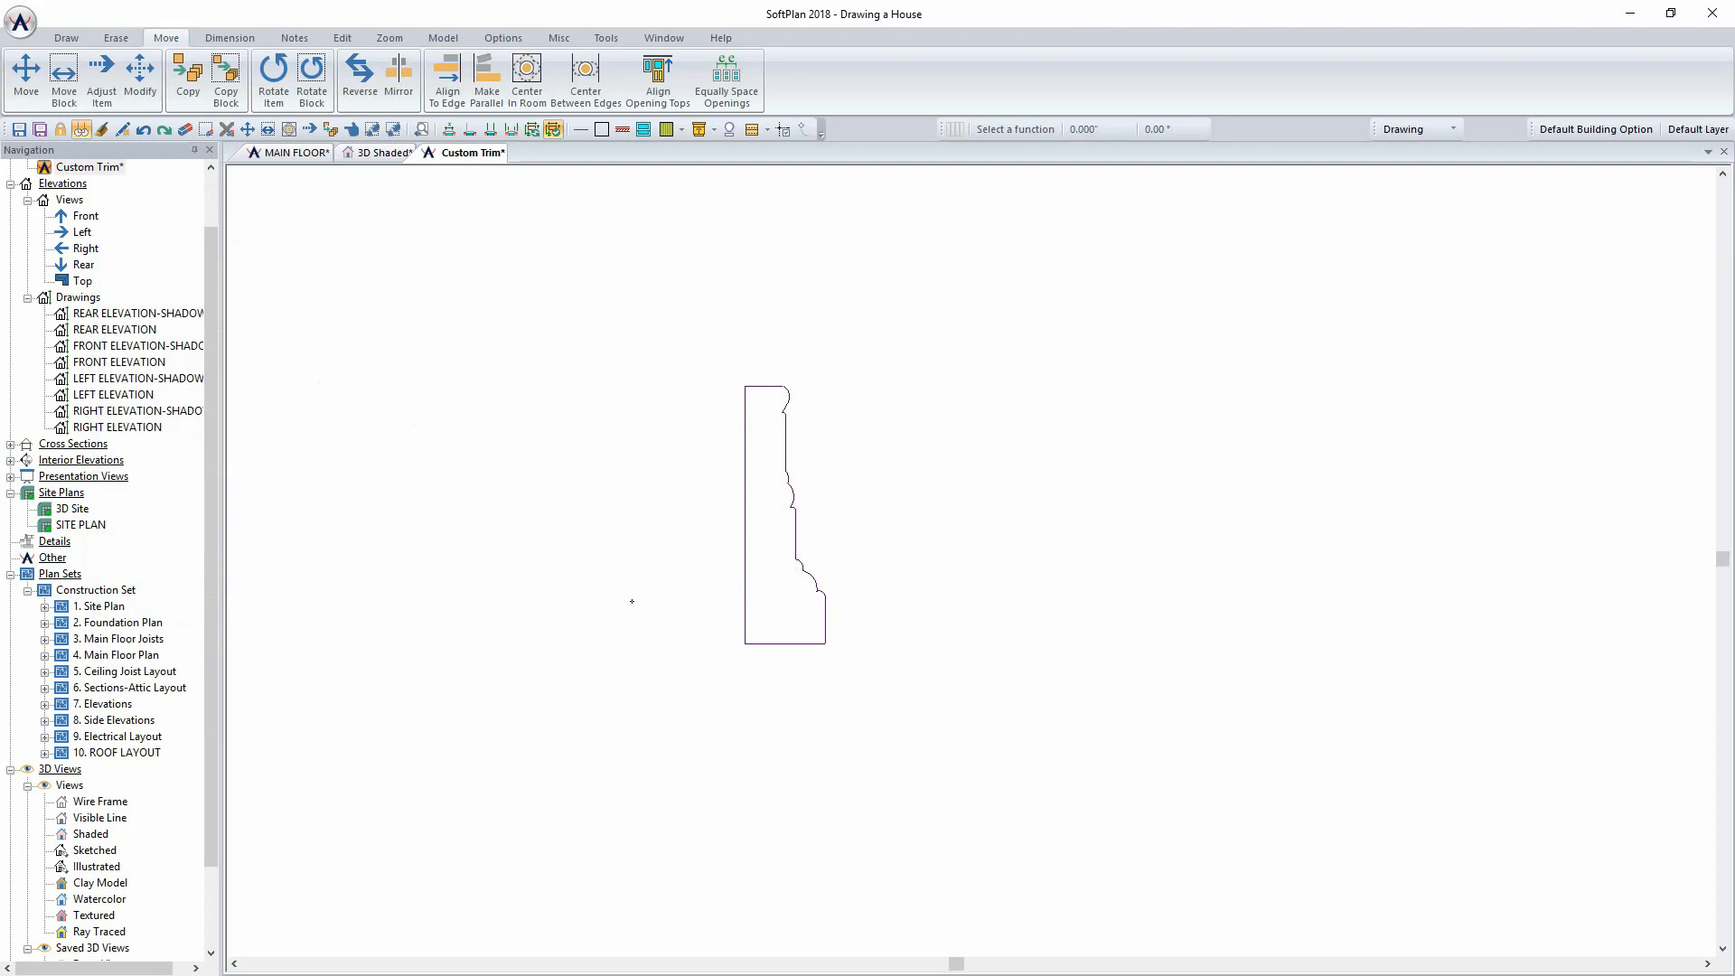
Step: Switch to 3D Shaded view and select the door
{"action": "left_click", "coordinate": [382, 153]}
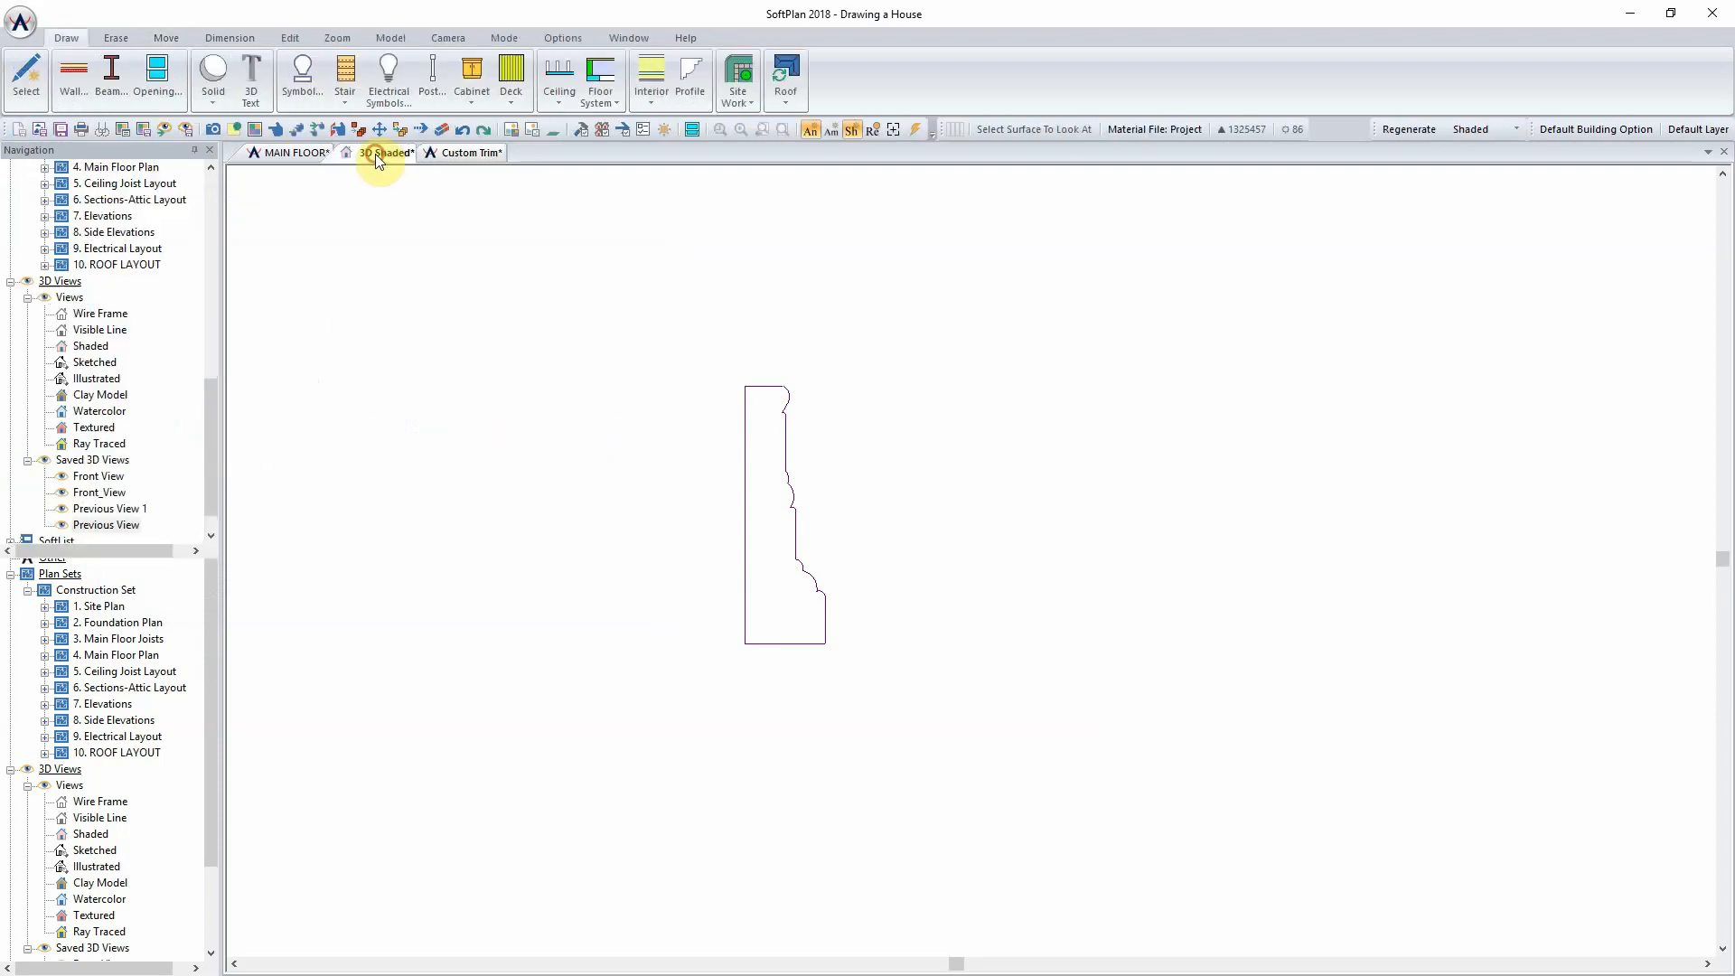
{"action": "left_click", "coordinate": [382, 152]}
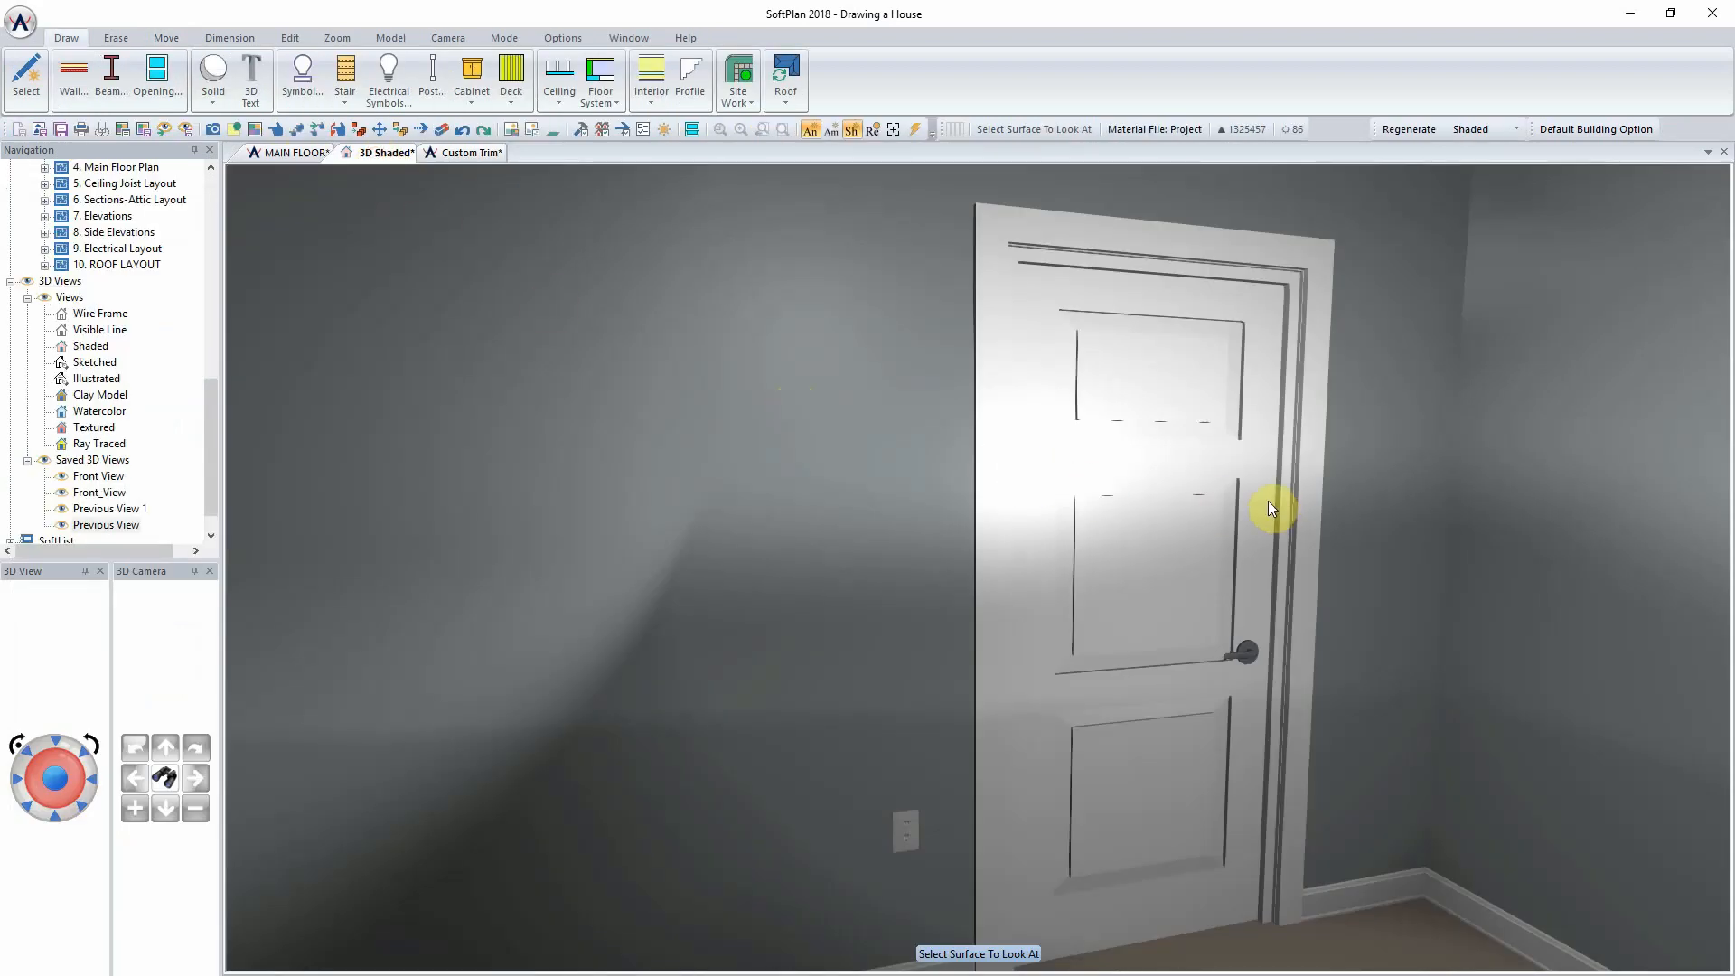
{"action": "mouse_move", "coordinate": [1326, 543]}
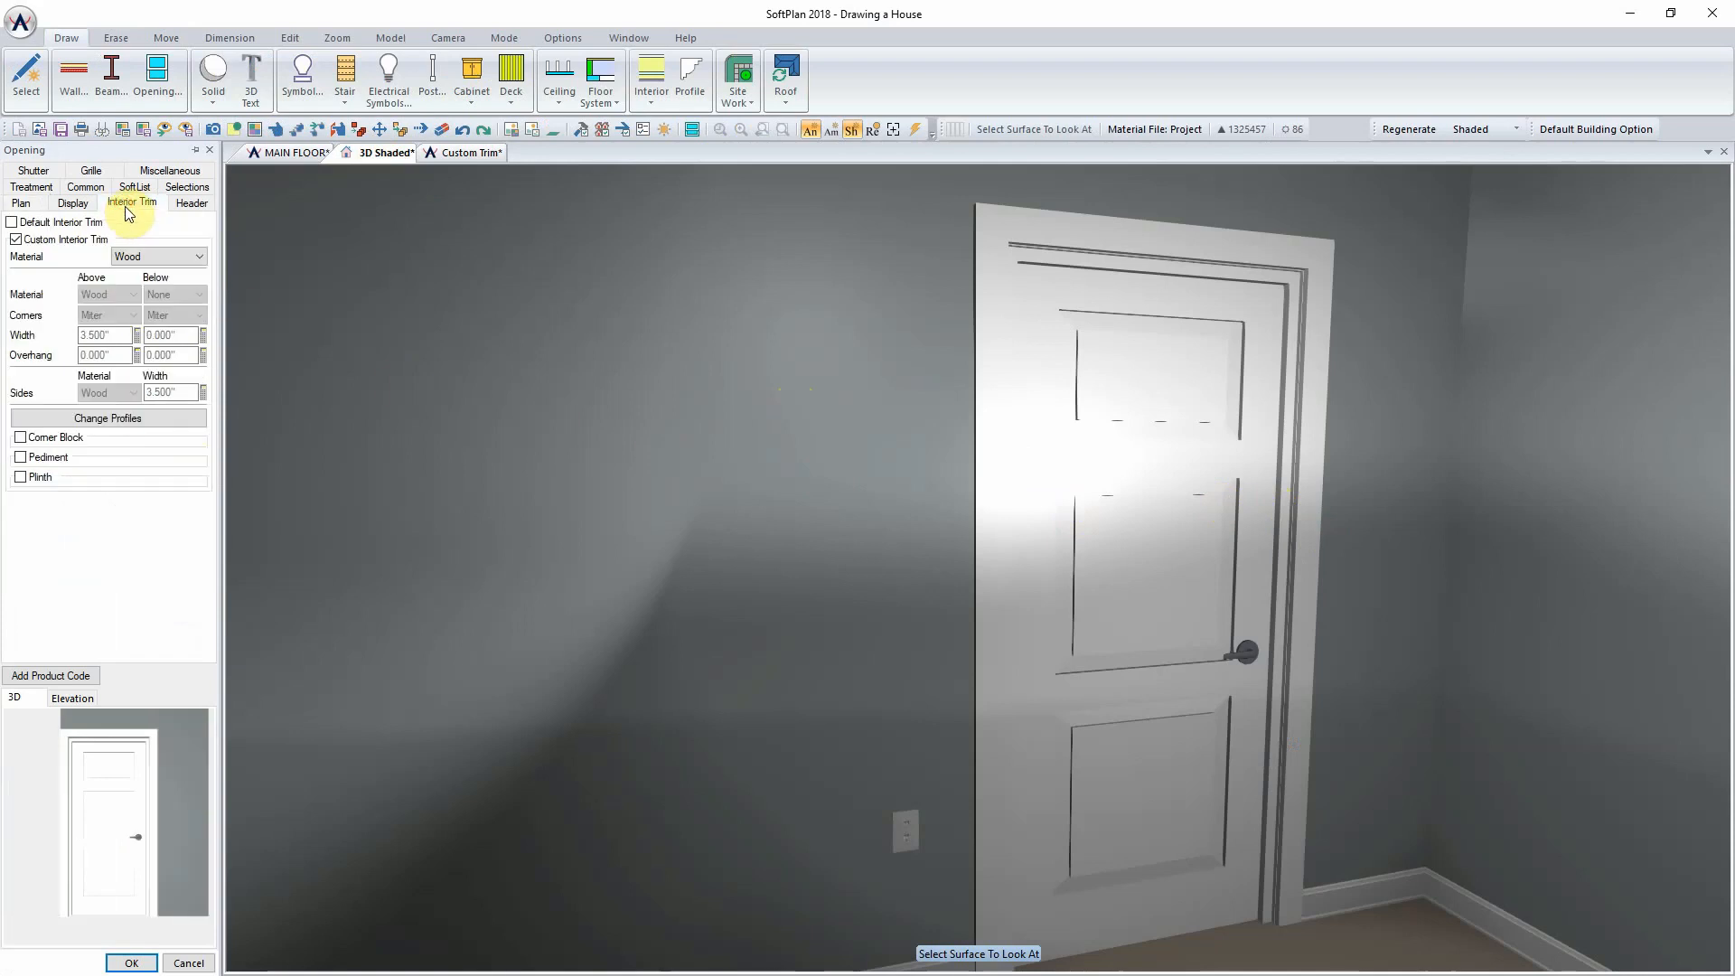
Step: Assign custom 470 to the door's above, side and below casing and apply
{"action": "left_click", "coordinate": [107, 418]}
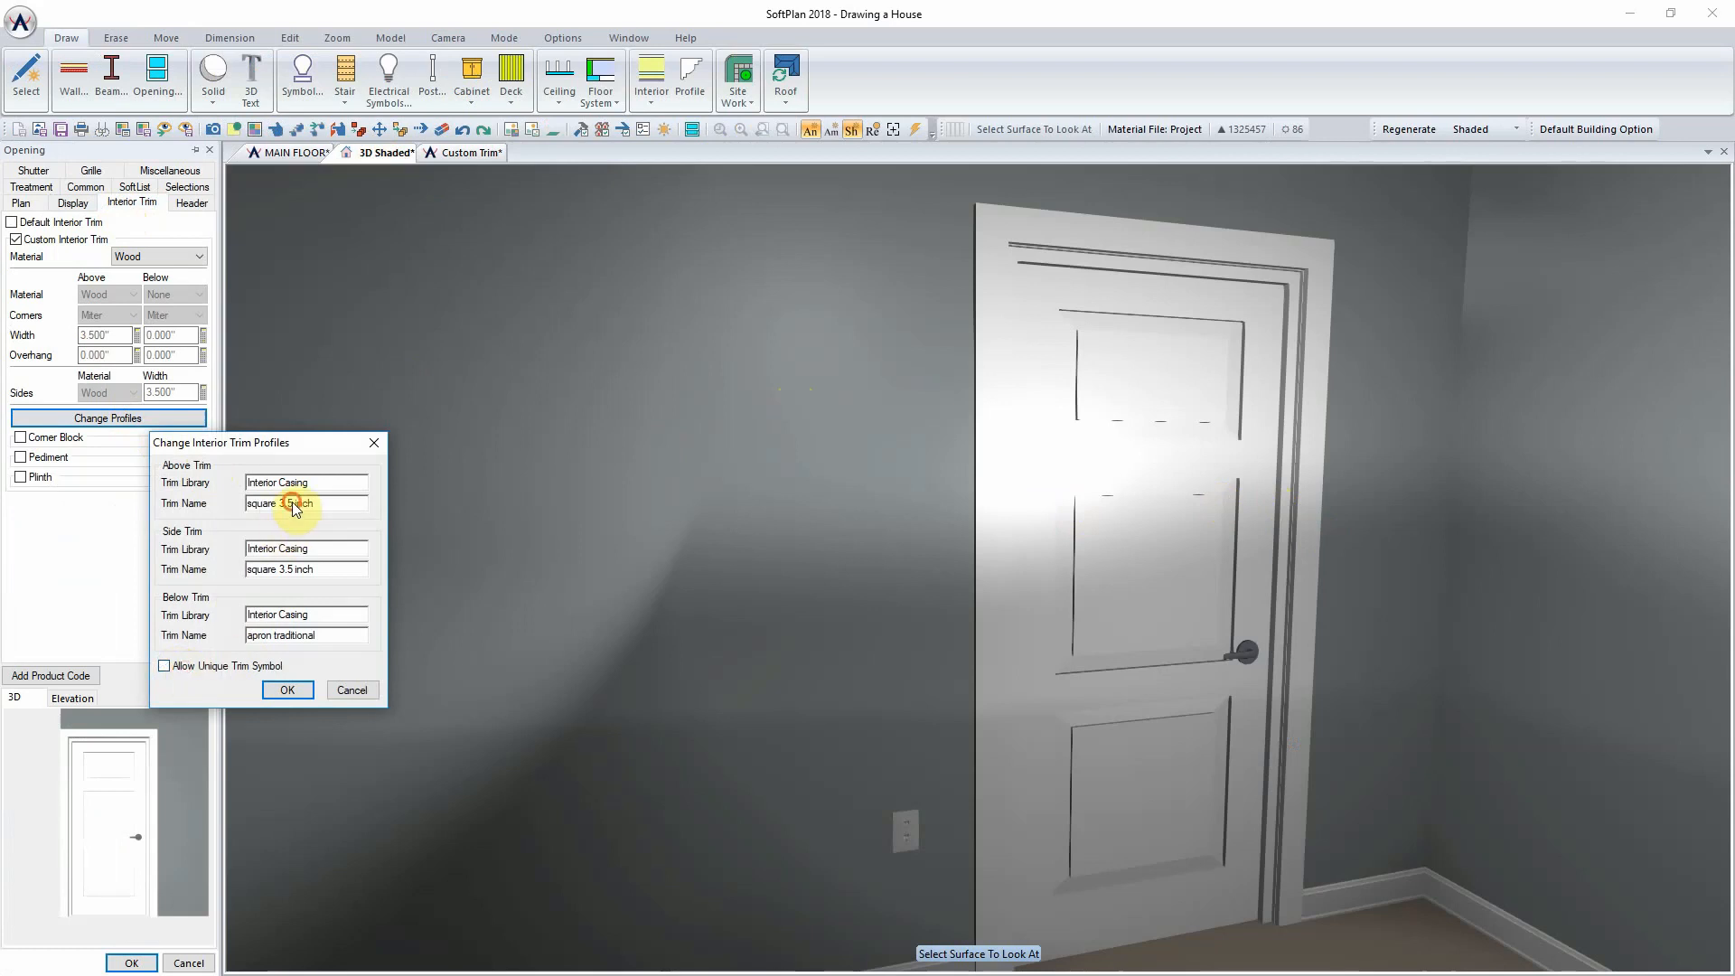
{"action": "left_click", "coordinate": [293, 504]}
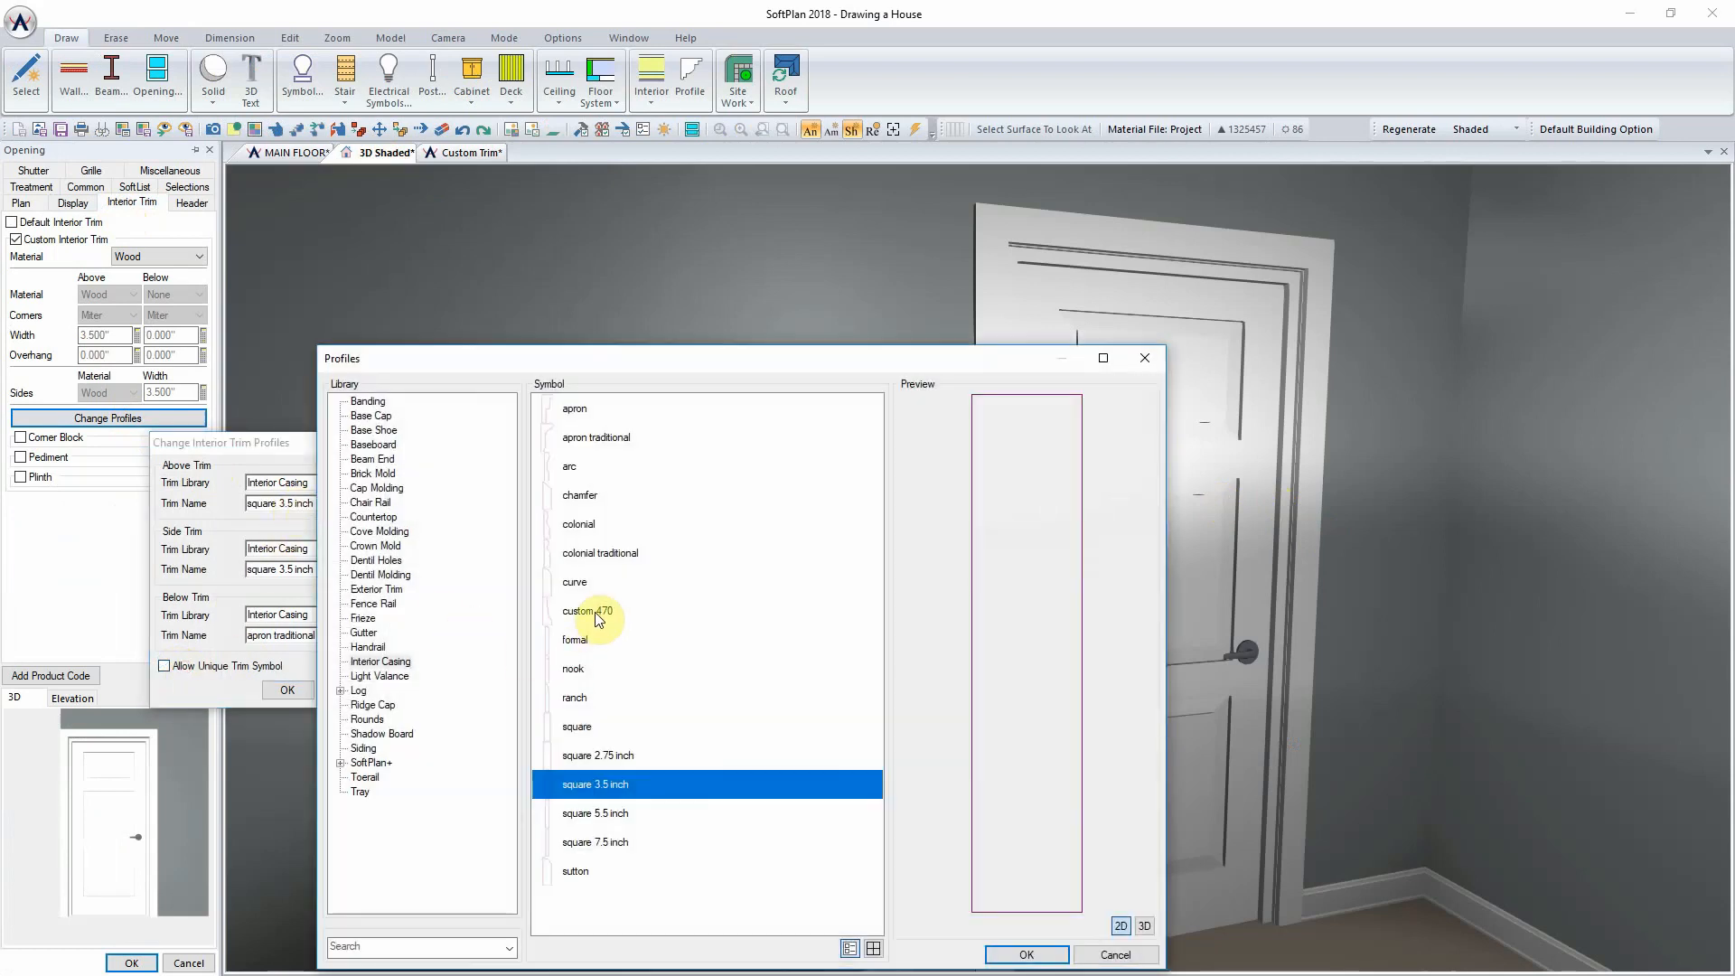
{"action": "left_click", "coordinate": [588, 611]}
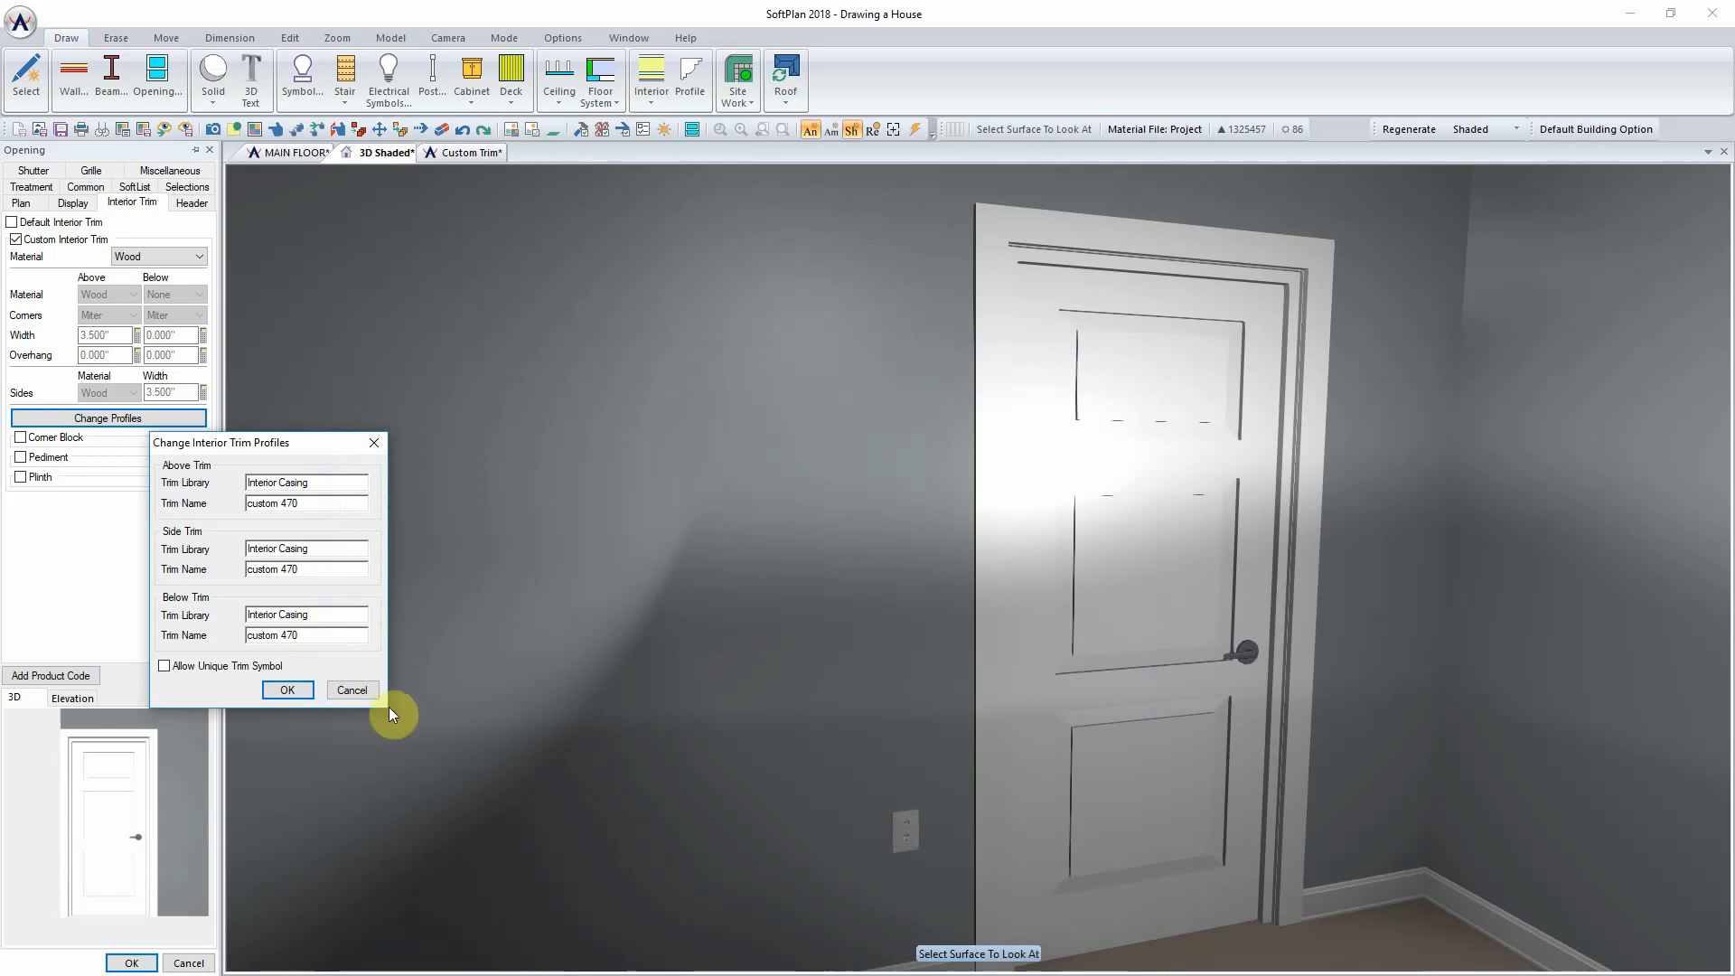
{"action": "left_click", "coordinate": [286, 689]}
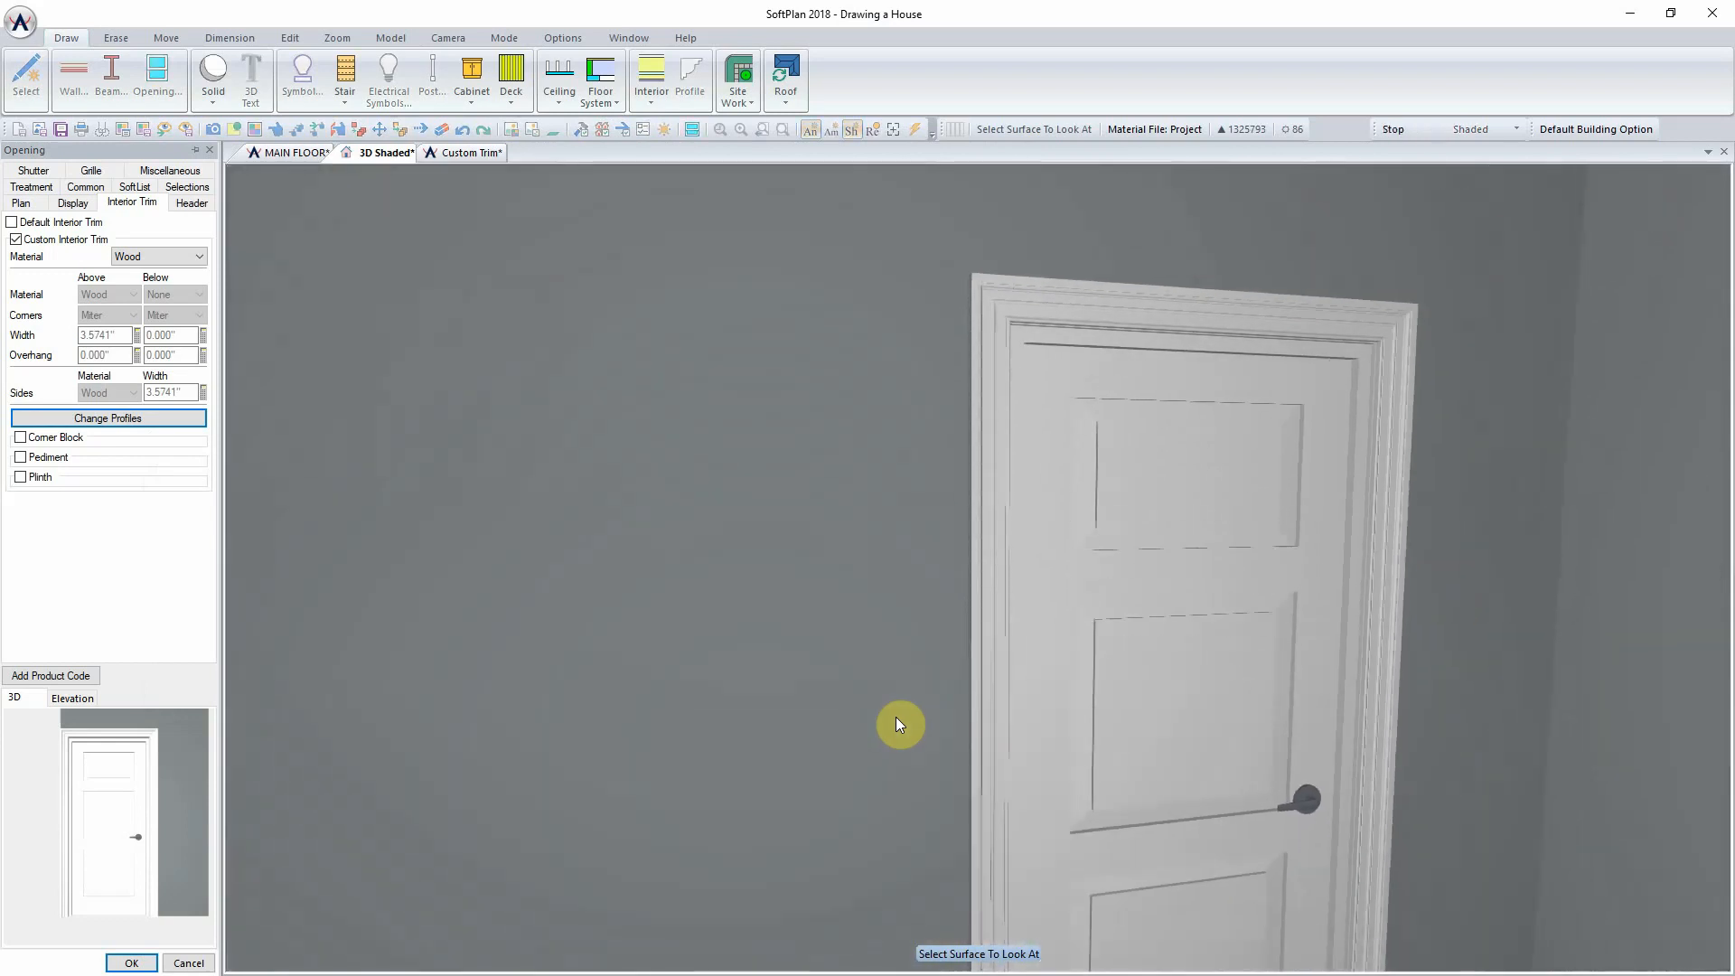
{"action": "left_click", "coordinate": [132, 963]}
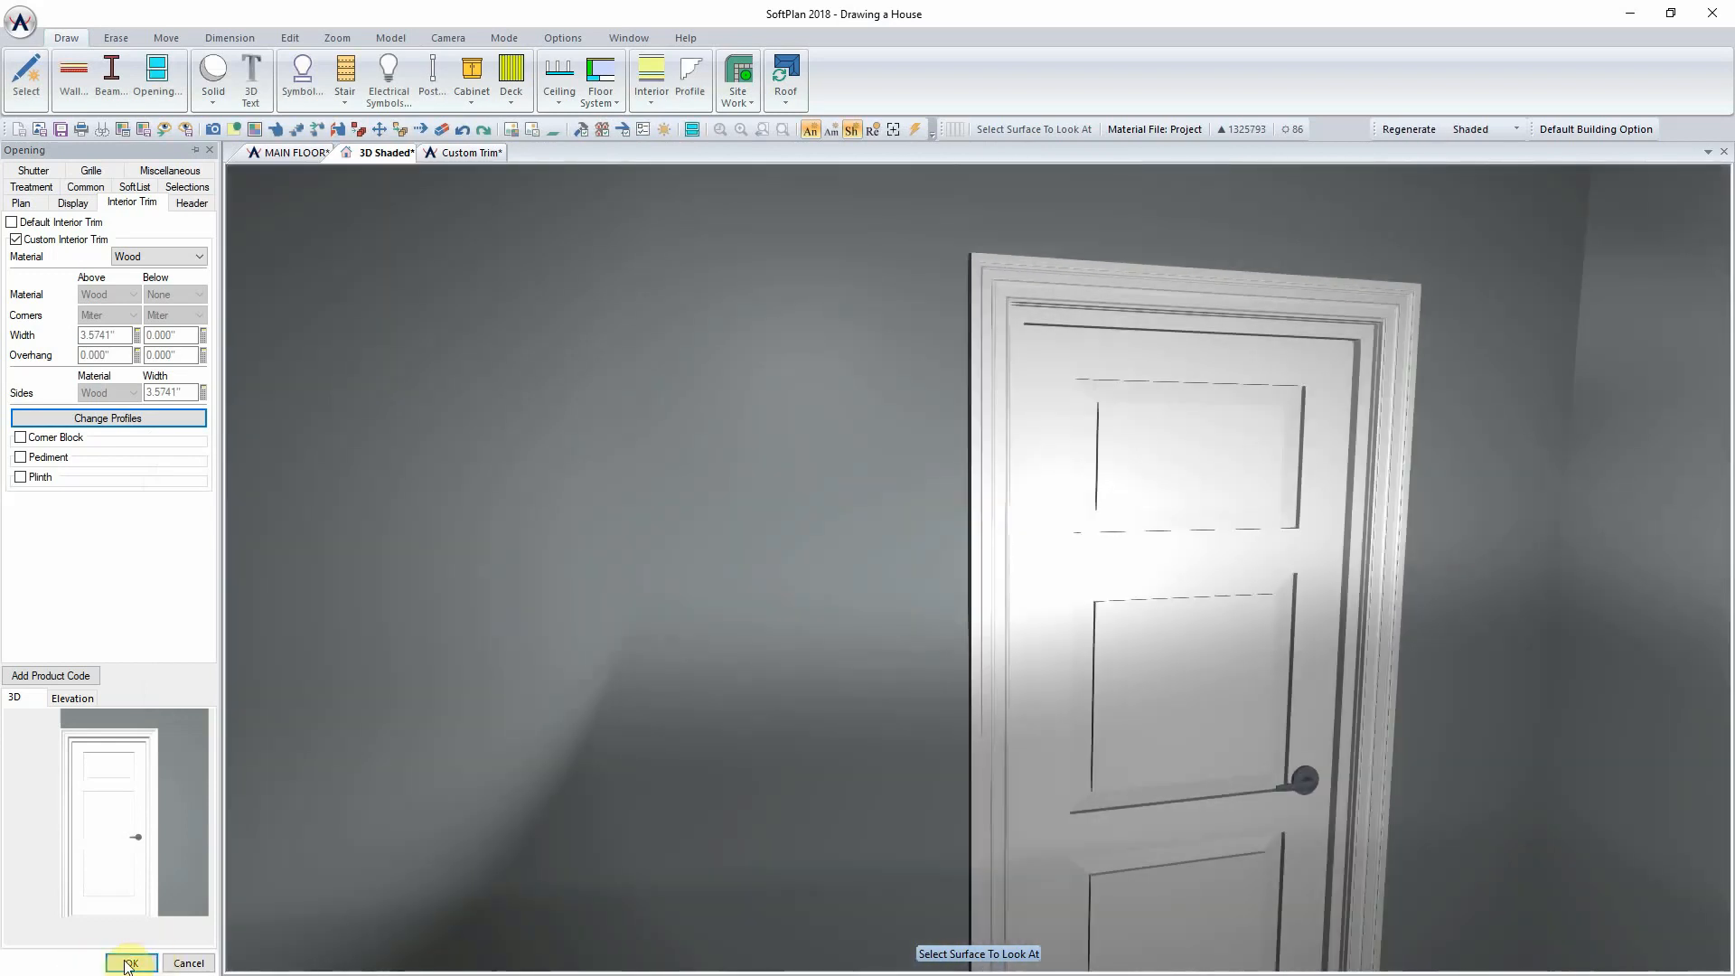